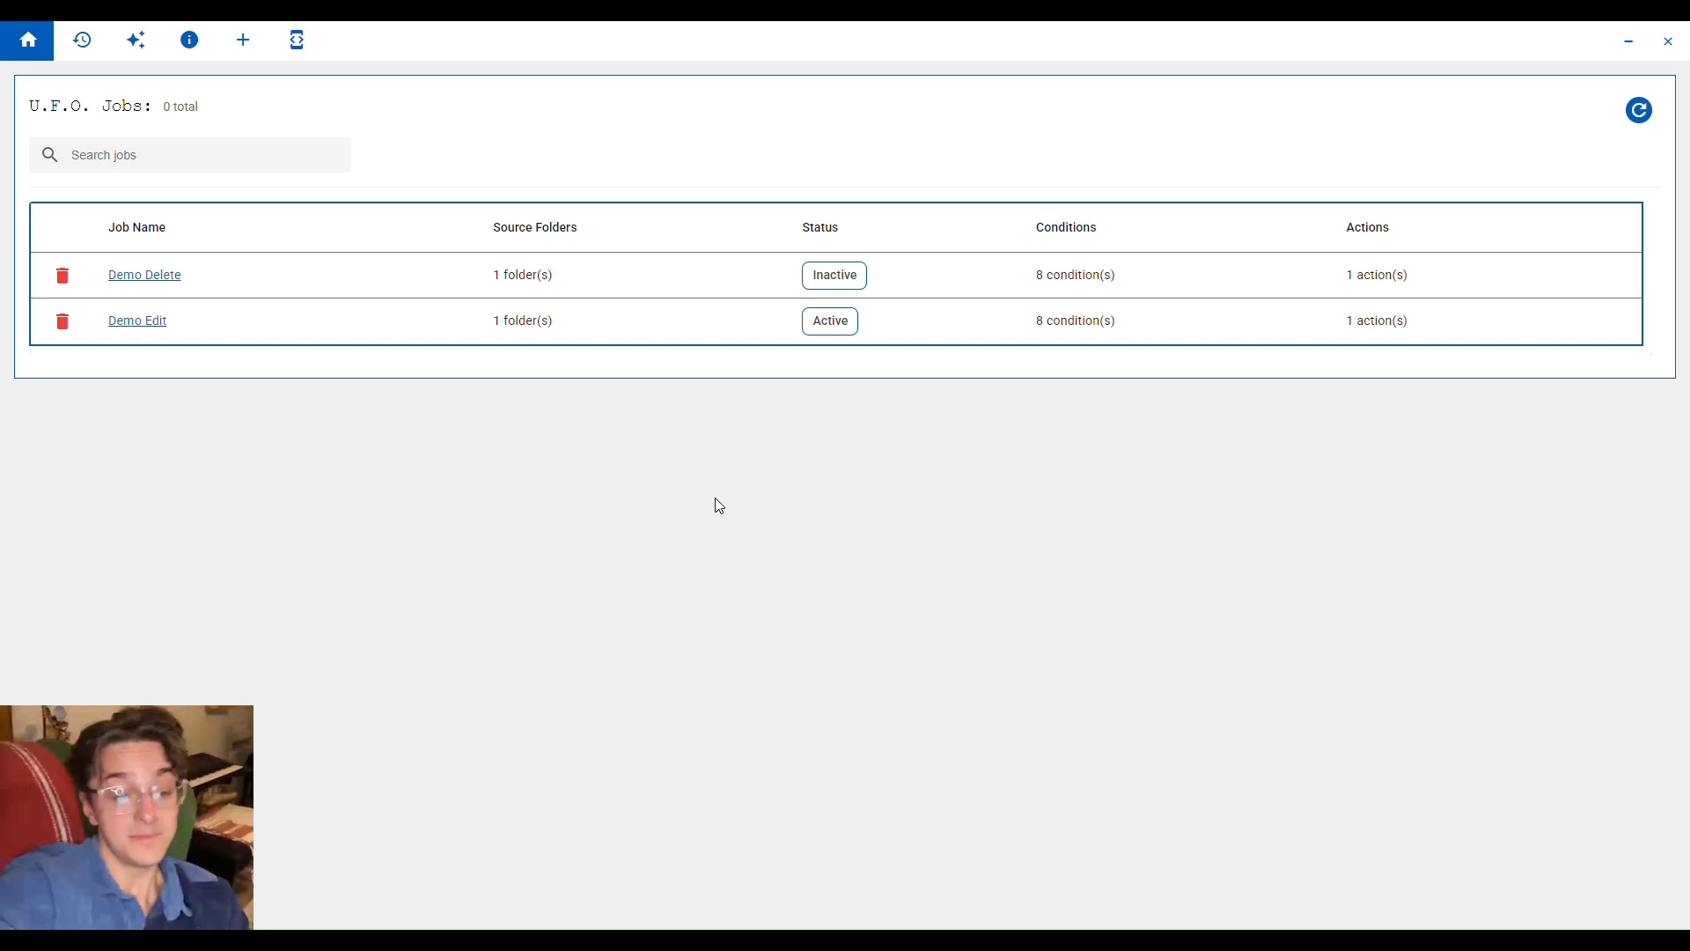
pyautogui.moveTo(701, 512)
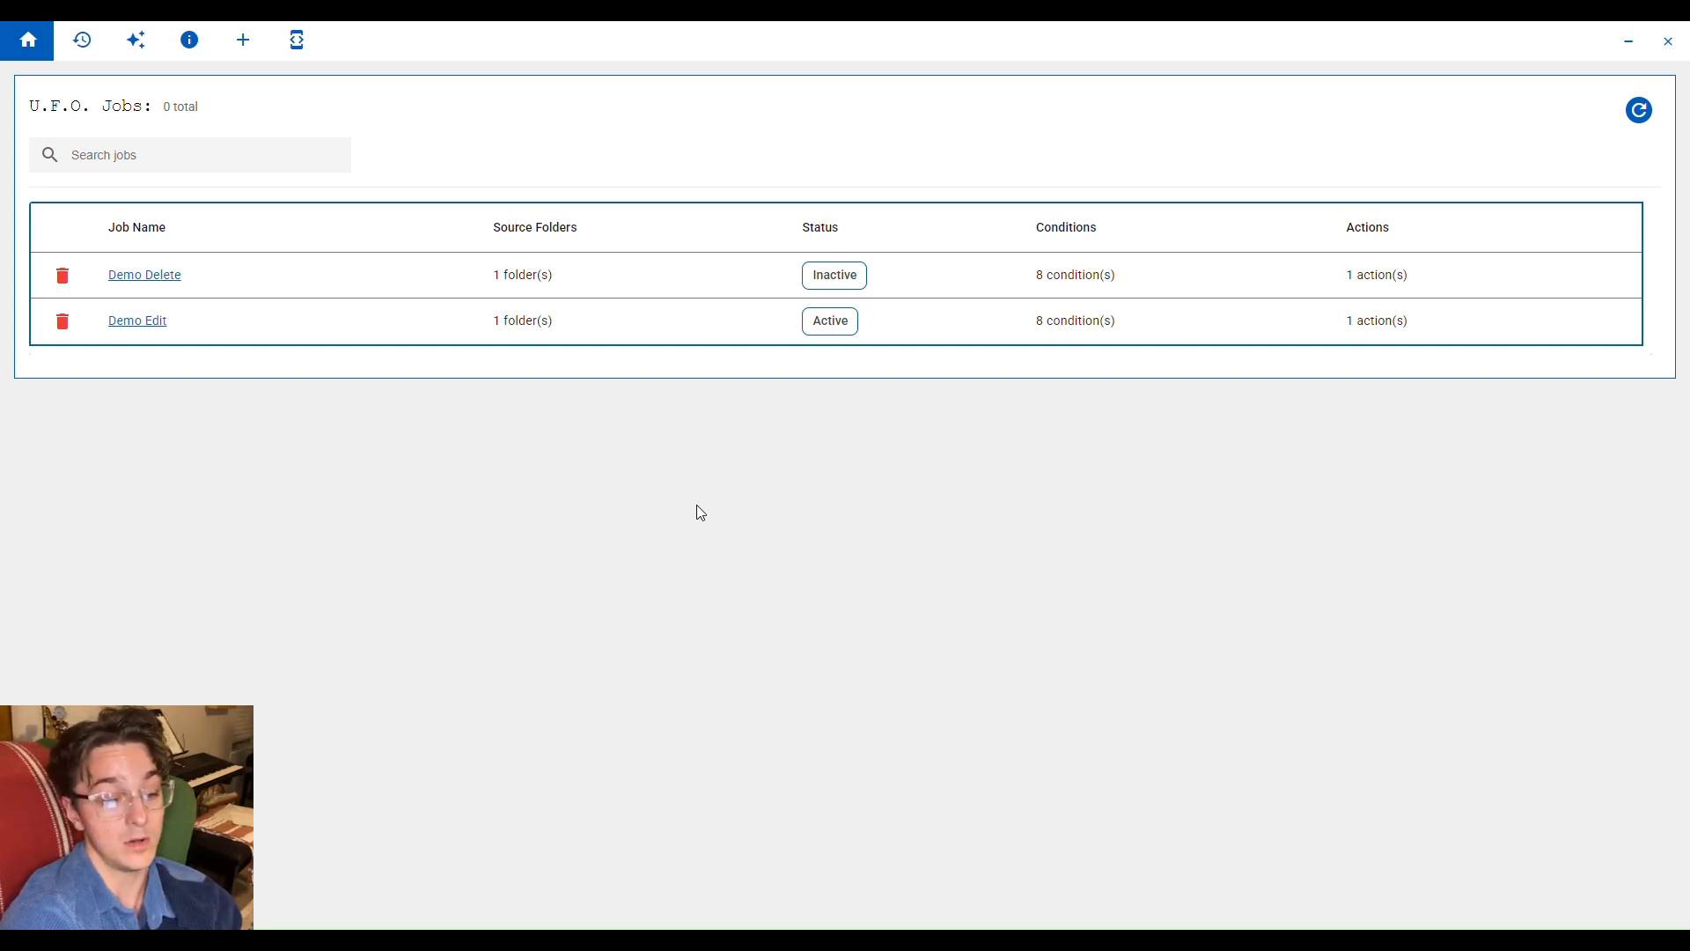
pyautogui.moveTo(559, 644)
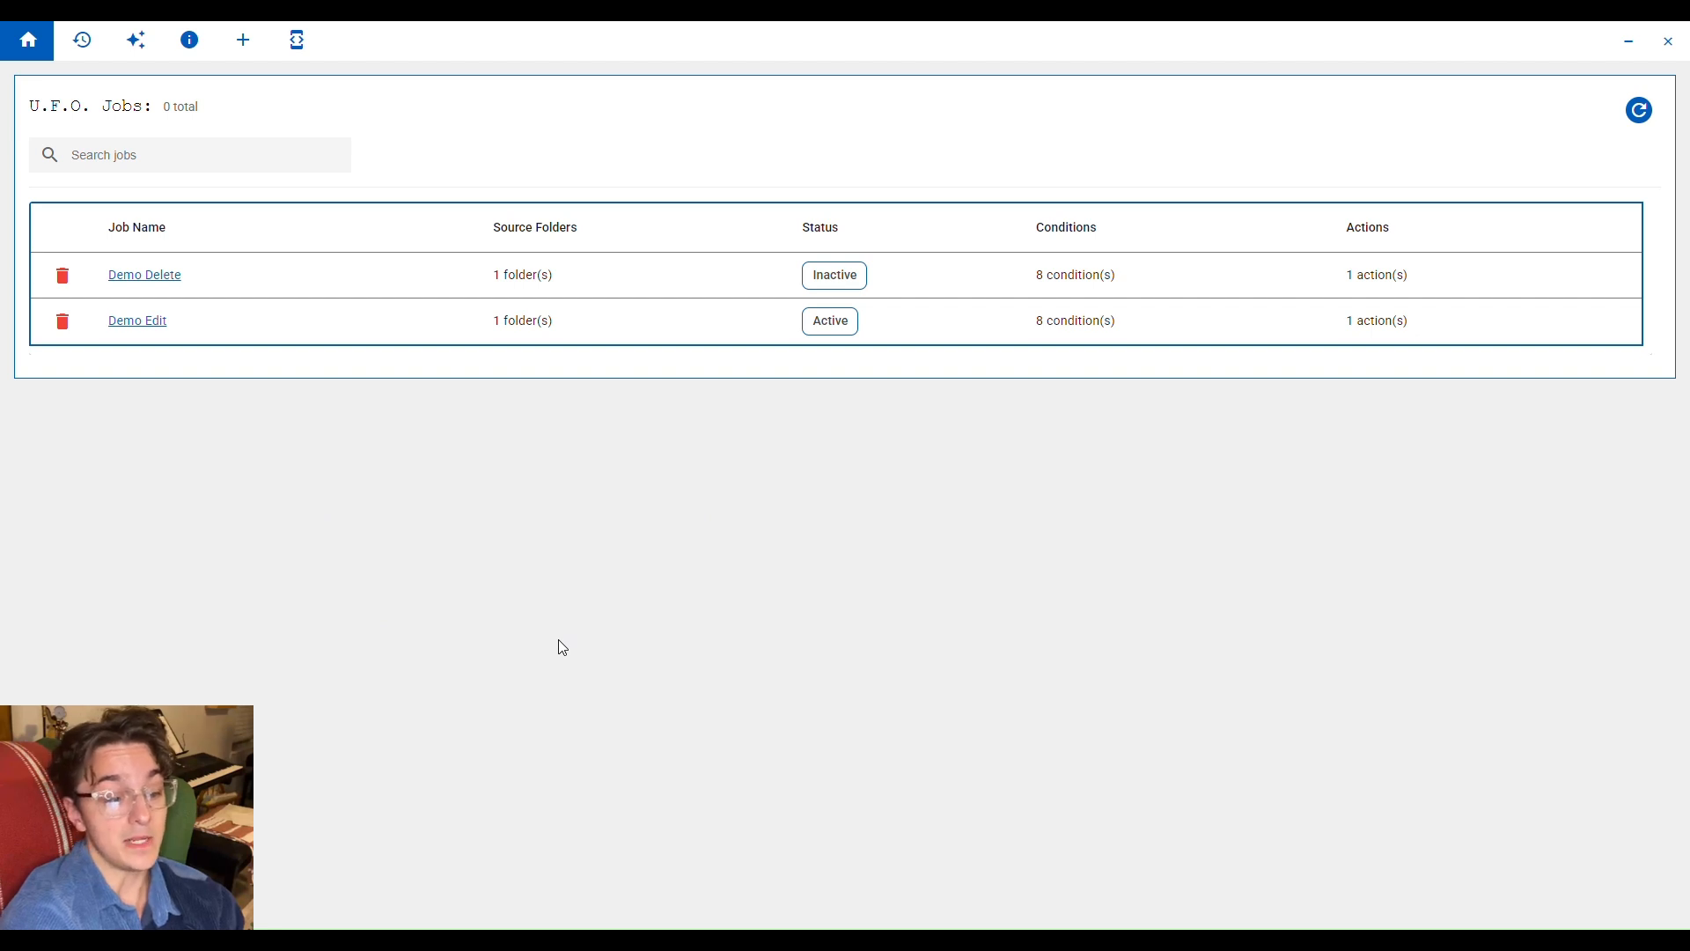
pyautogui.moveTo(104, 176)
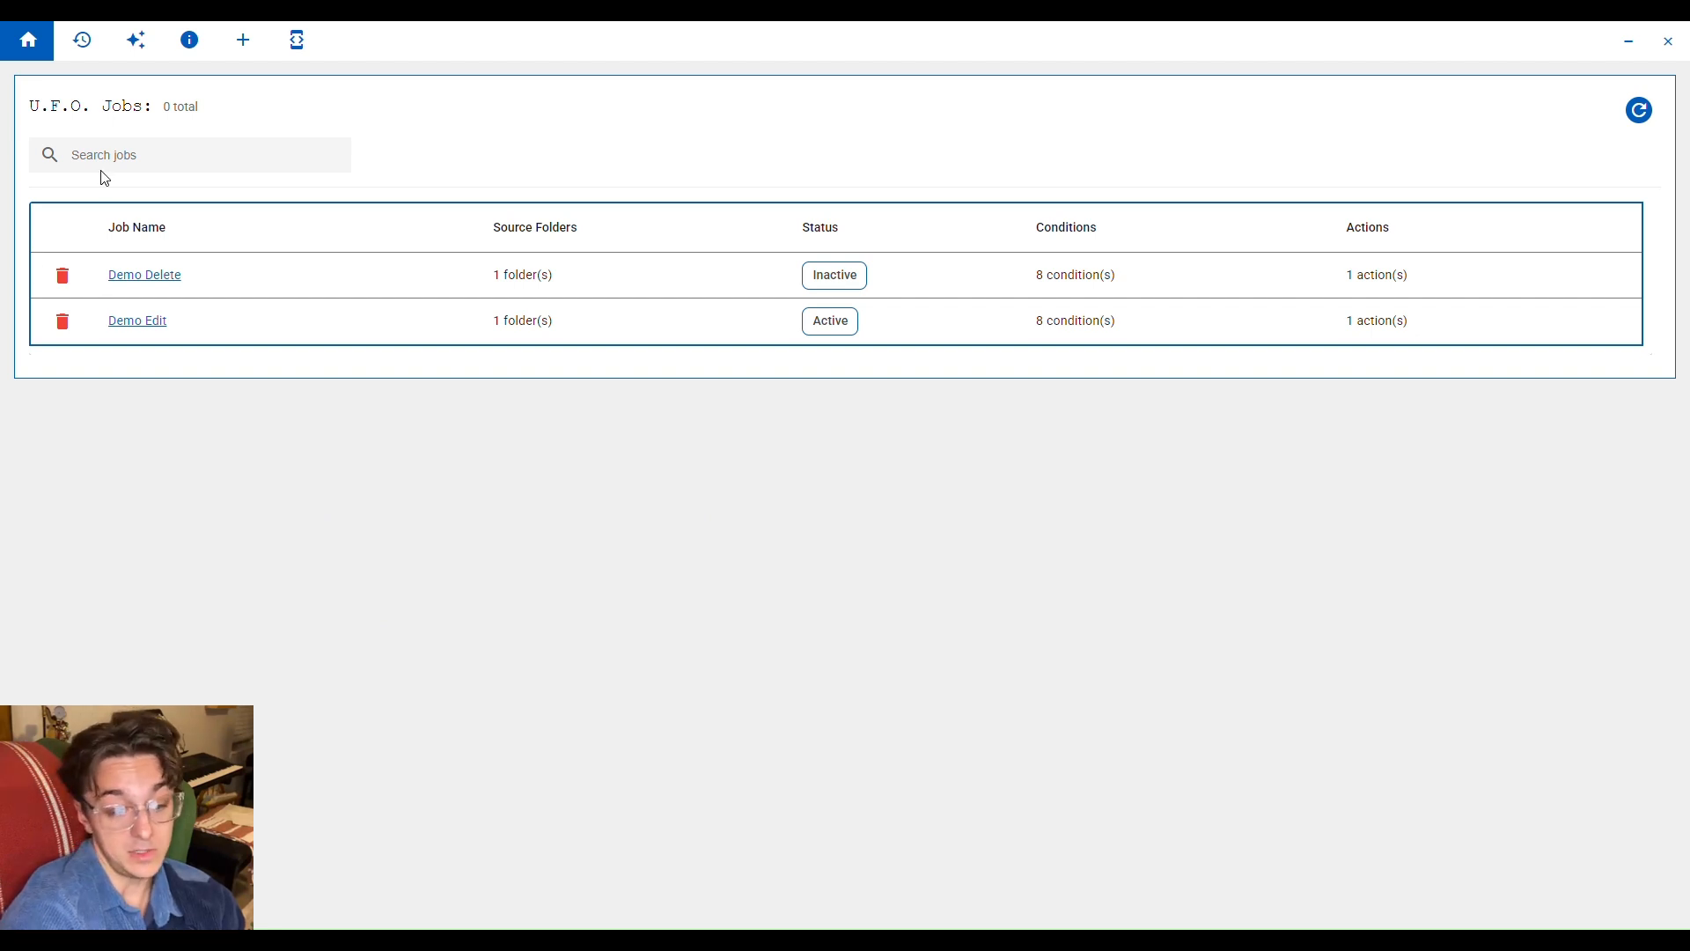
pyautogui.moveTo(101, 312)
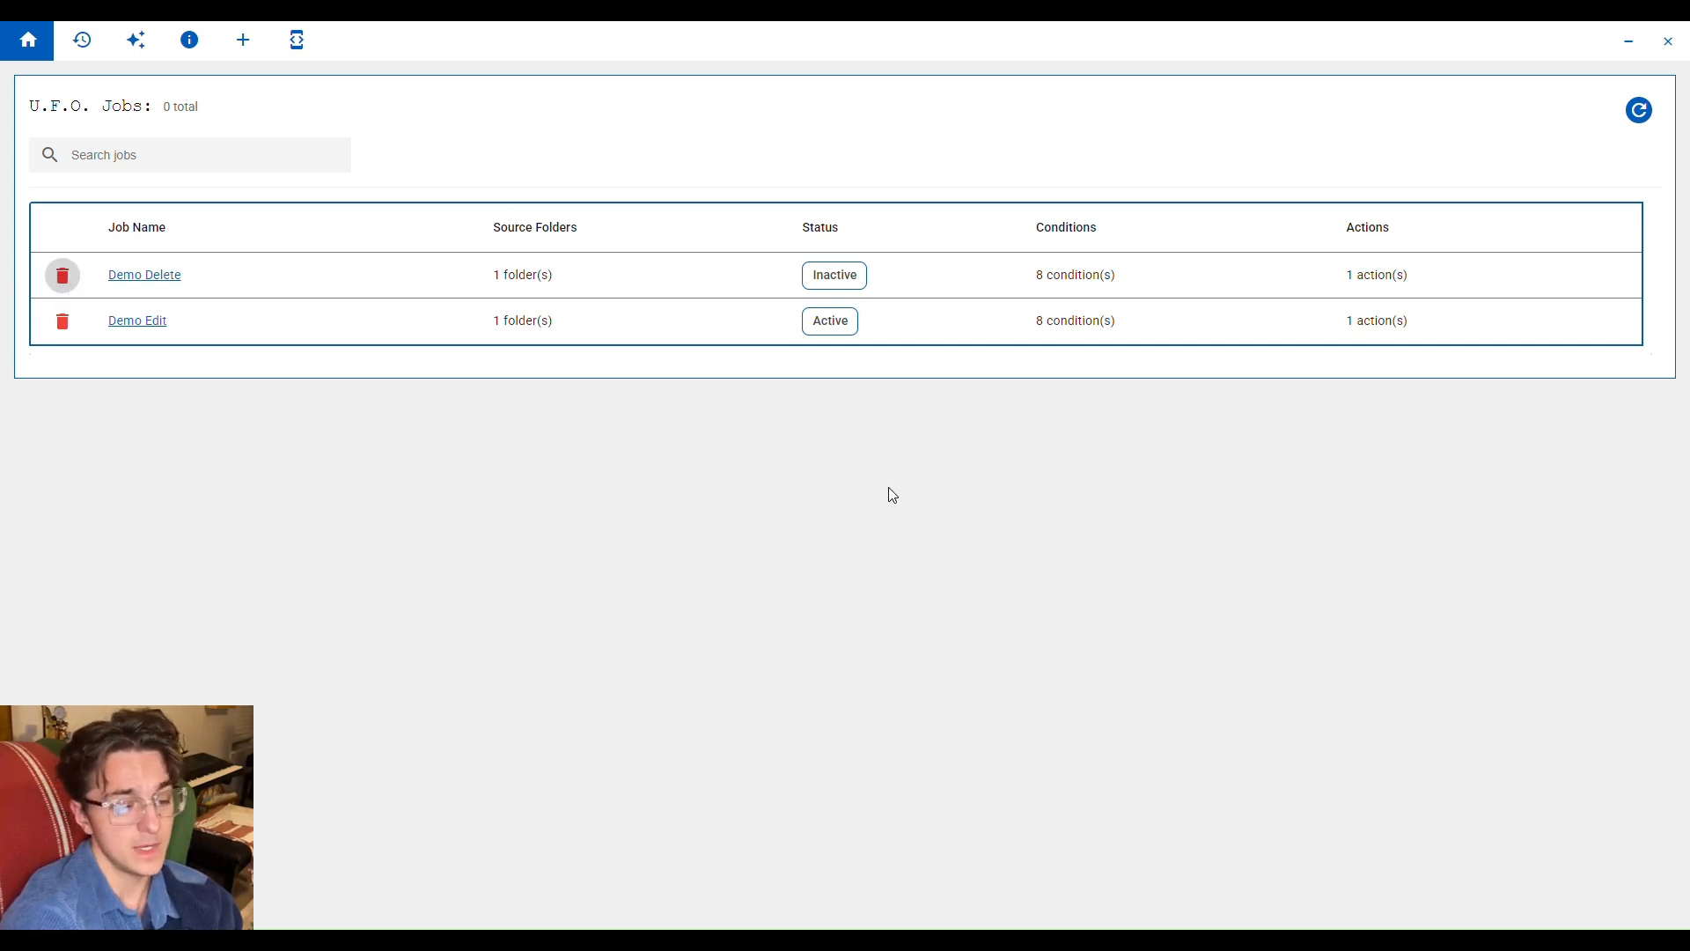
# Delete the Demo Delete job and start a blank new job.
pyautogui.click(62, 275)
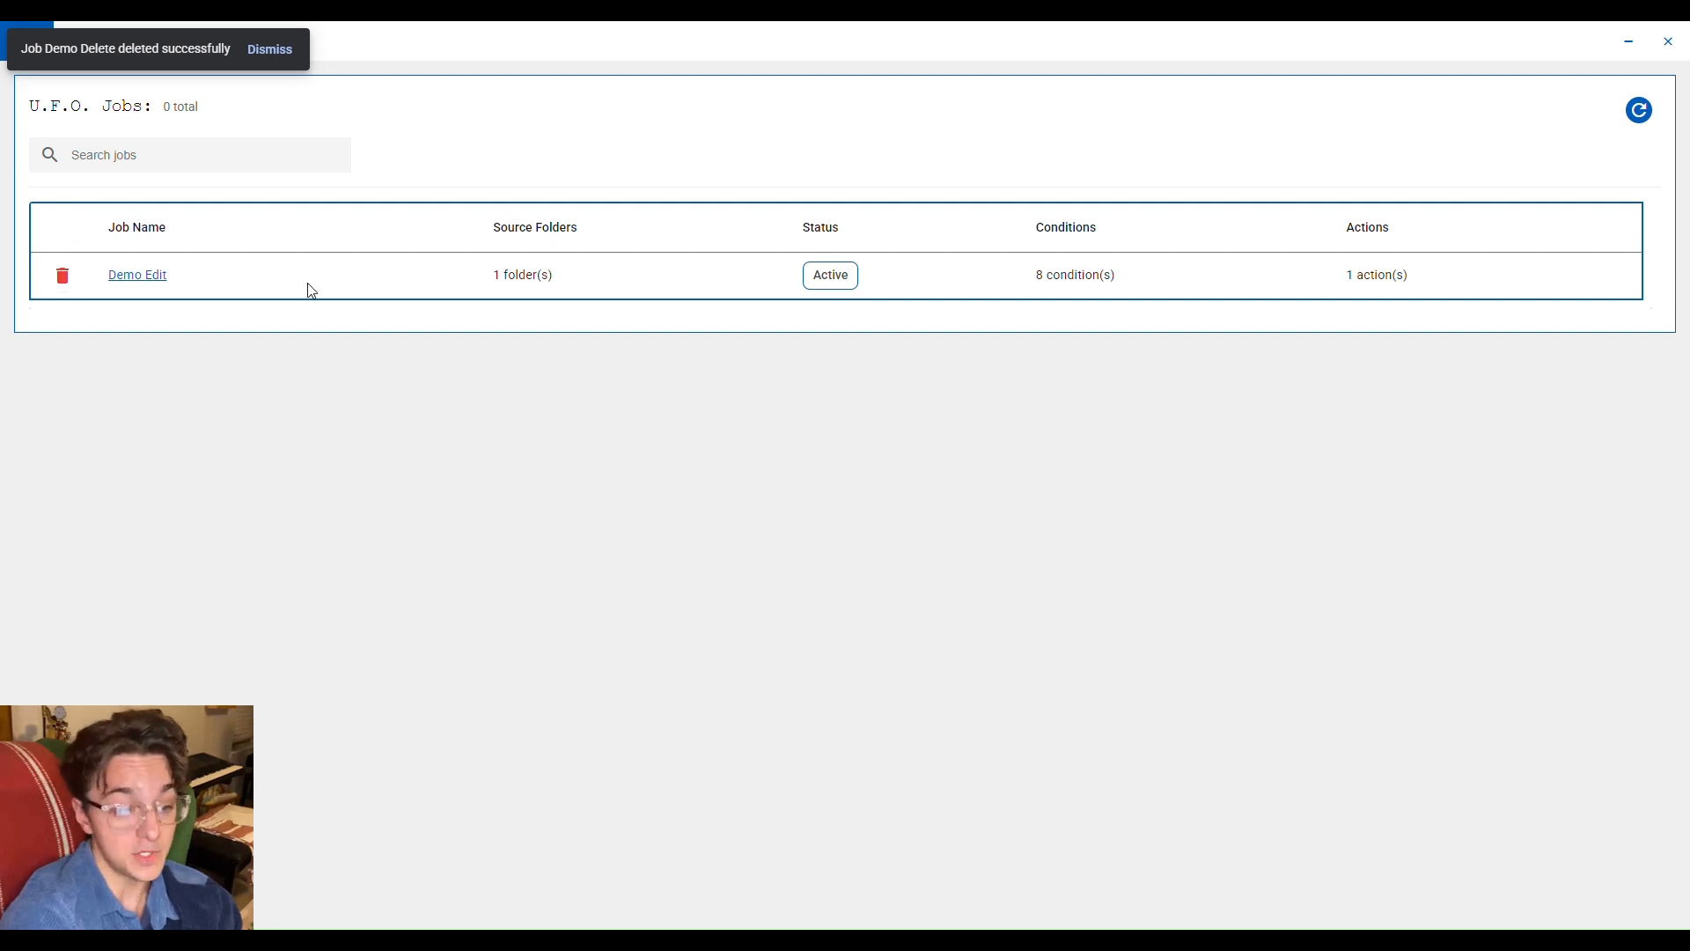
pyautogui.click(138, 273)
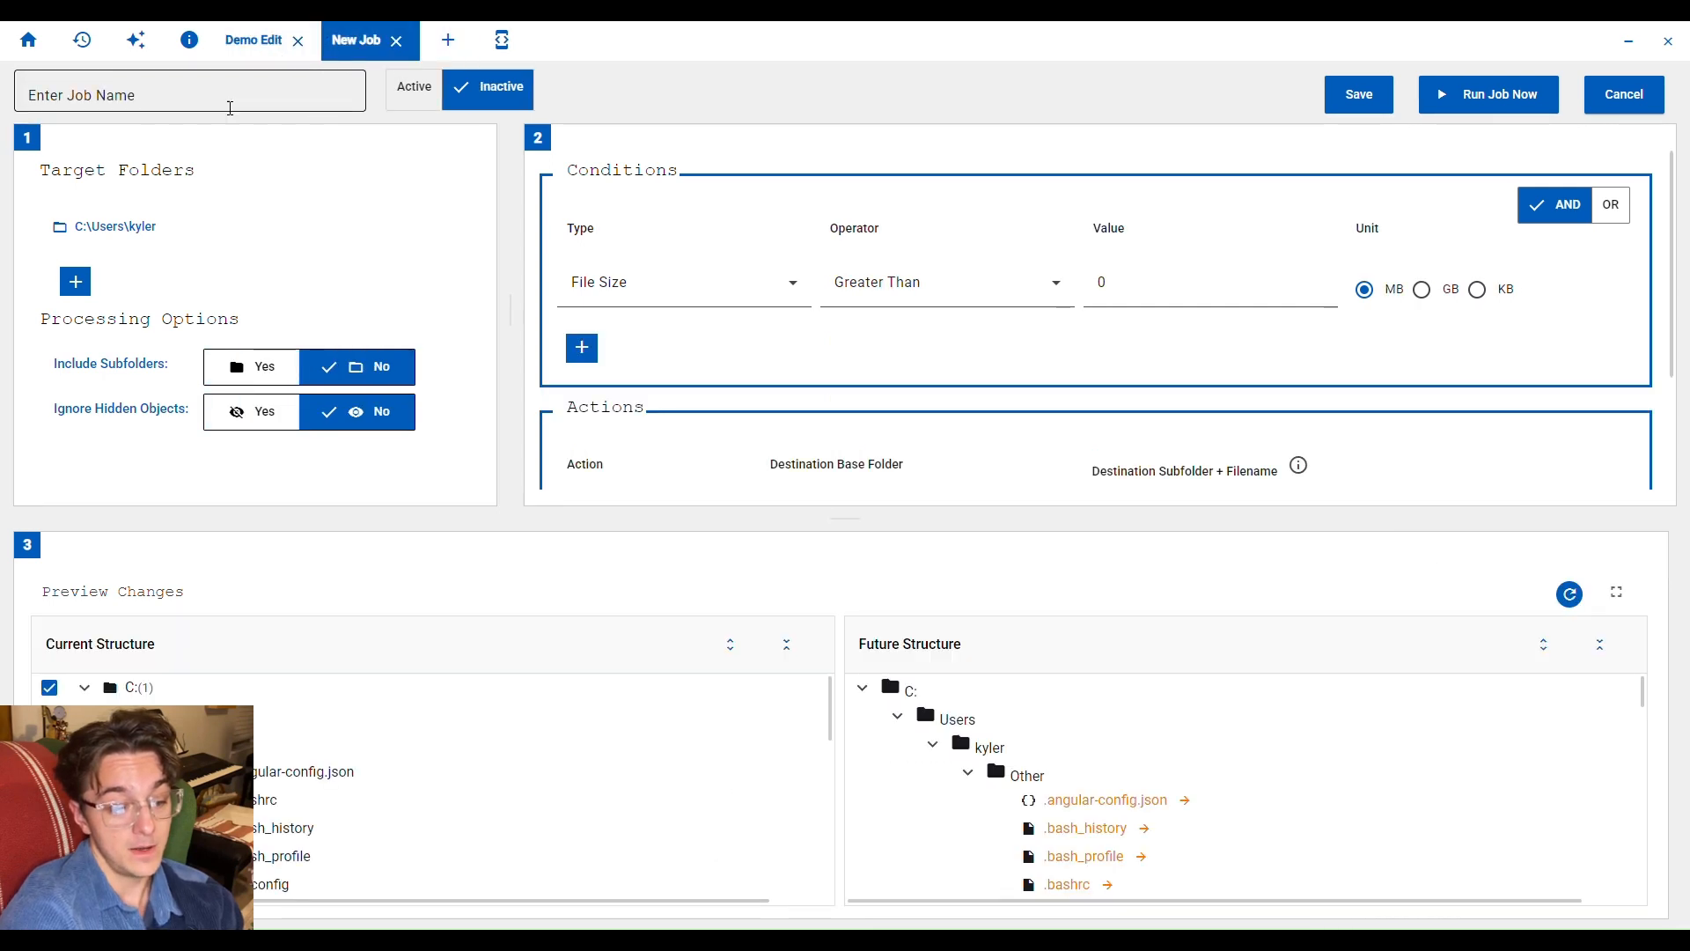
pyautogui.moveTo(172, 204)
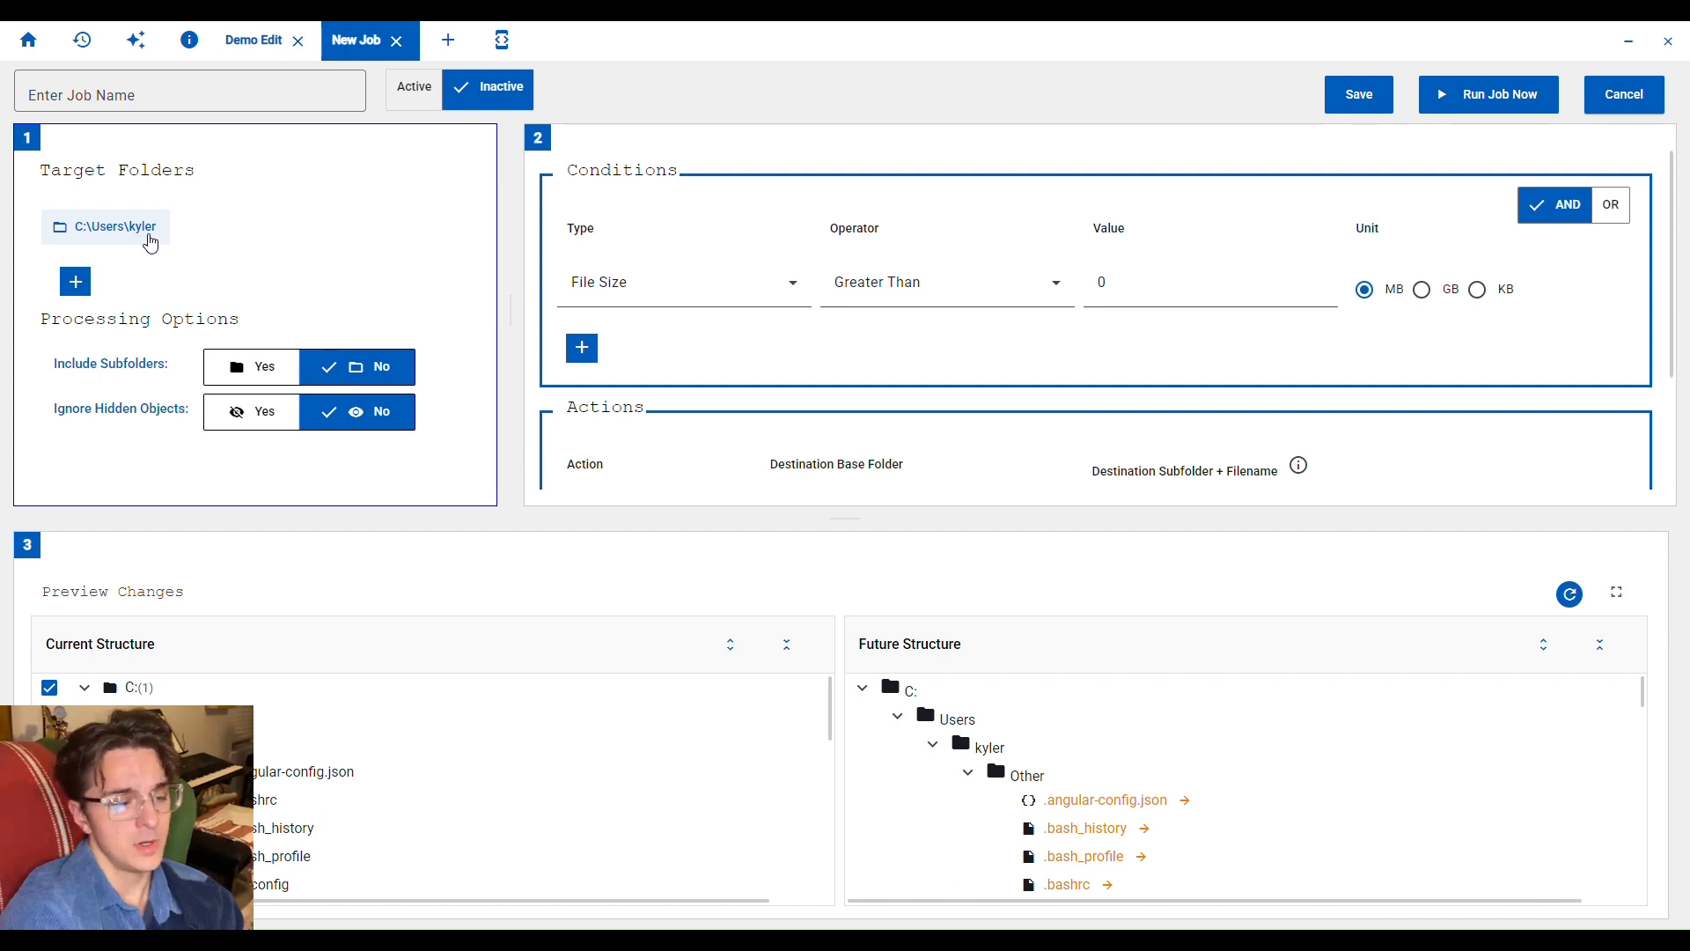
pyautogui.moveTo(1600, 446)
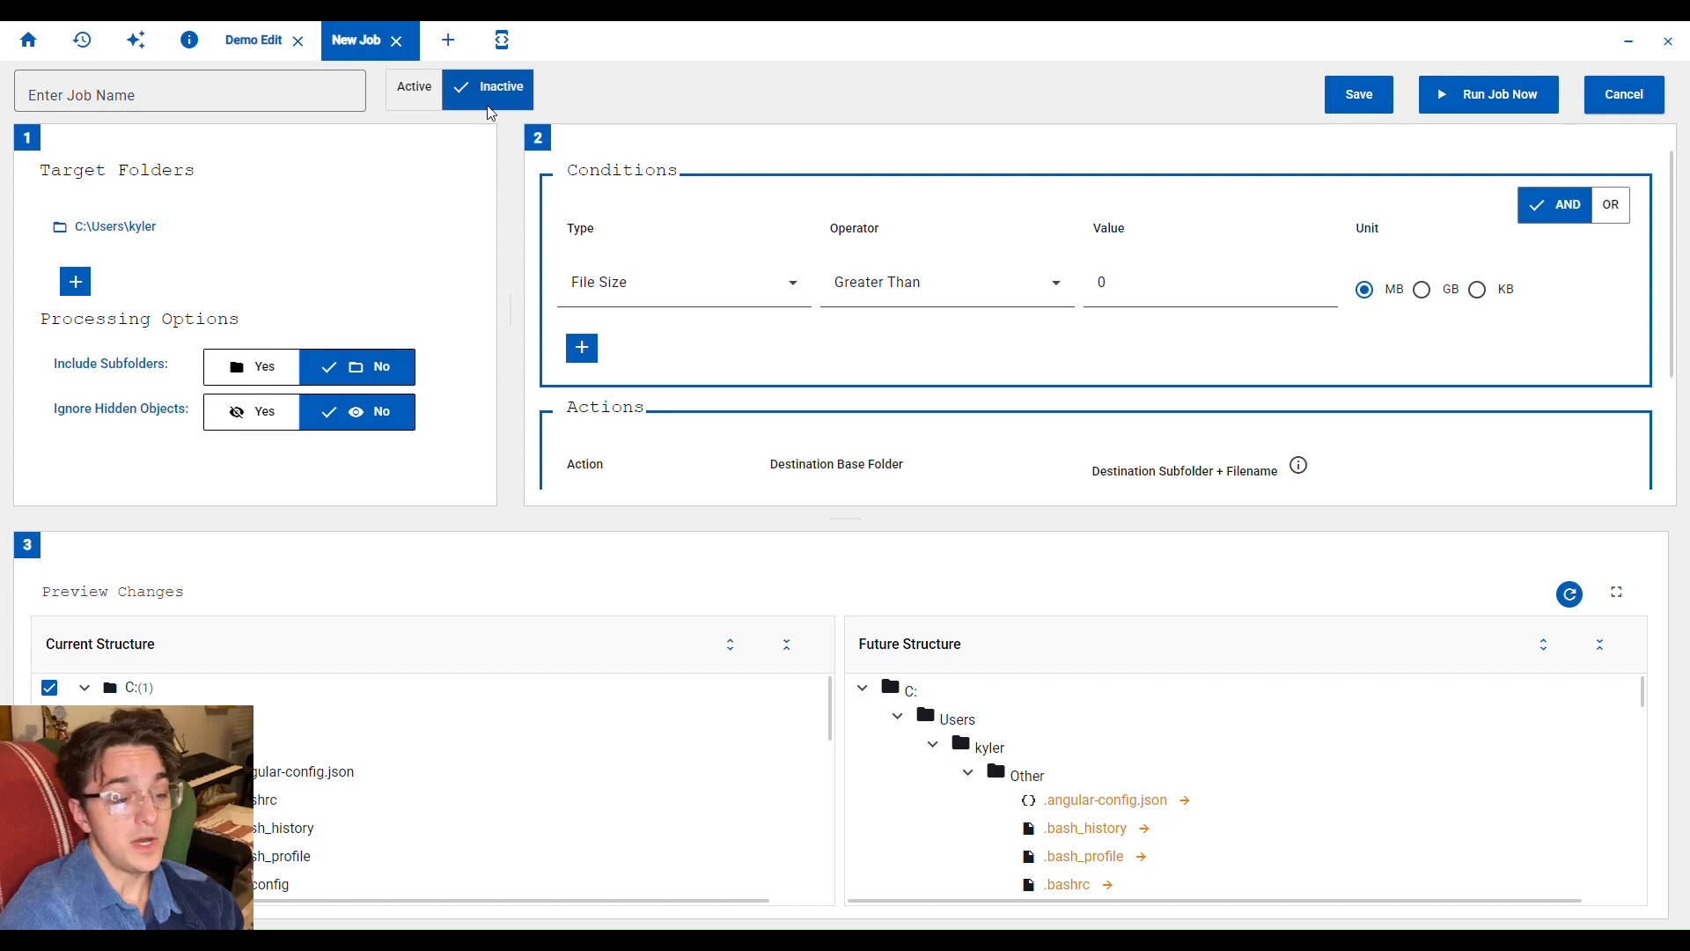
# Mark the new job as Active.
pyautogui.click(414, 88)
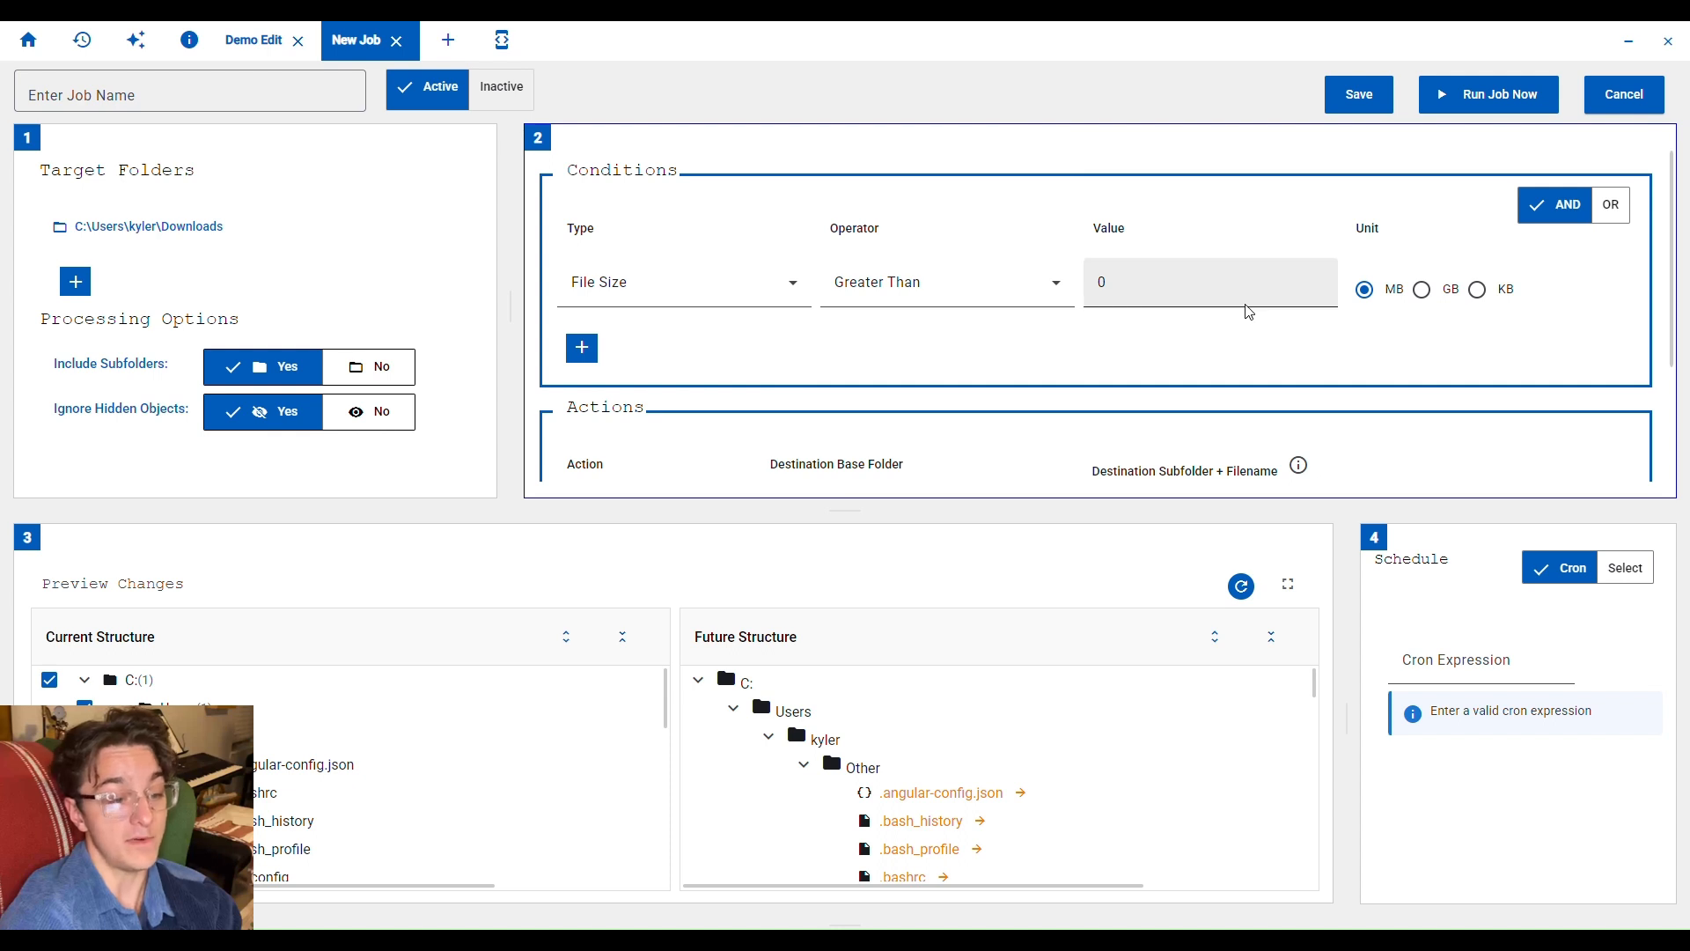
pyautogui.click(683, 281)
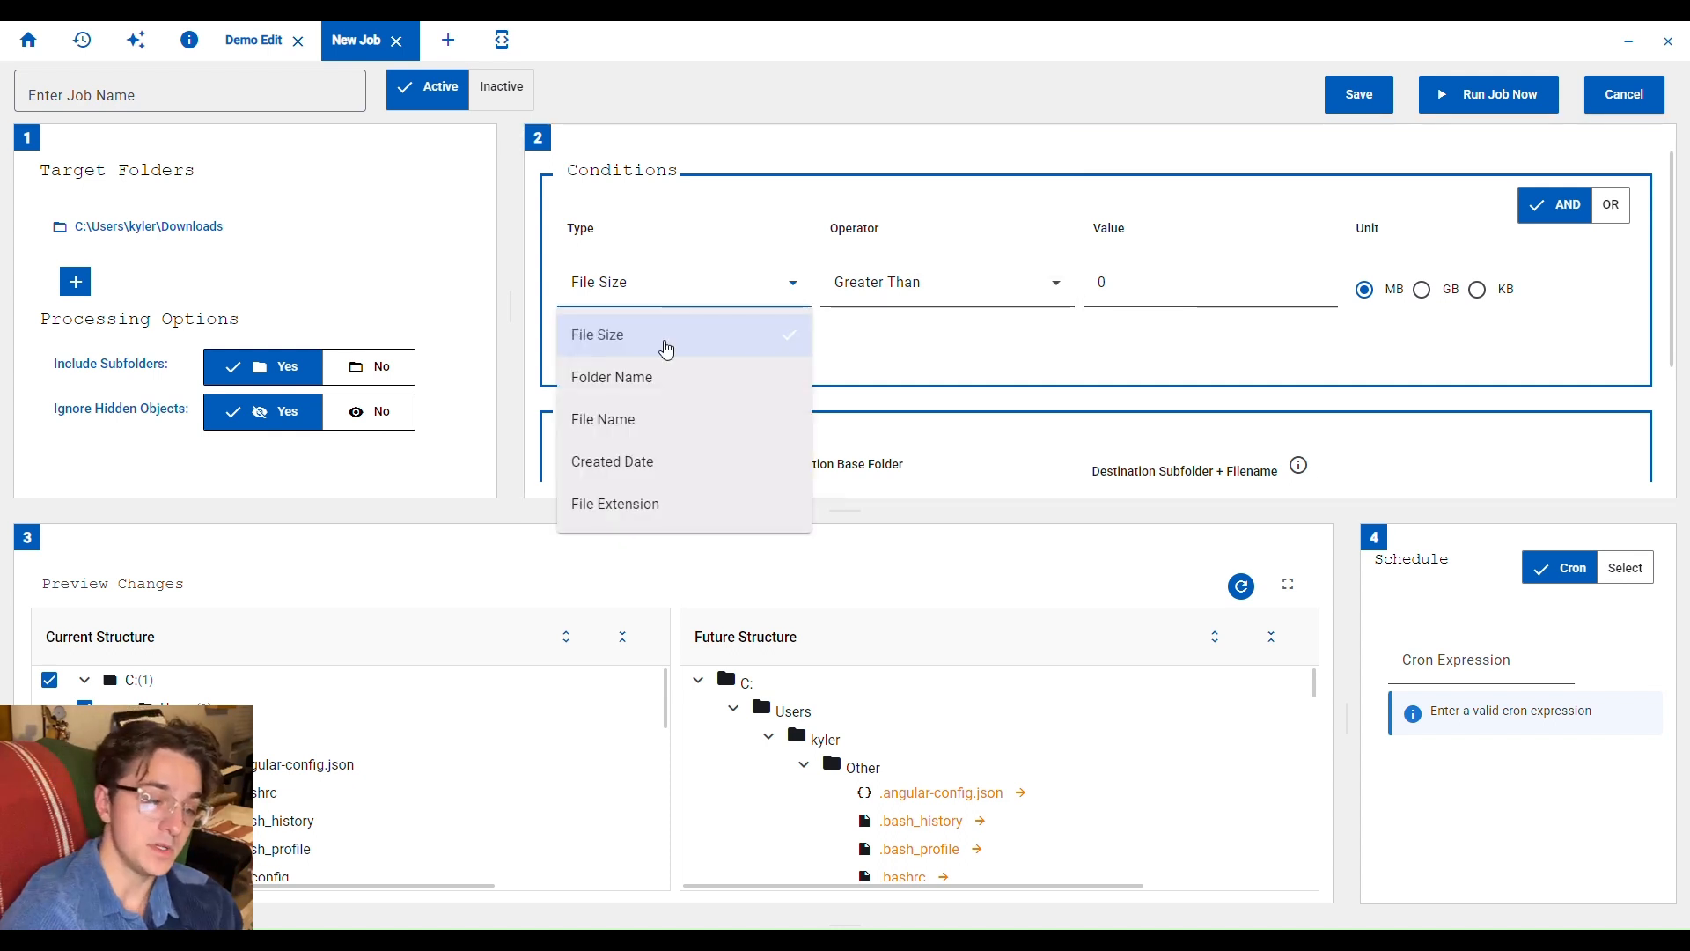
pyautogui.moveTo(665, 357)
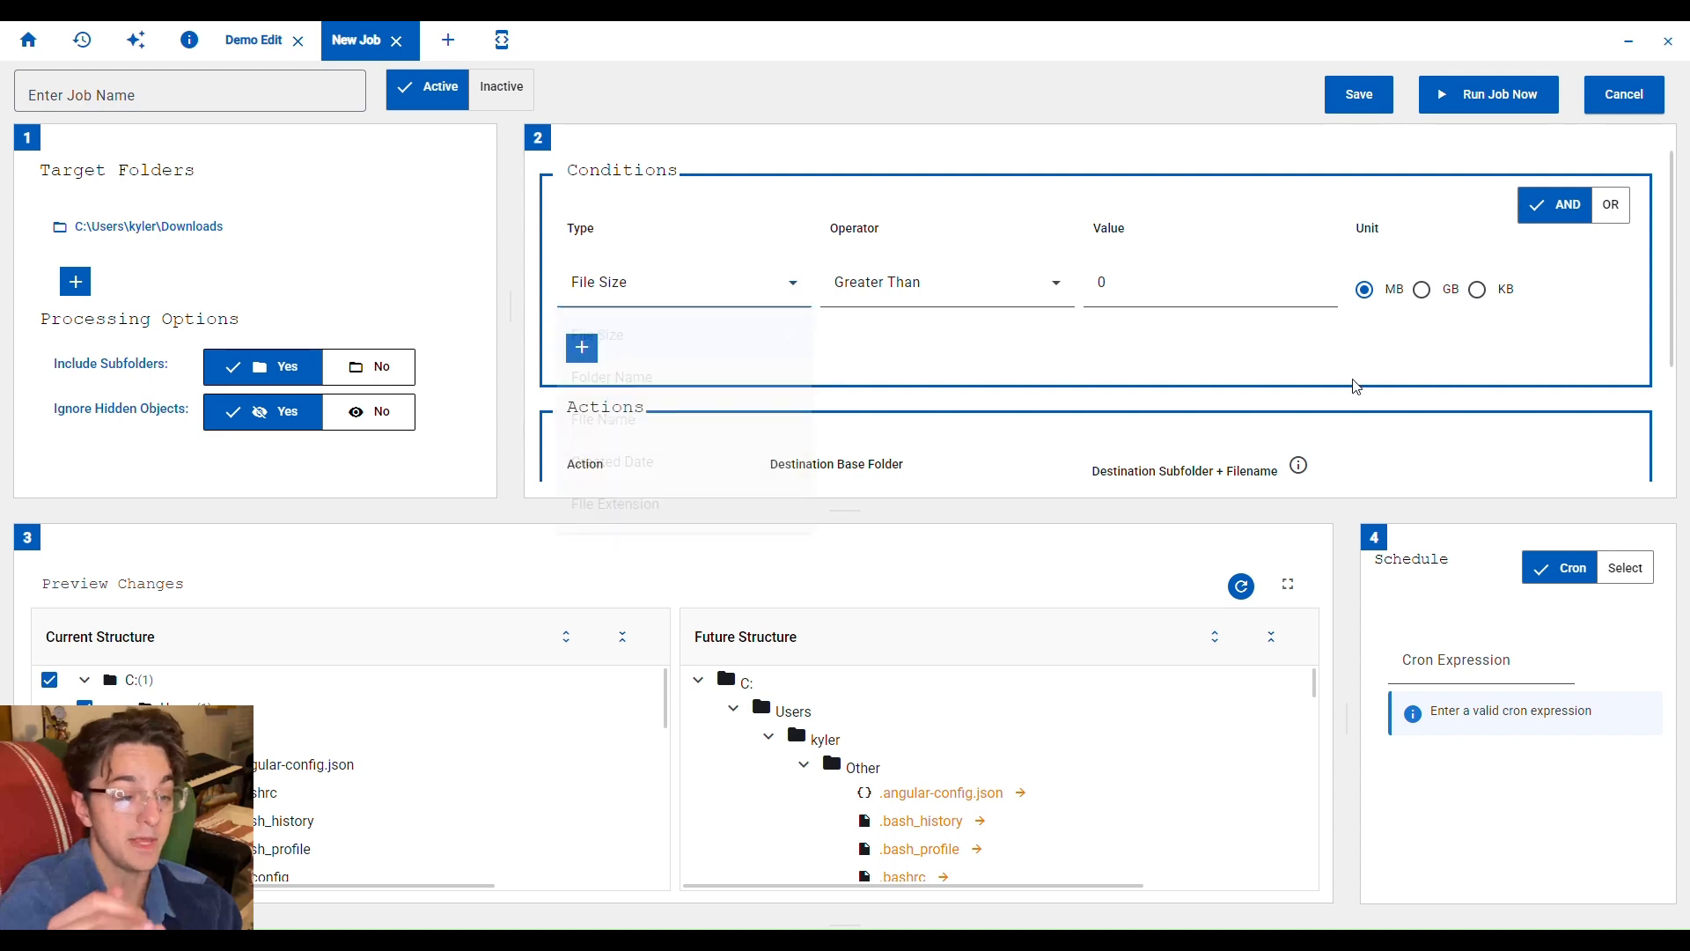
pyautogui.click(1477, 288)
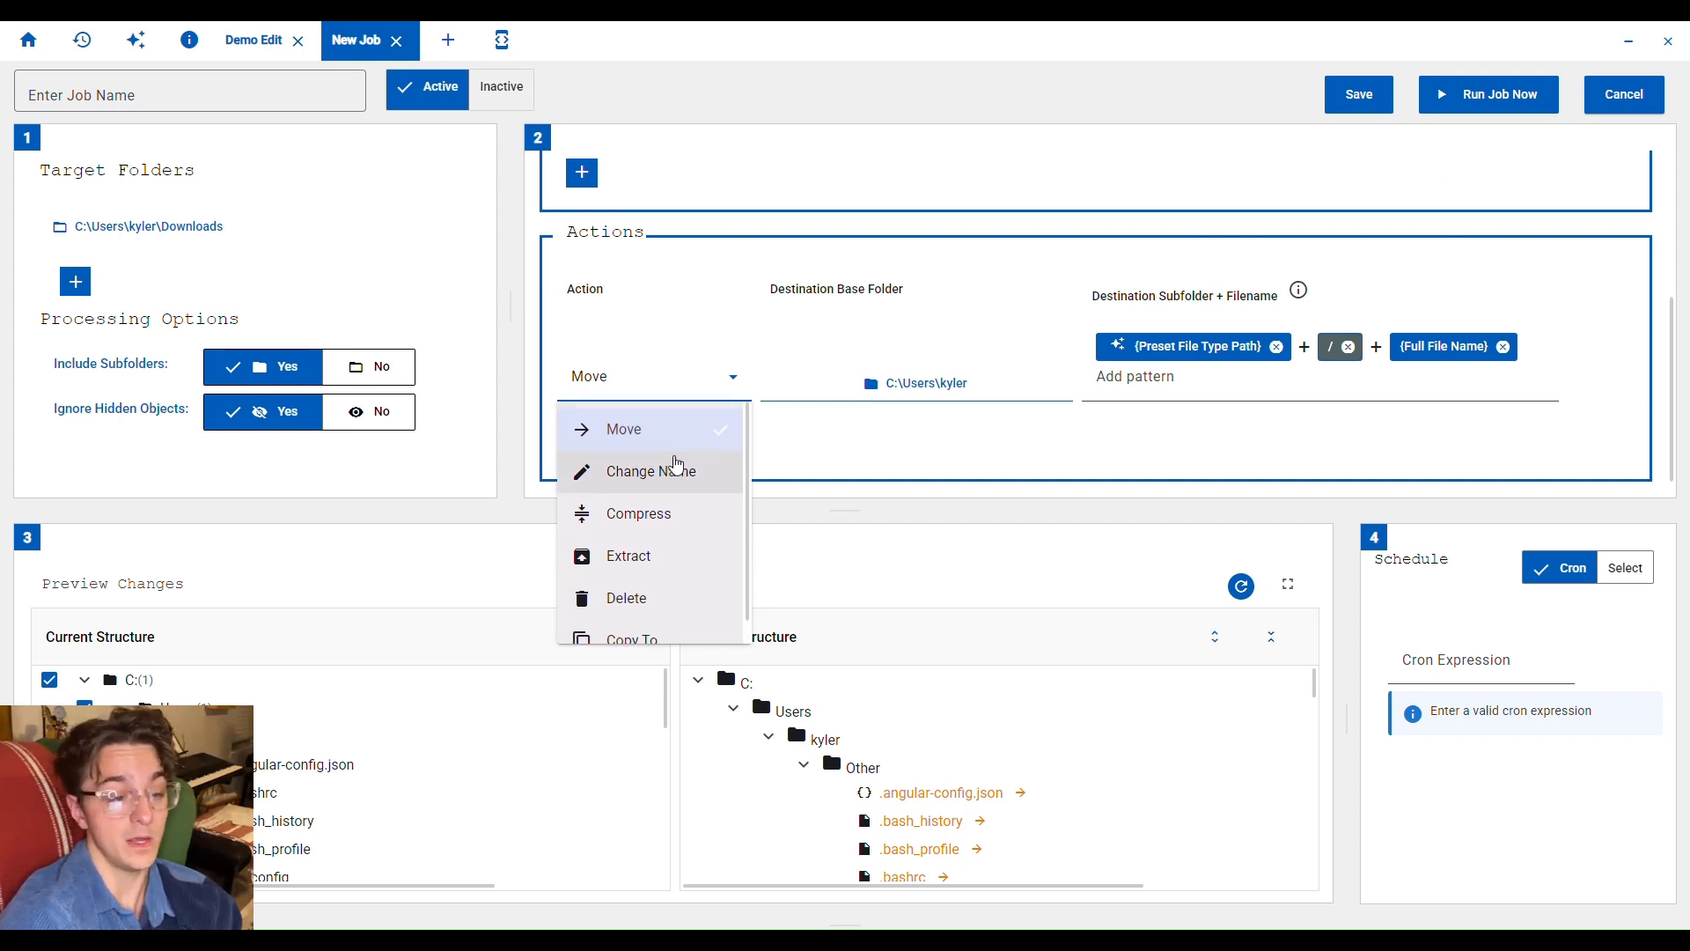
# Keep the Move action, set its destination base folder to Downloads and refresh the preview.
pyautogui.click(623, 428)
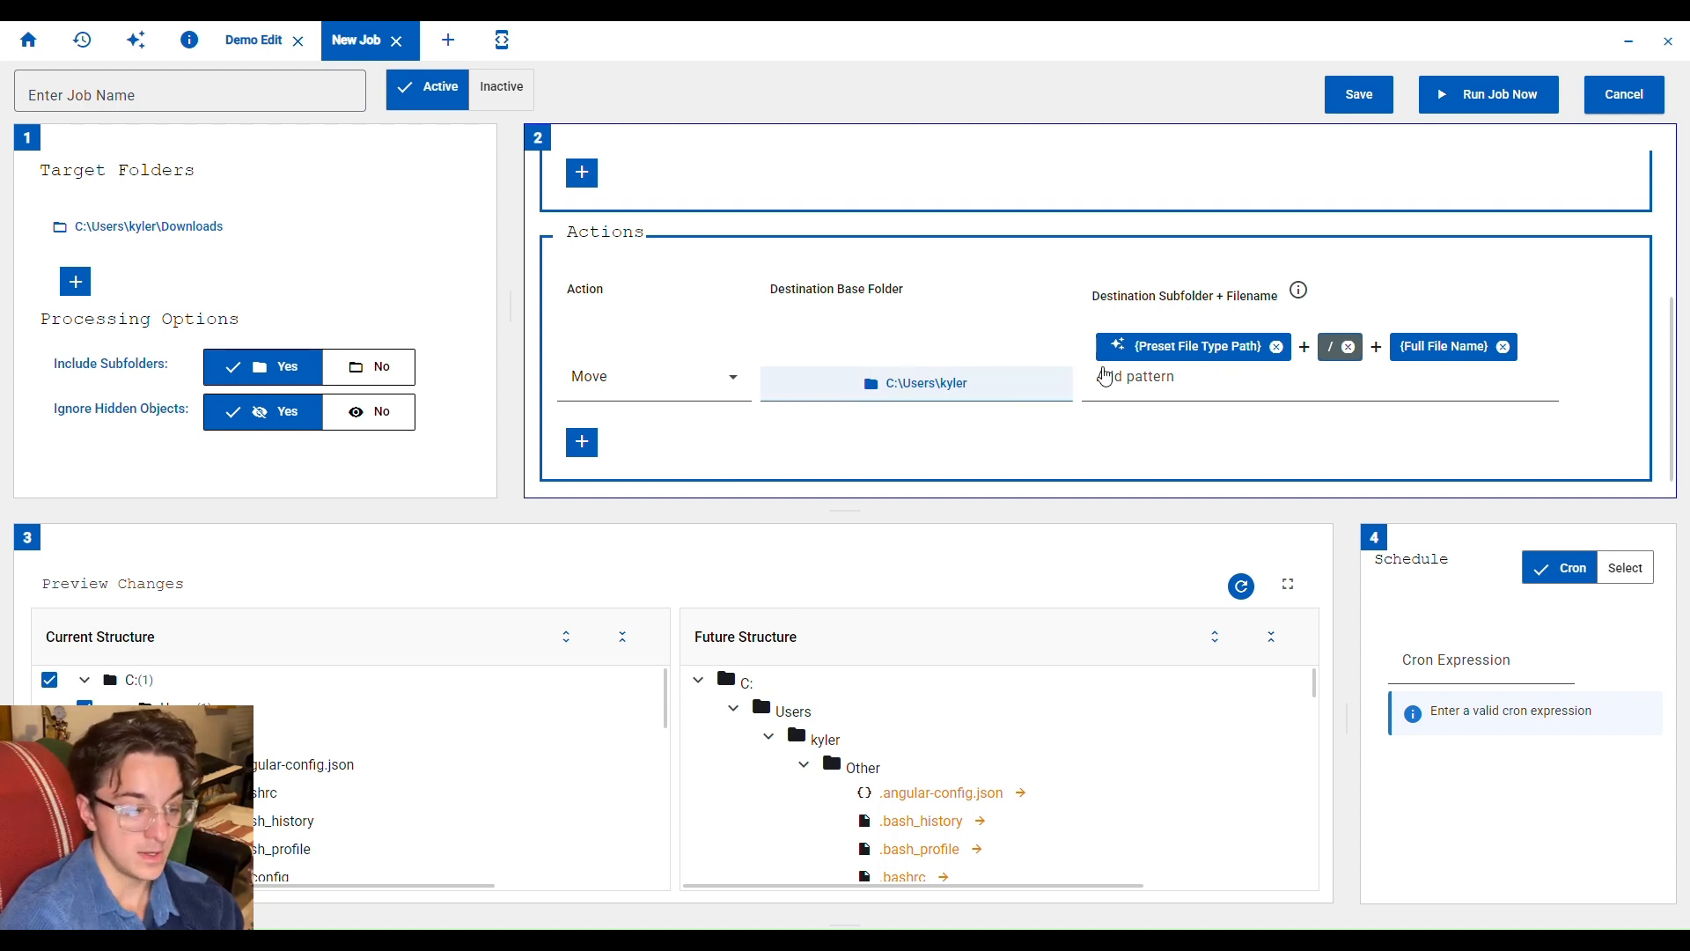
pyautogui.click(1148, 375)
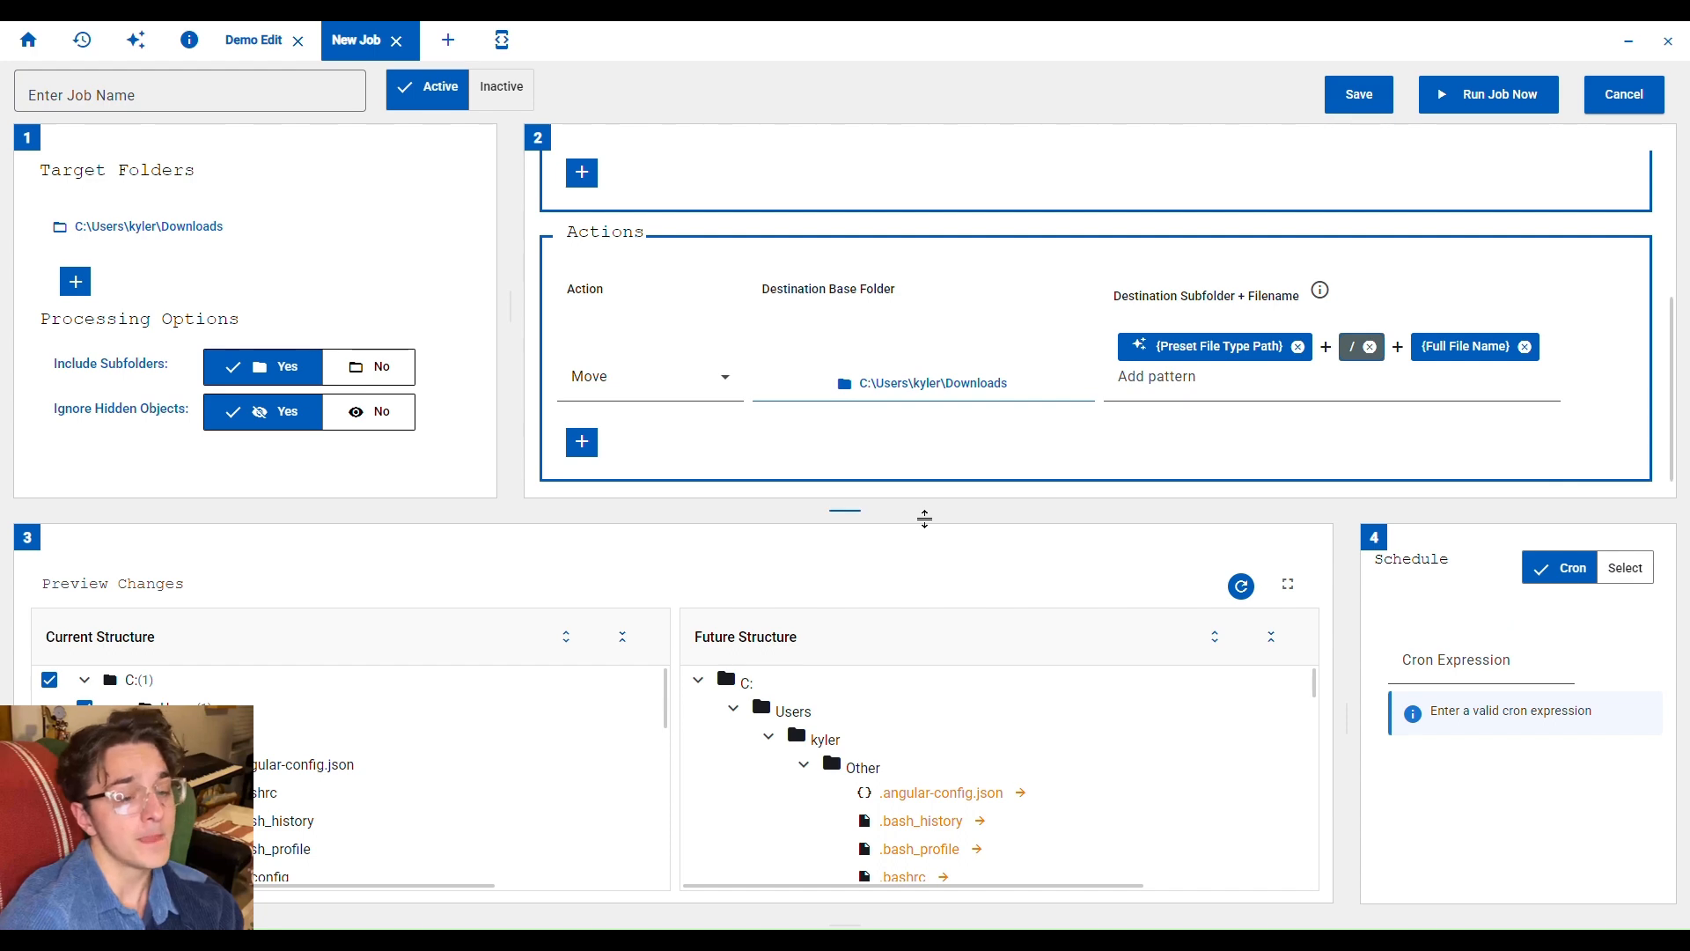
pyautogui.click(1239, 586)
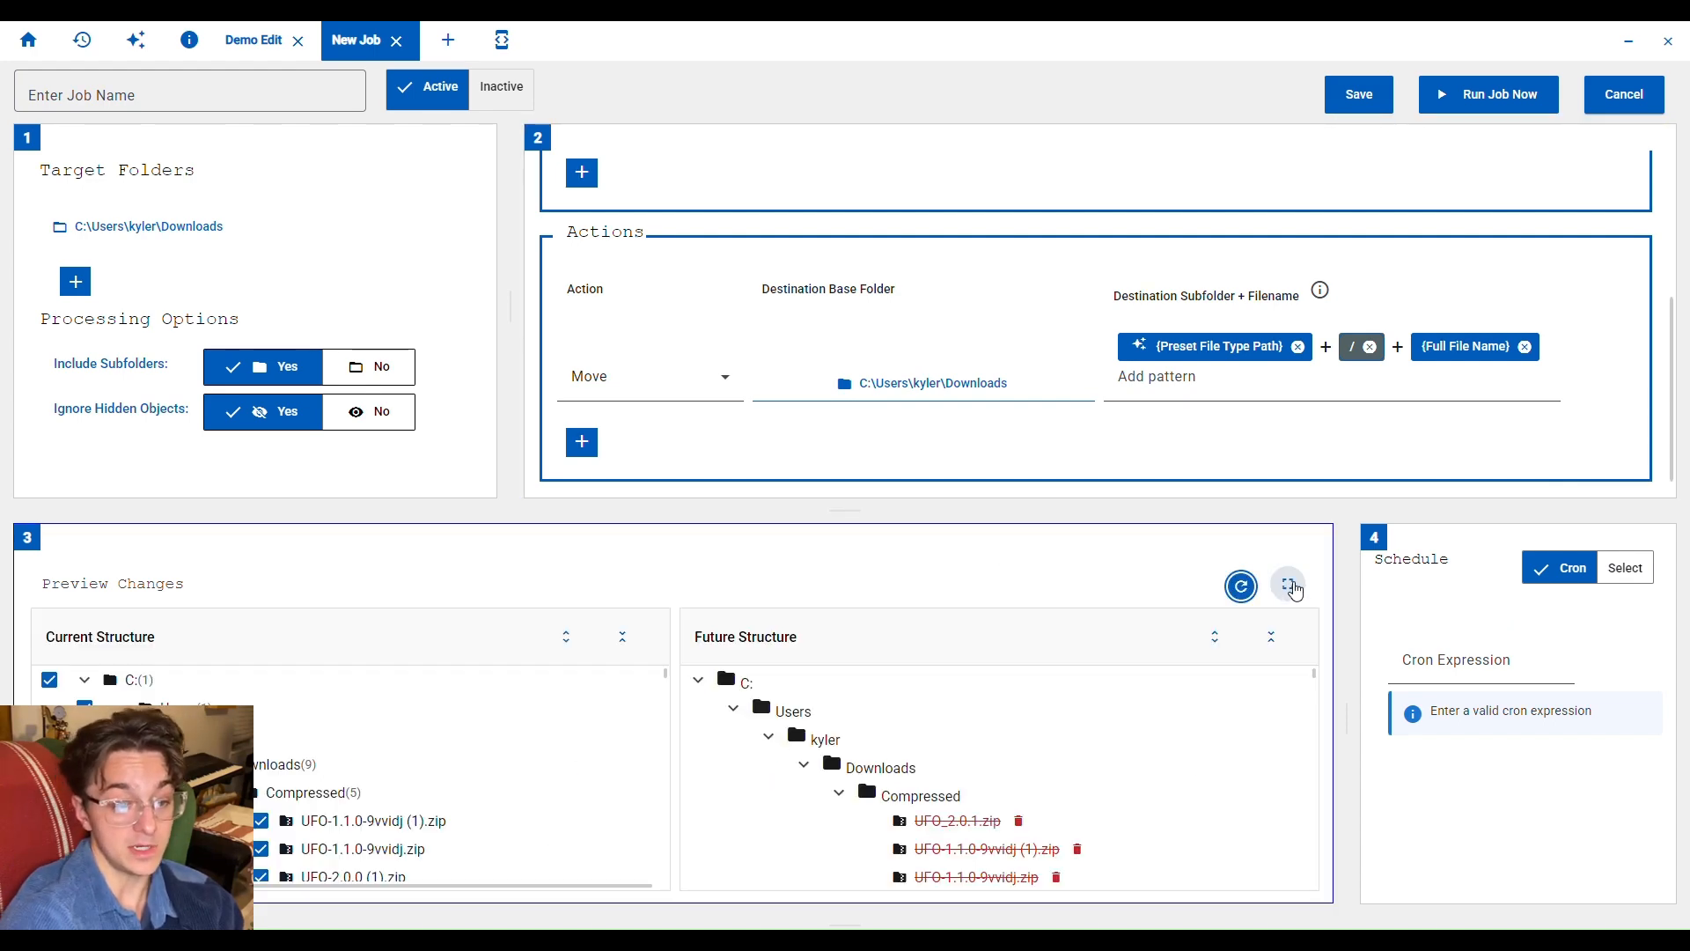
# Review the enlarged preview and exclude the two UFO-1.1.0-9vvidj zip files by name.
pyautogui.click(1288, 586)
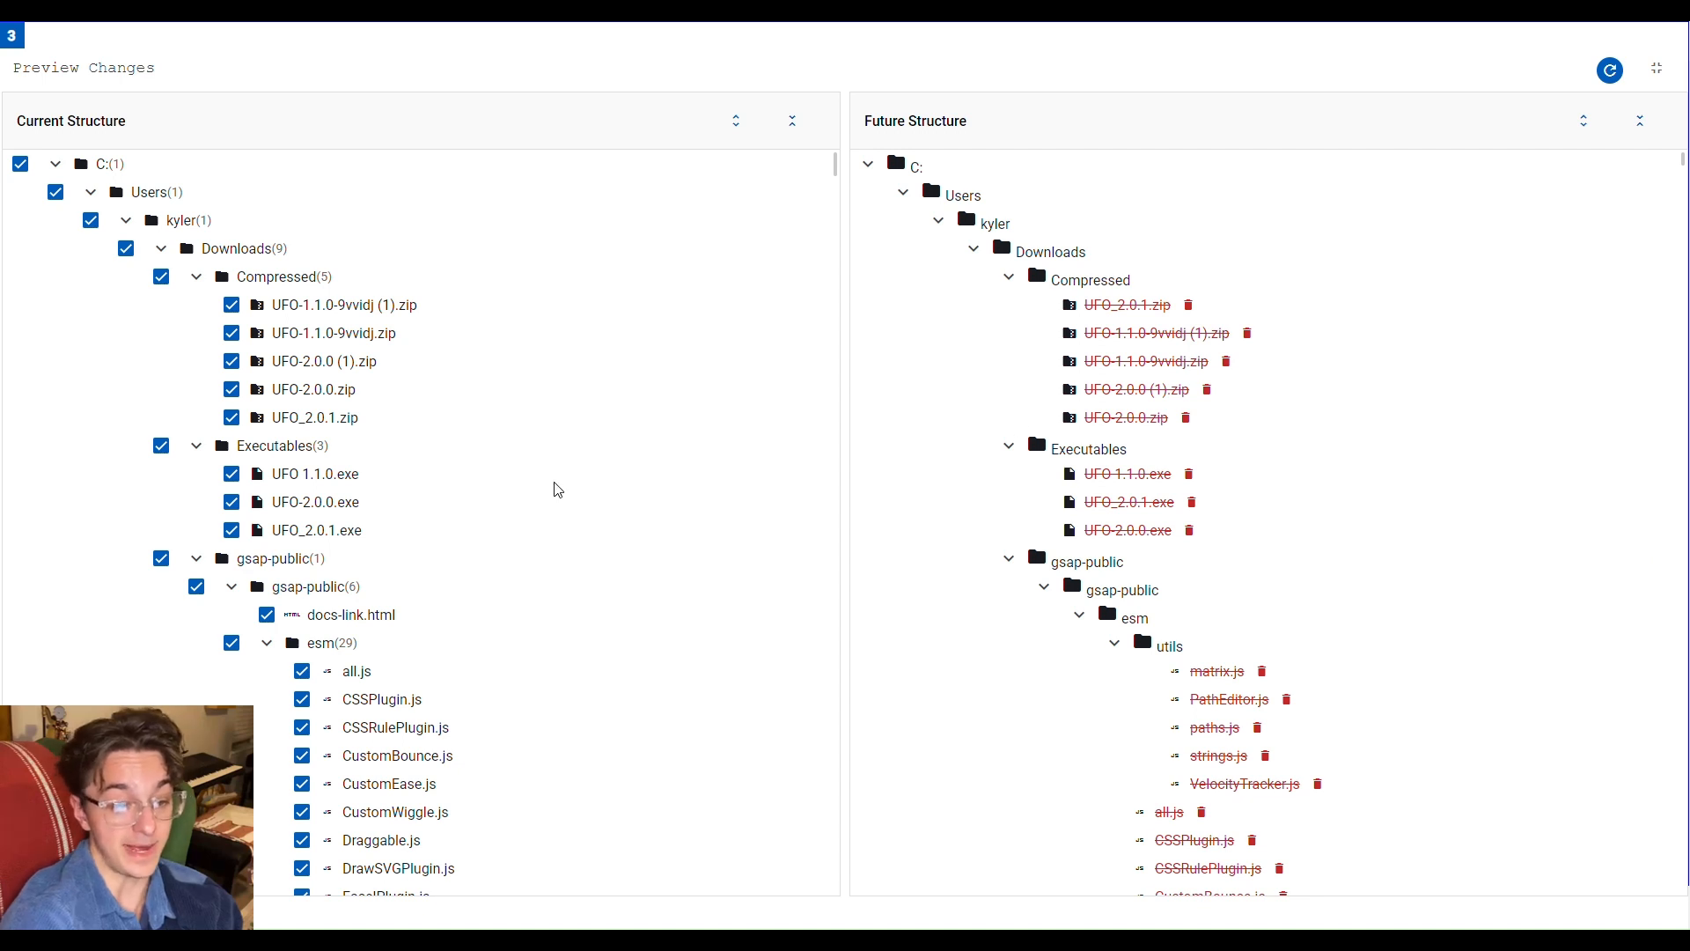
pyautogui.moveTo(1257, 453)
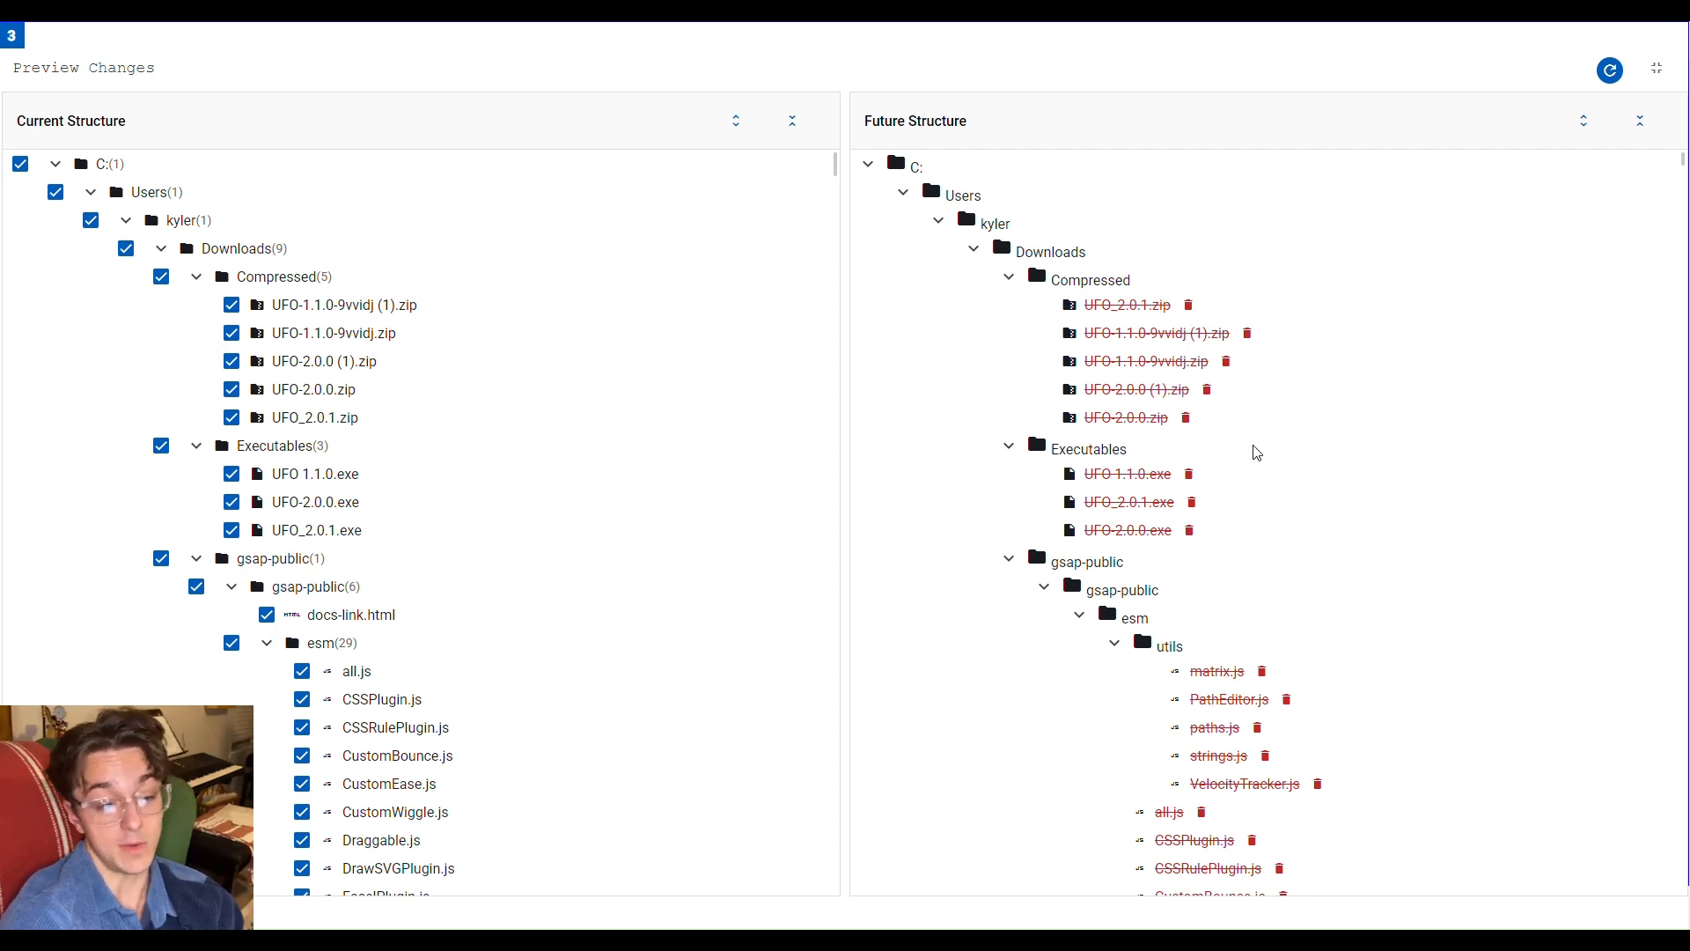
pyautogui.scroll(-3)
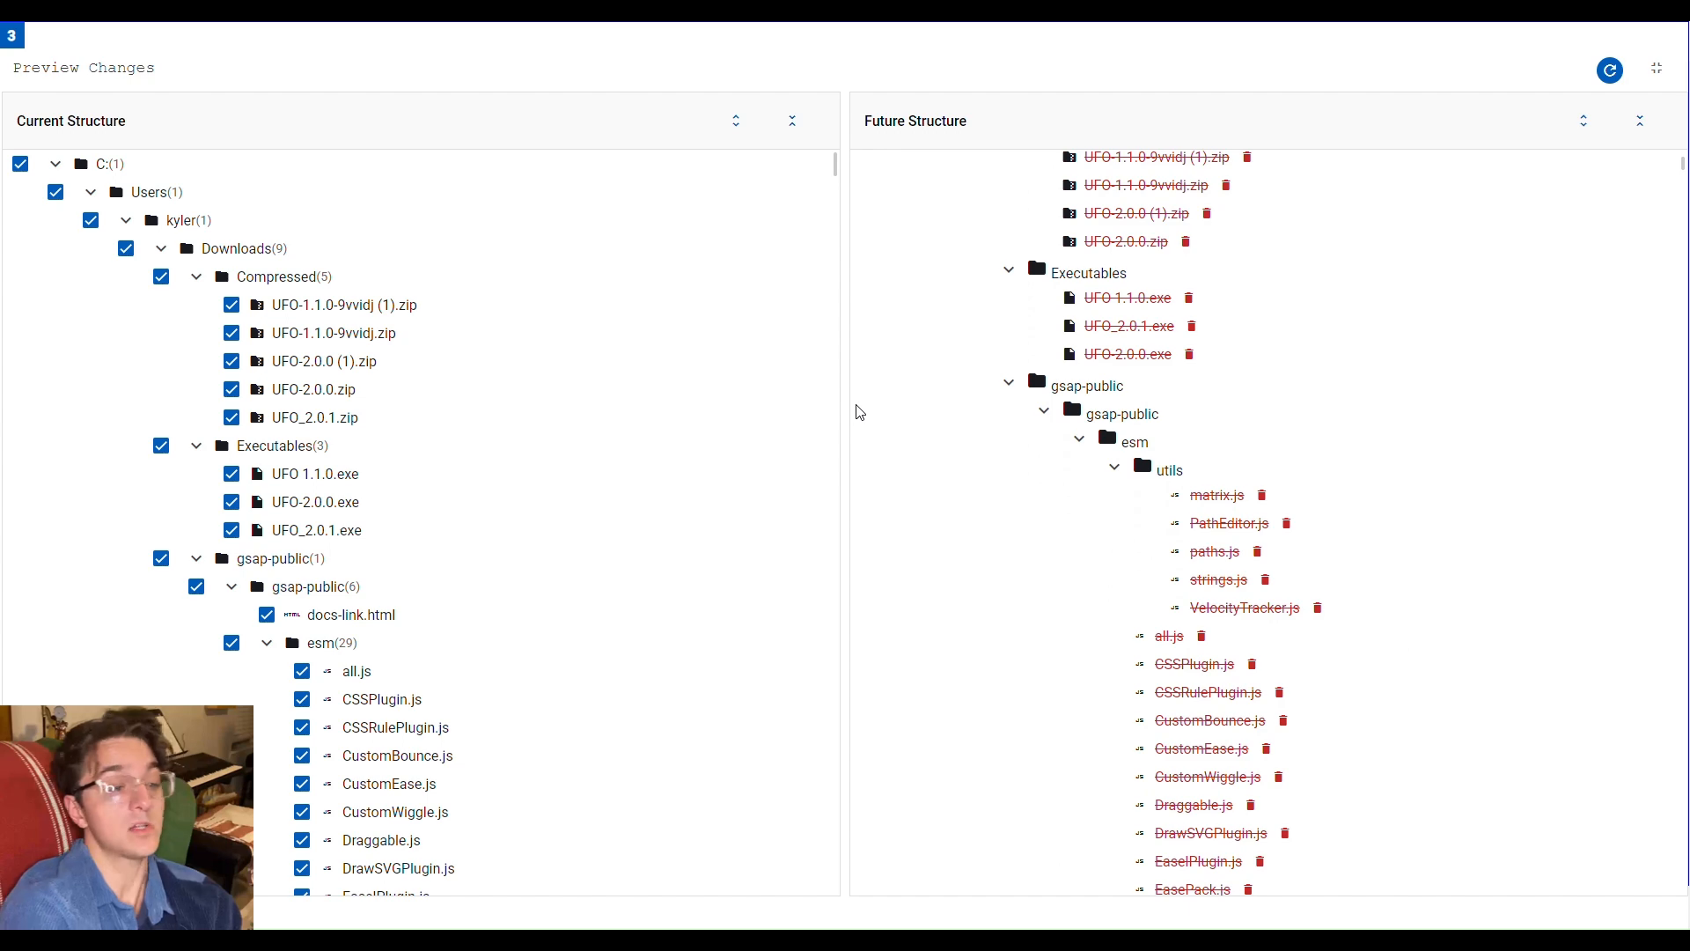
pyautogui.moveTo(824, 517)
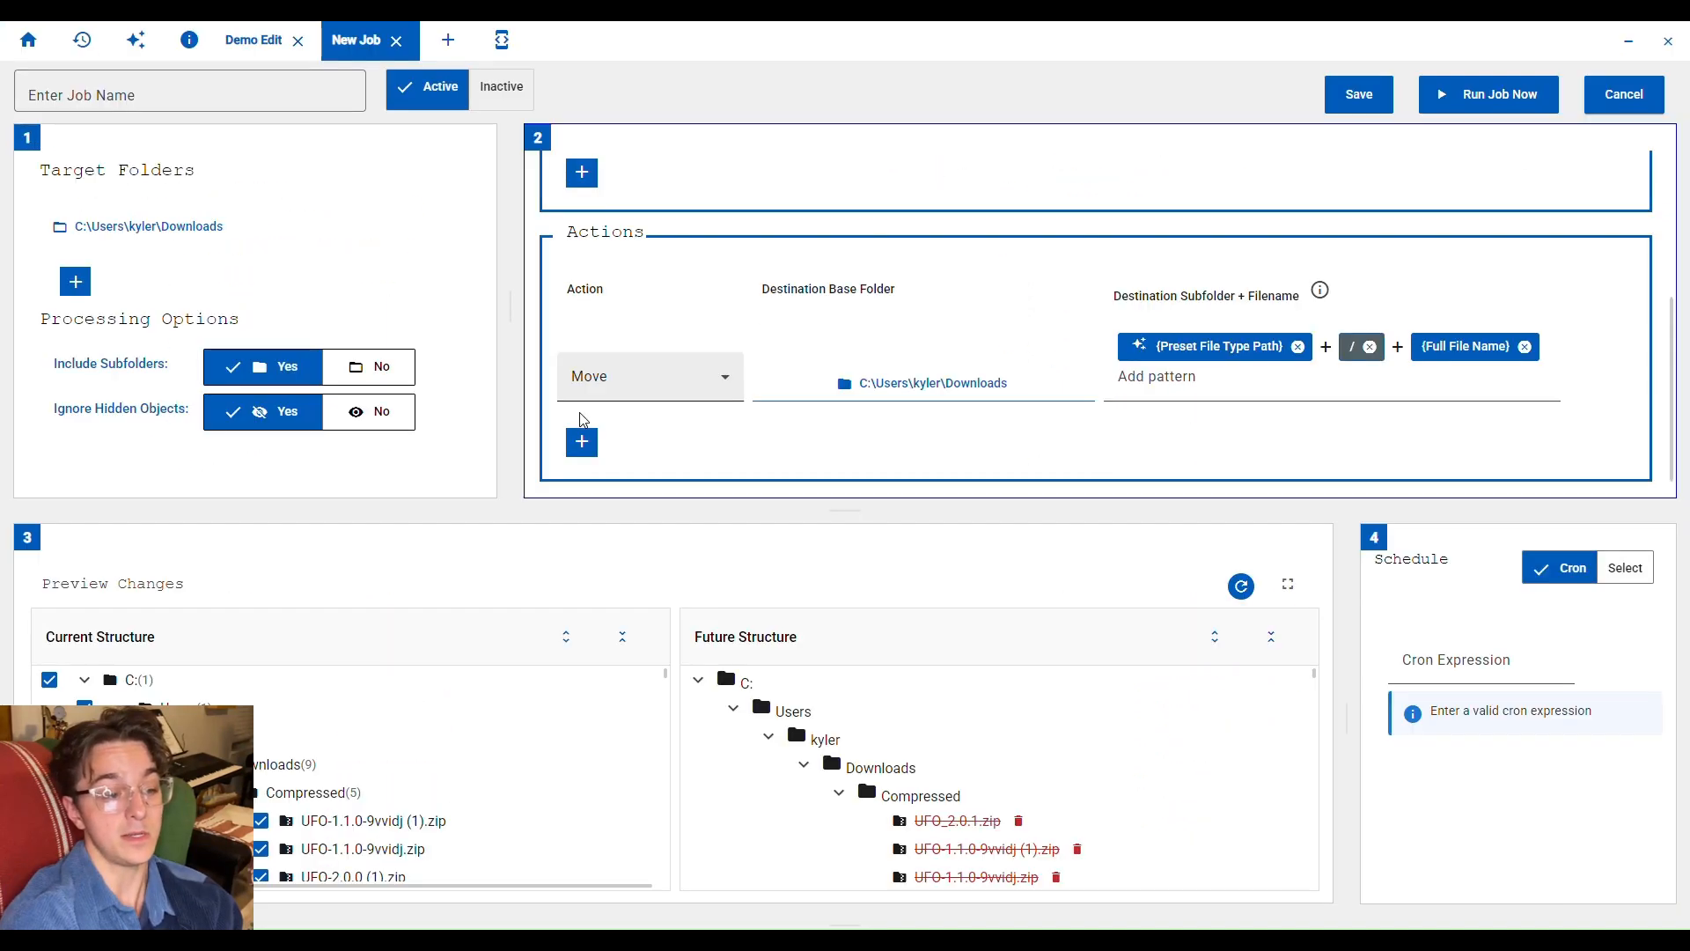
pyautogui.click(581, 172)
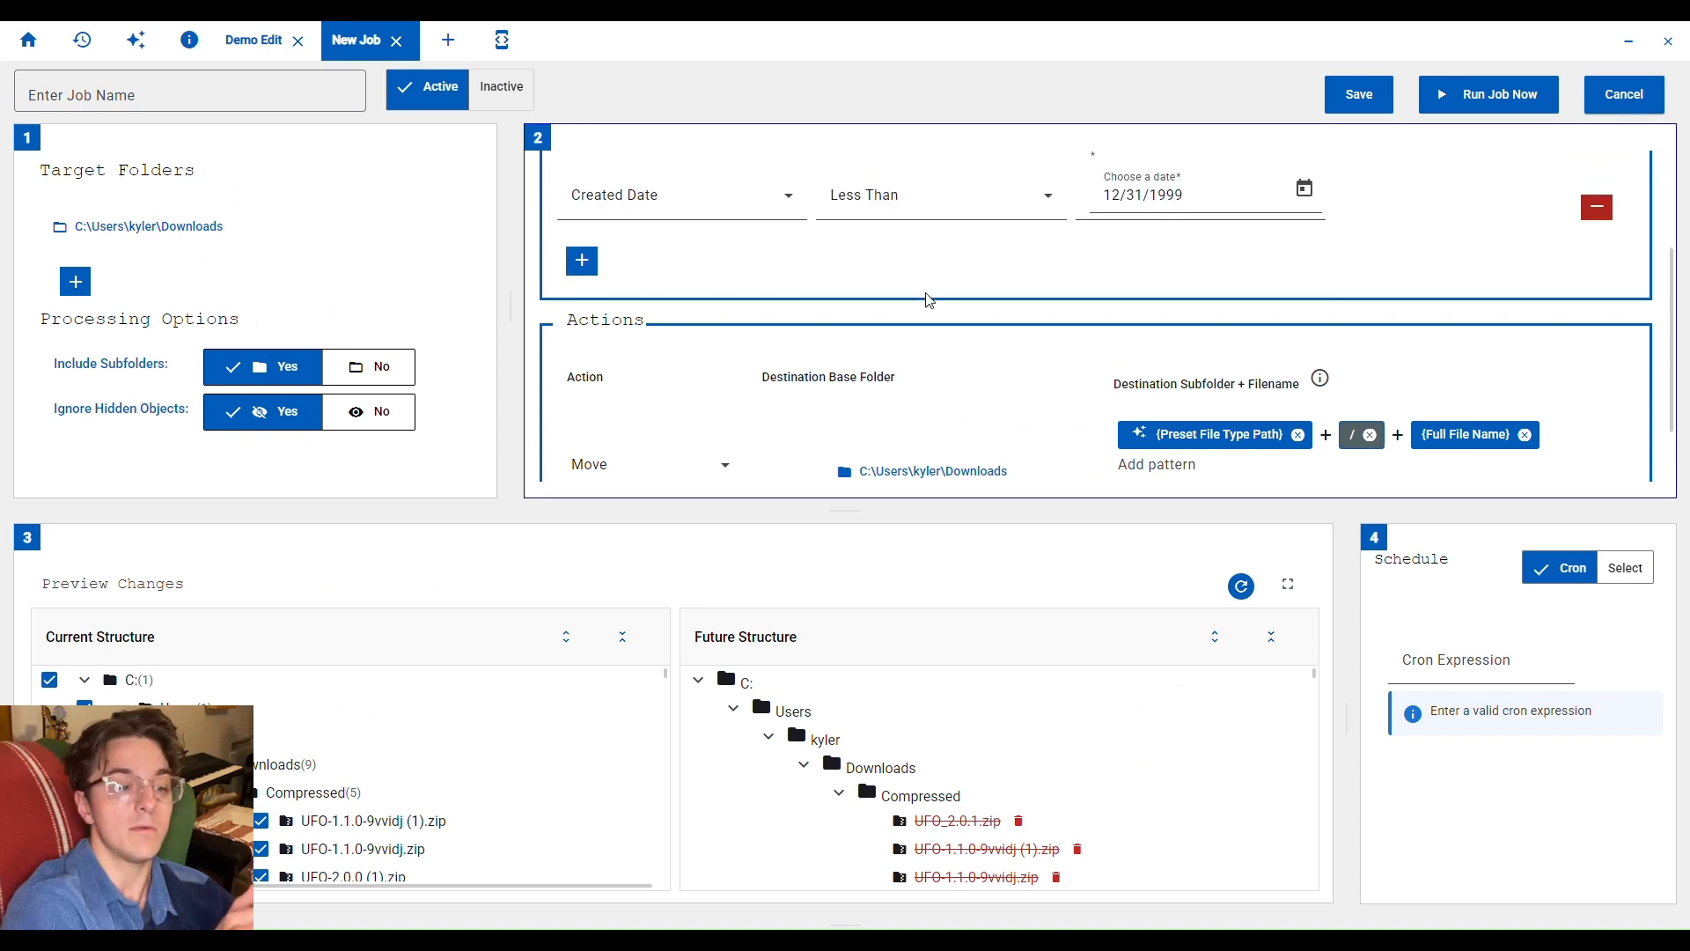
pyautogui.click(581, 261)
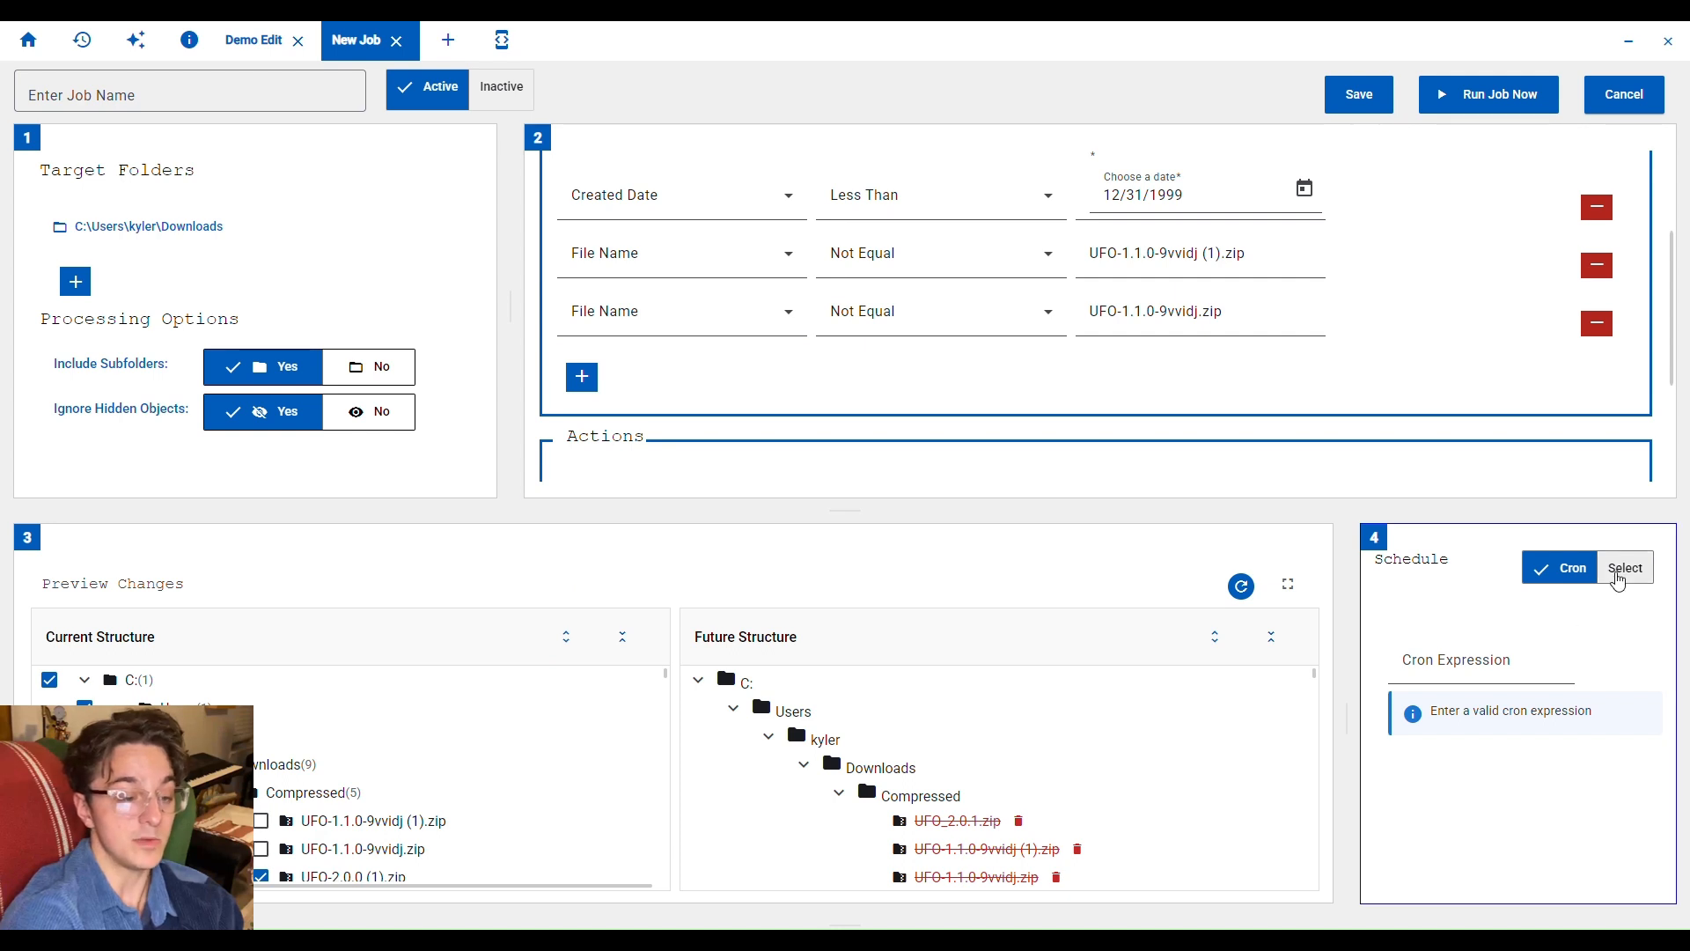
# Browse the Frequency presets, then schedule the job with cron expression 5 4 * * *.
pyautogui.click(1625, 567)
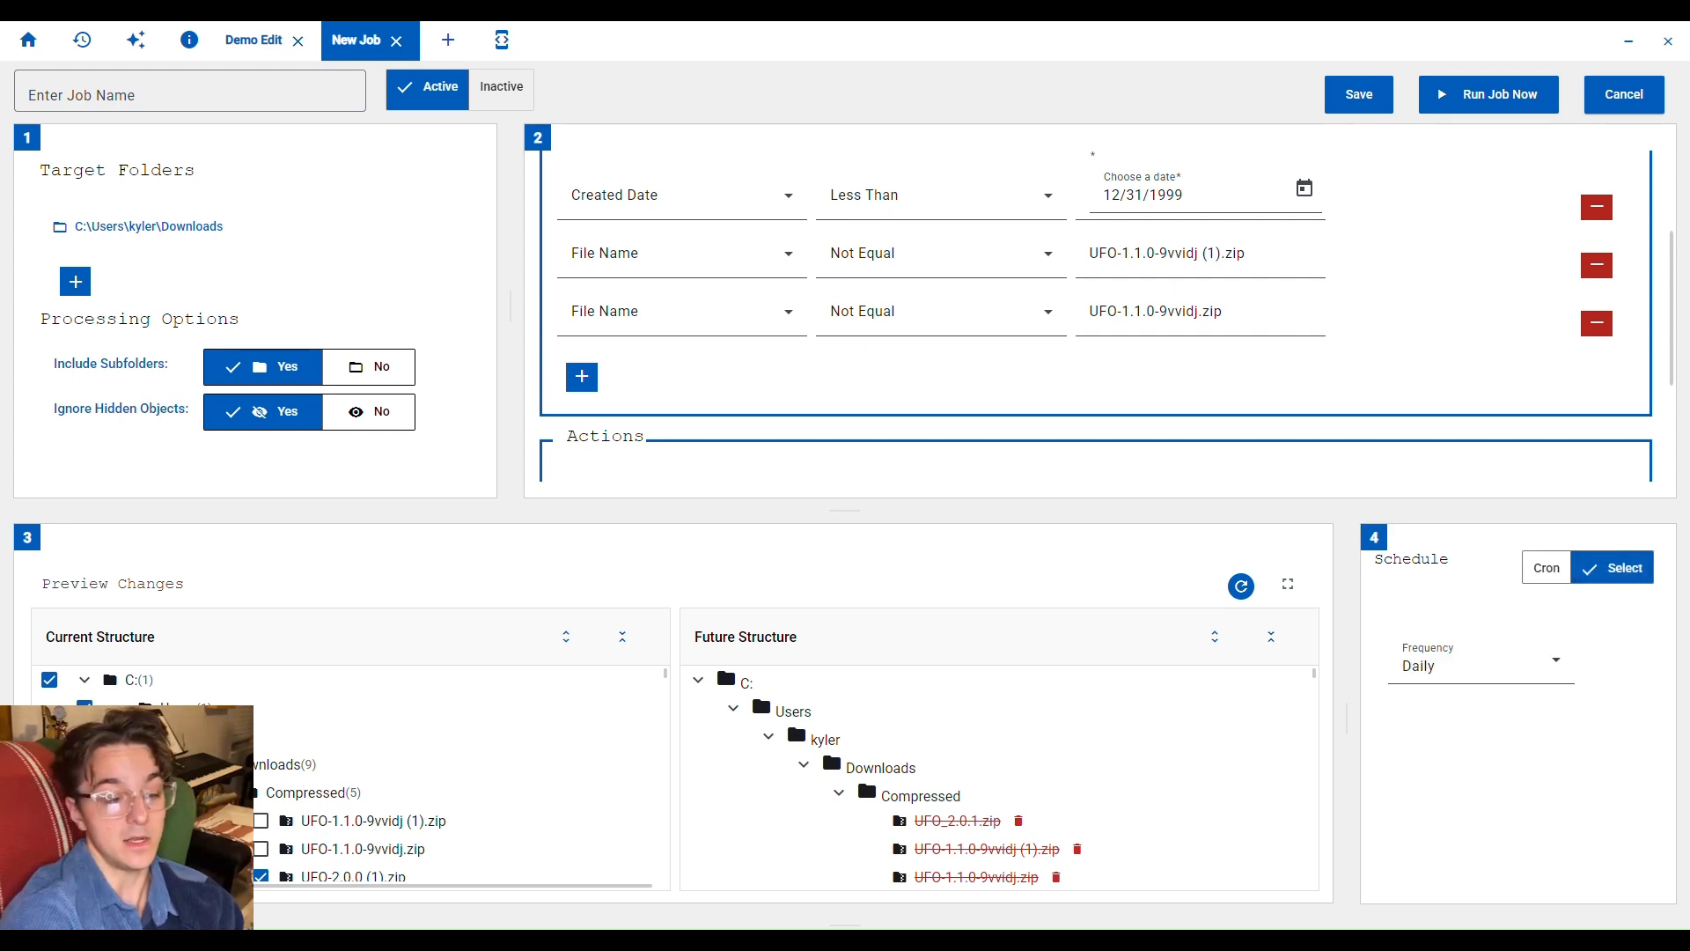
pyautogui.click(1482, 666)
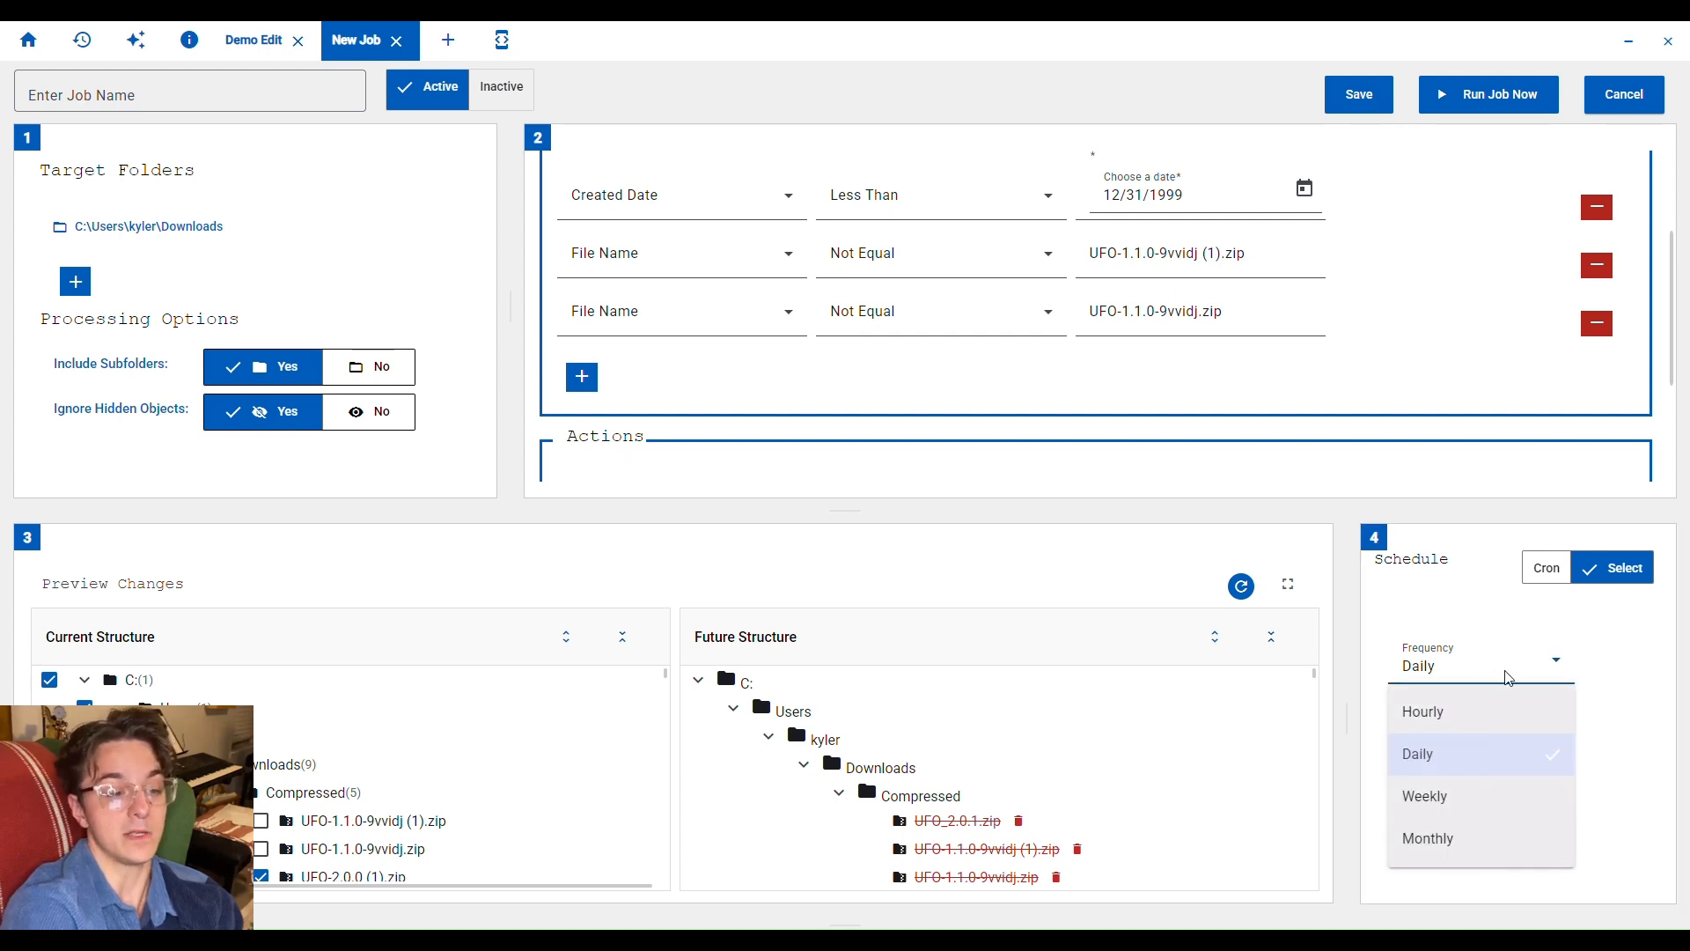
pyautogui.click(1559, 567)
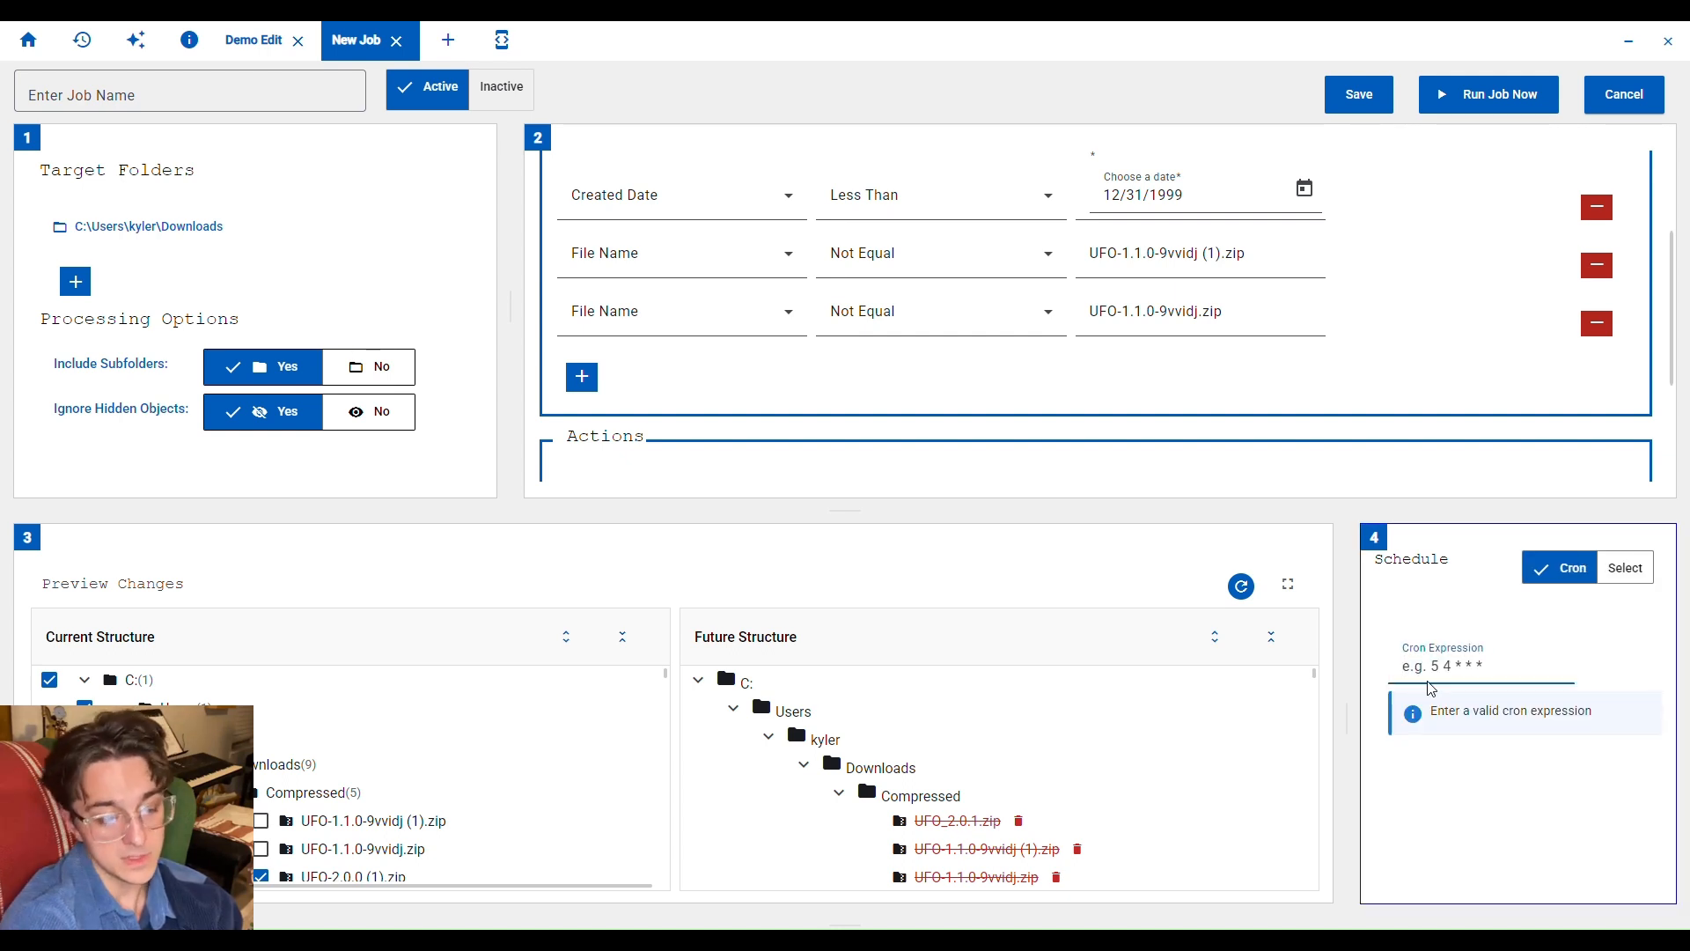
pyautogui.write('5 4 * * * *')
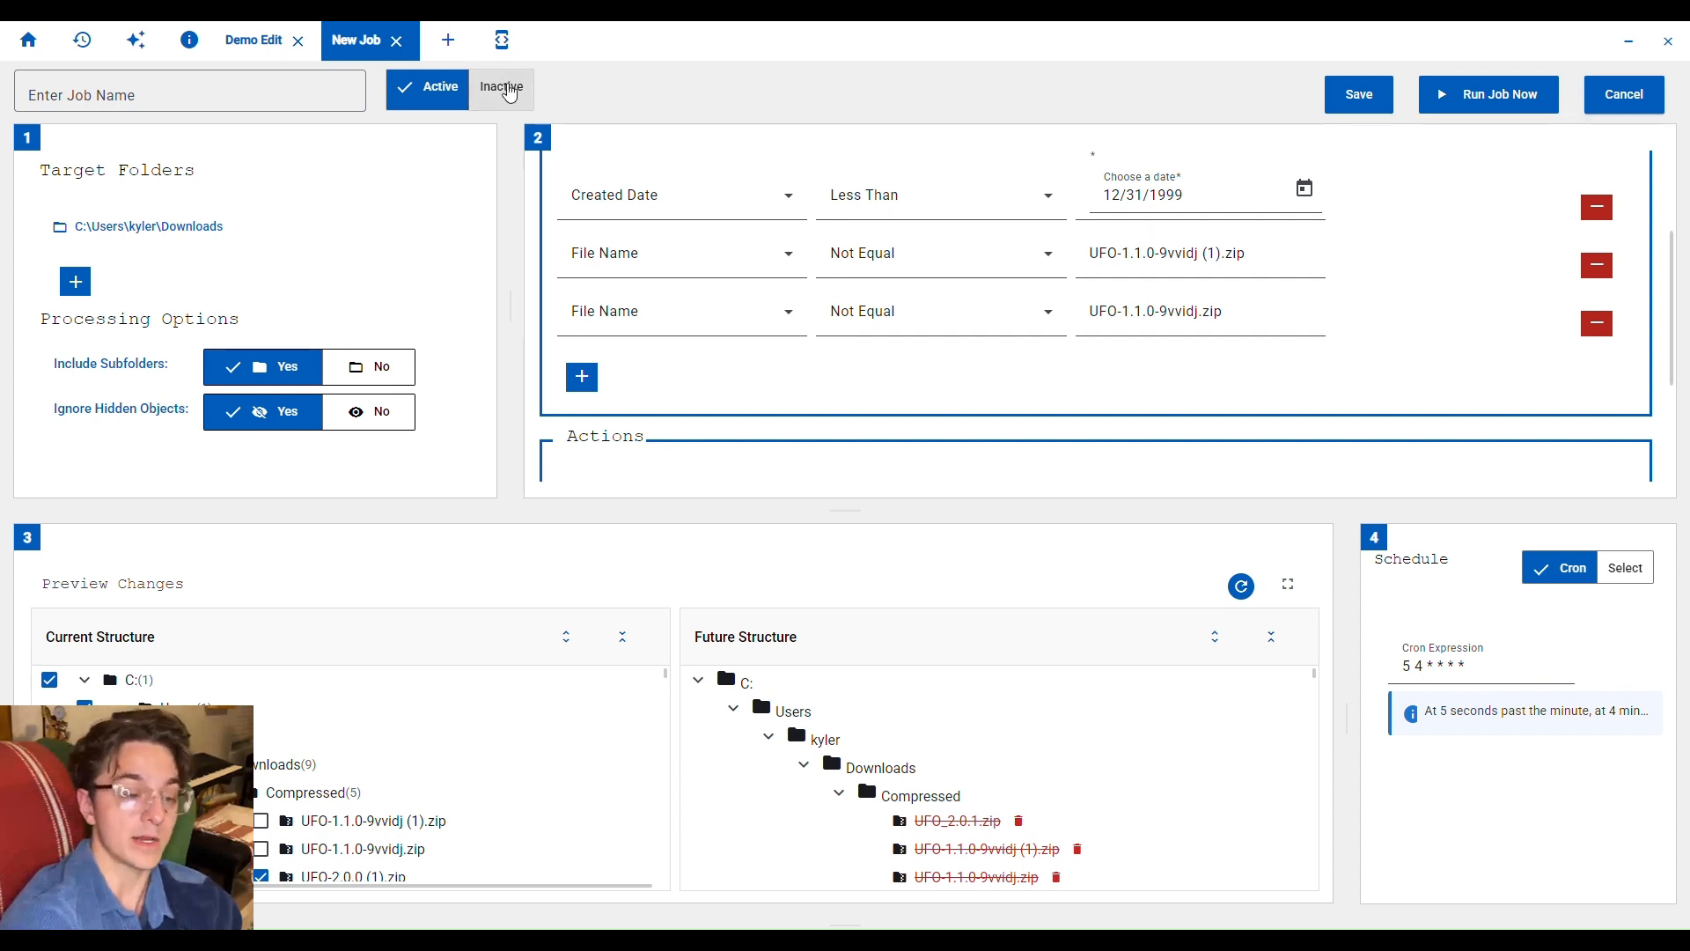
# Set the job inactive and begin naming it 'Demo T'.
pyautogui.click(506, 88)
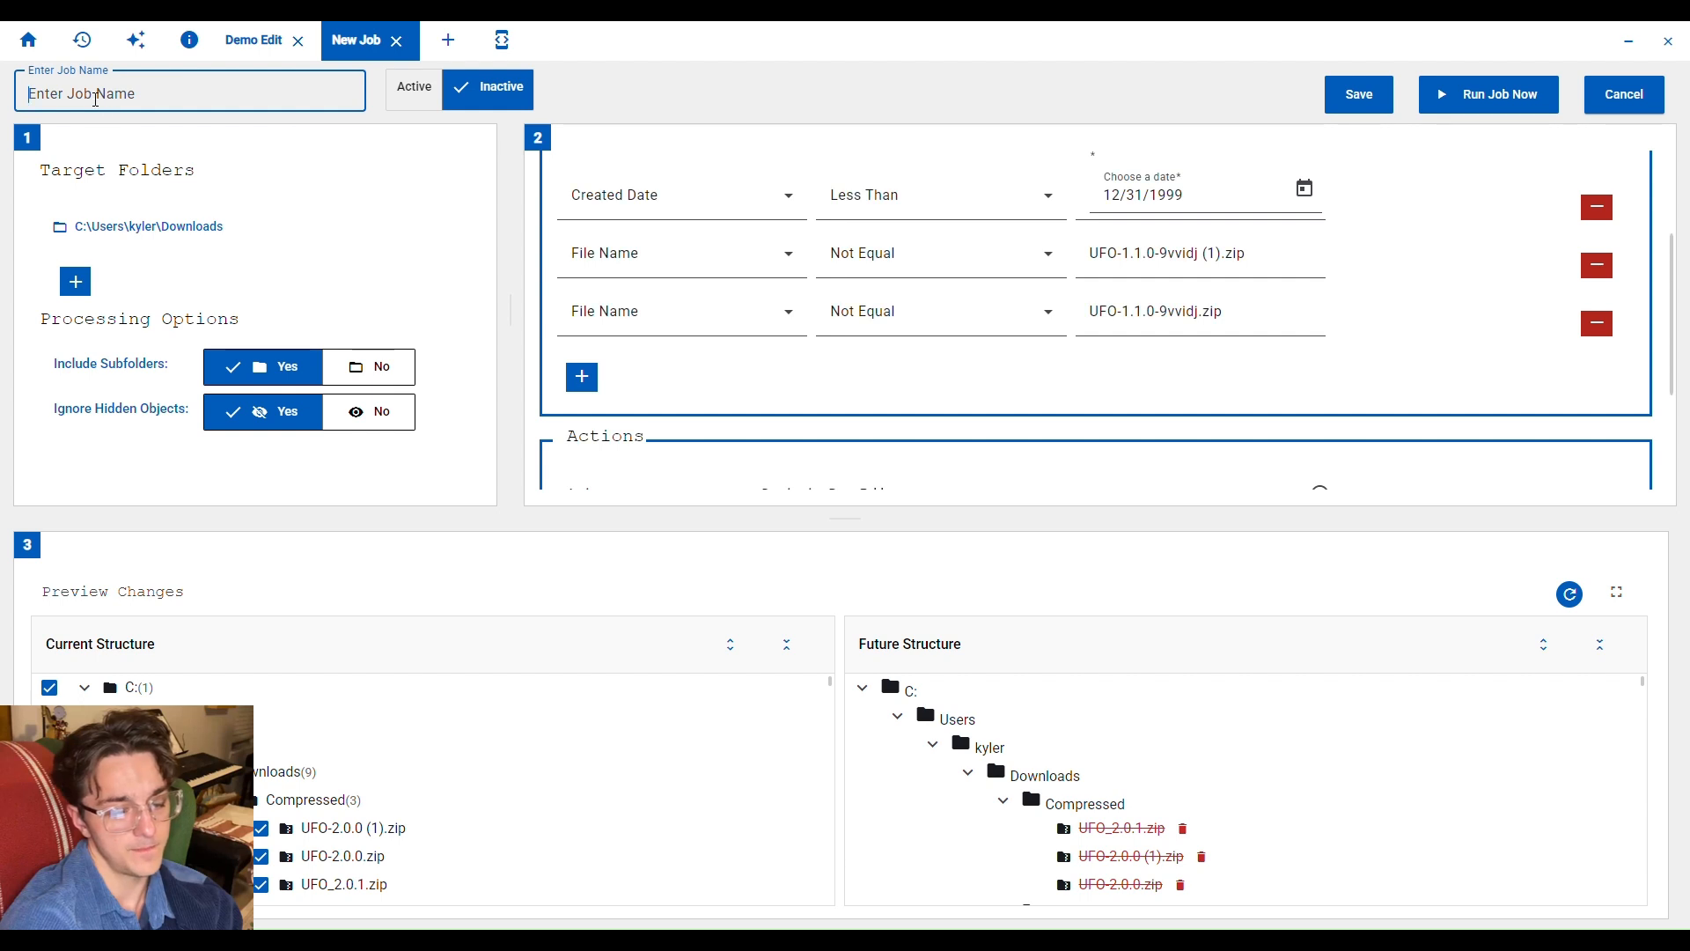
pyautogui.write('Demo T')
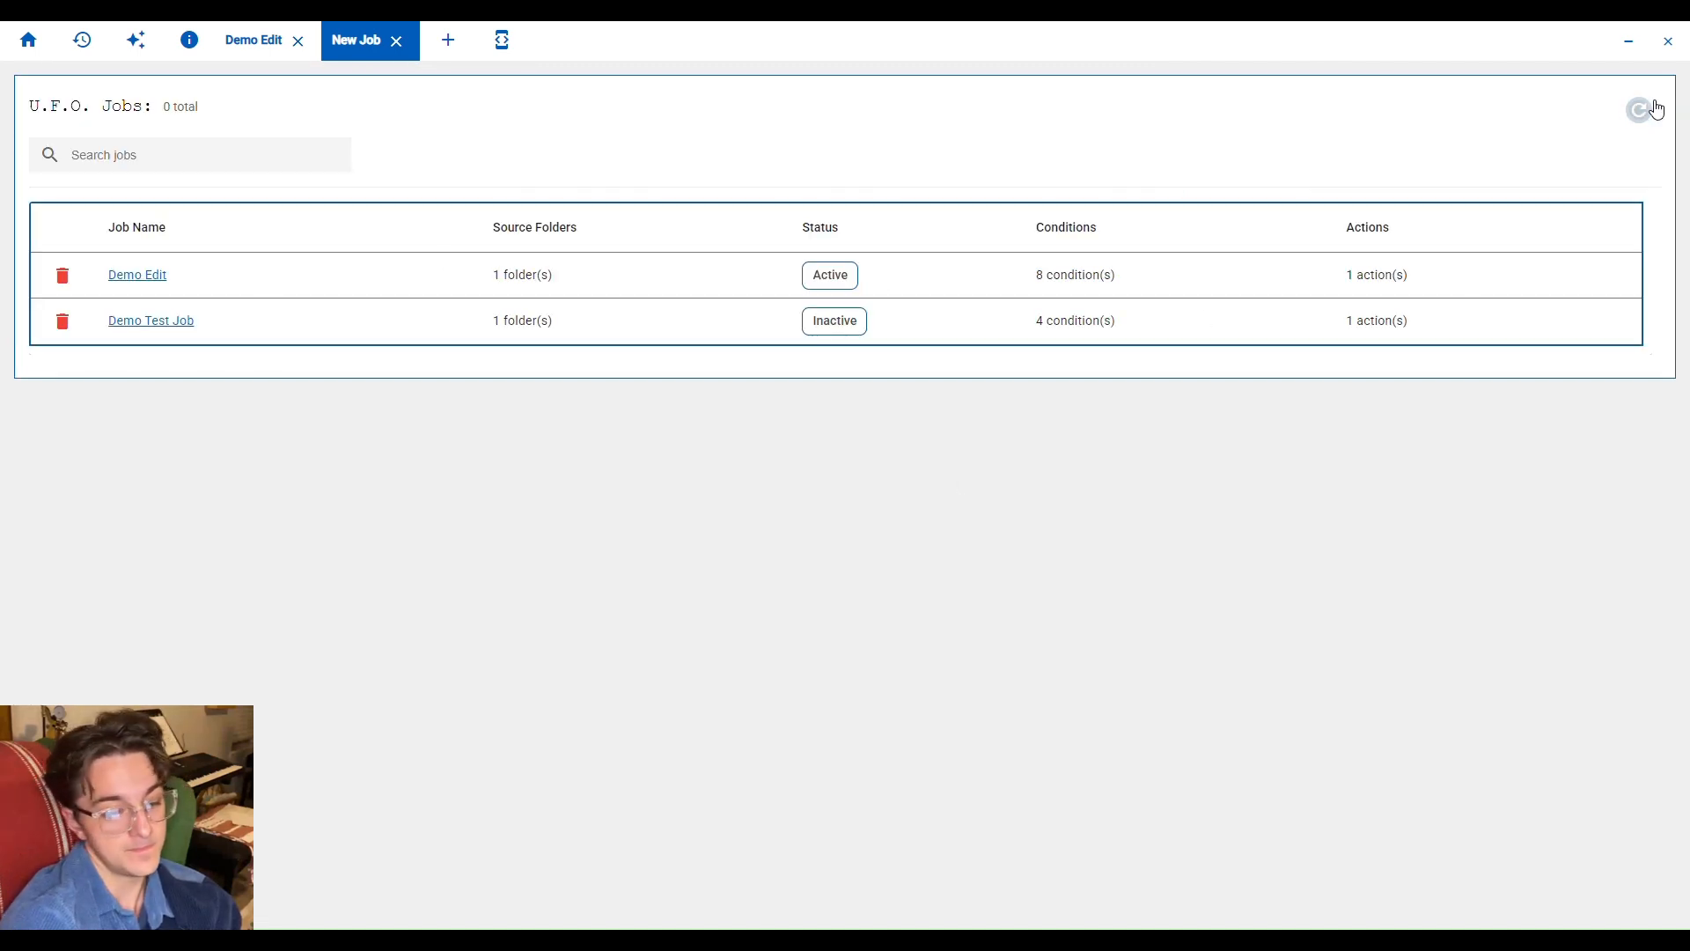
# Refresh the jobs list to show 2 total jobs.
pyautogui.click(1637, 109)
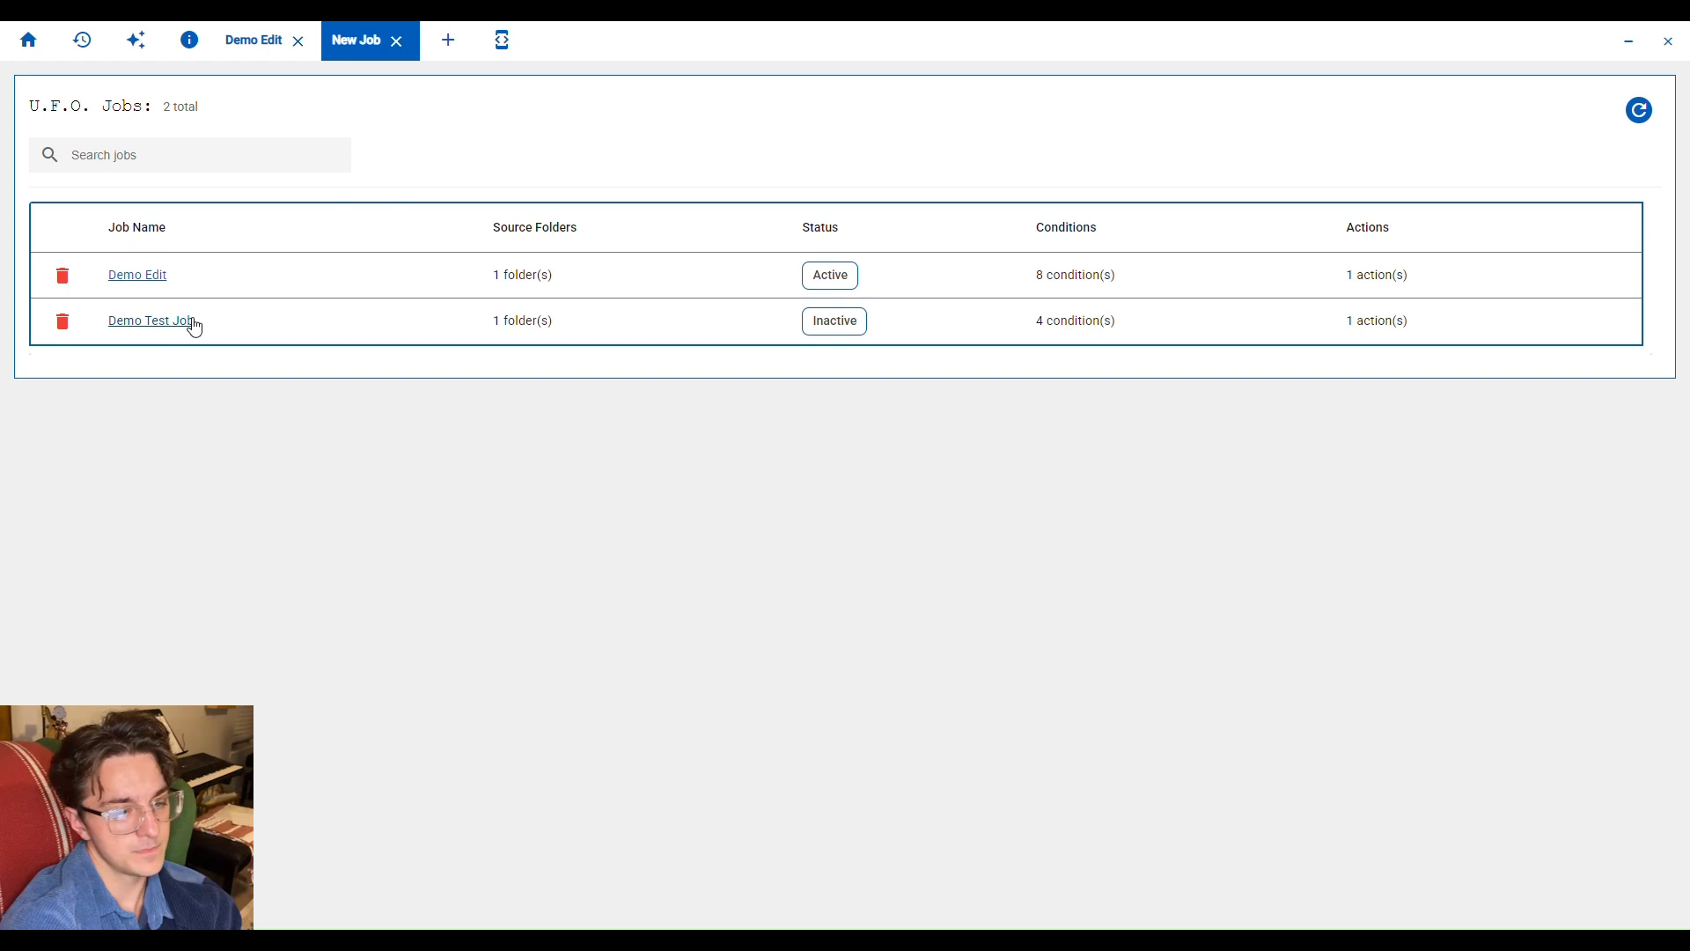
pyautogui.moveTo(193, 326)
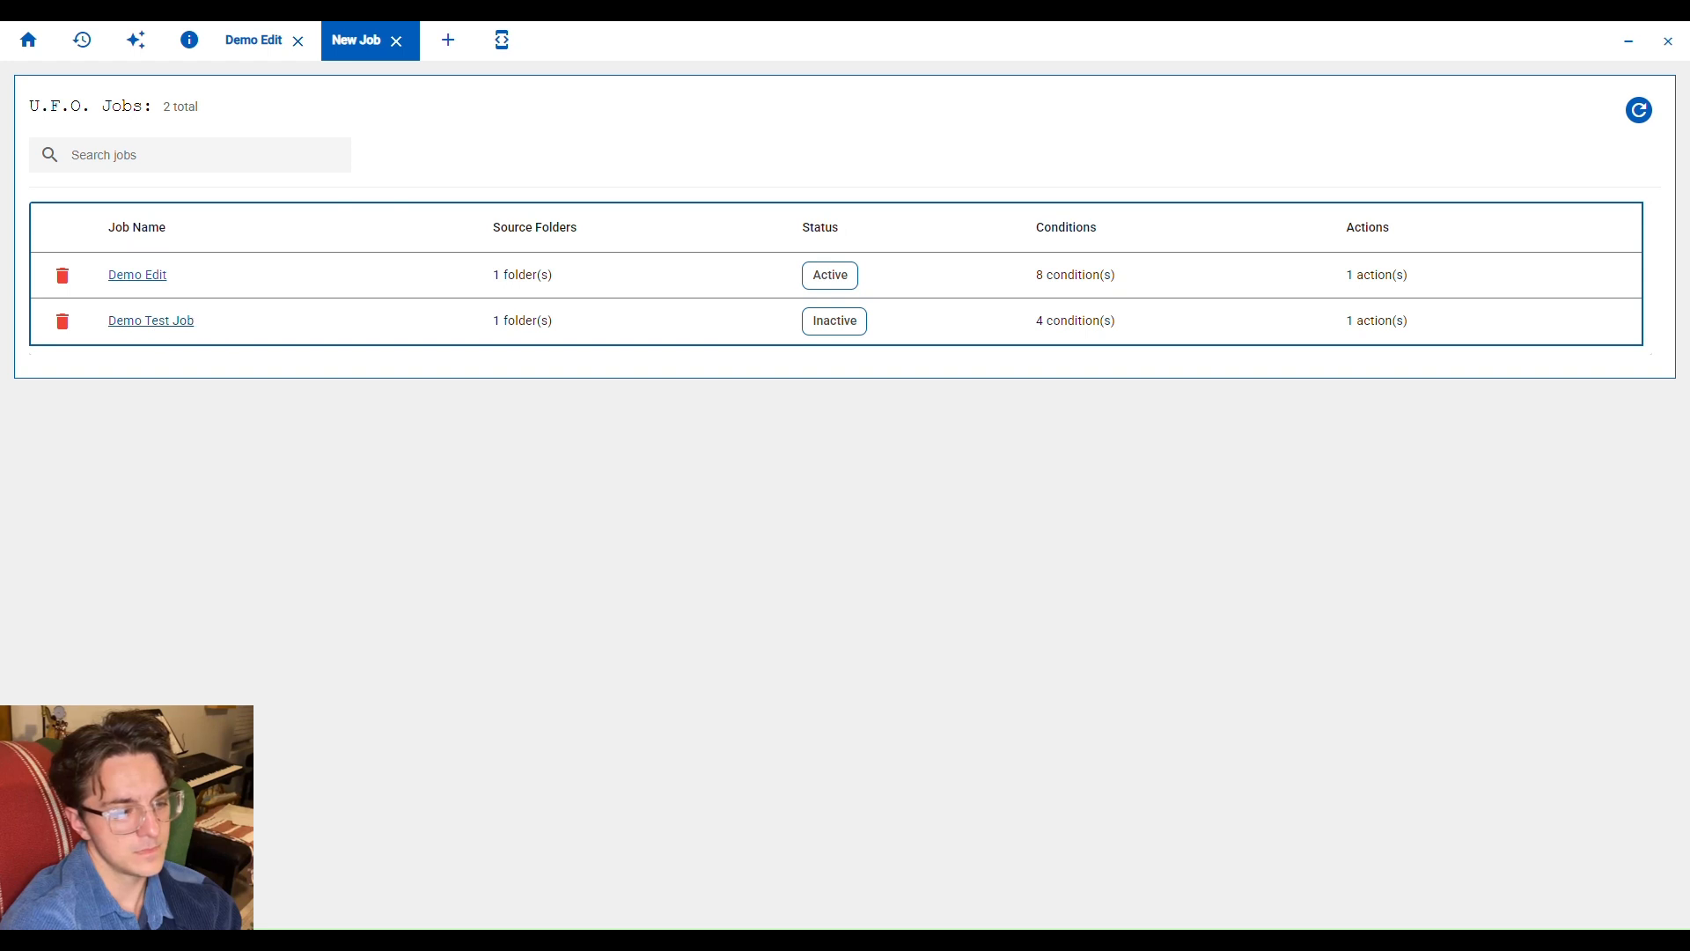
pyautogui.moveTo(81, 39)
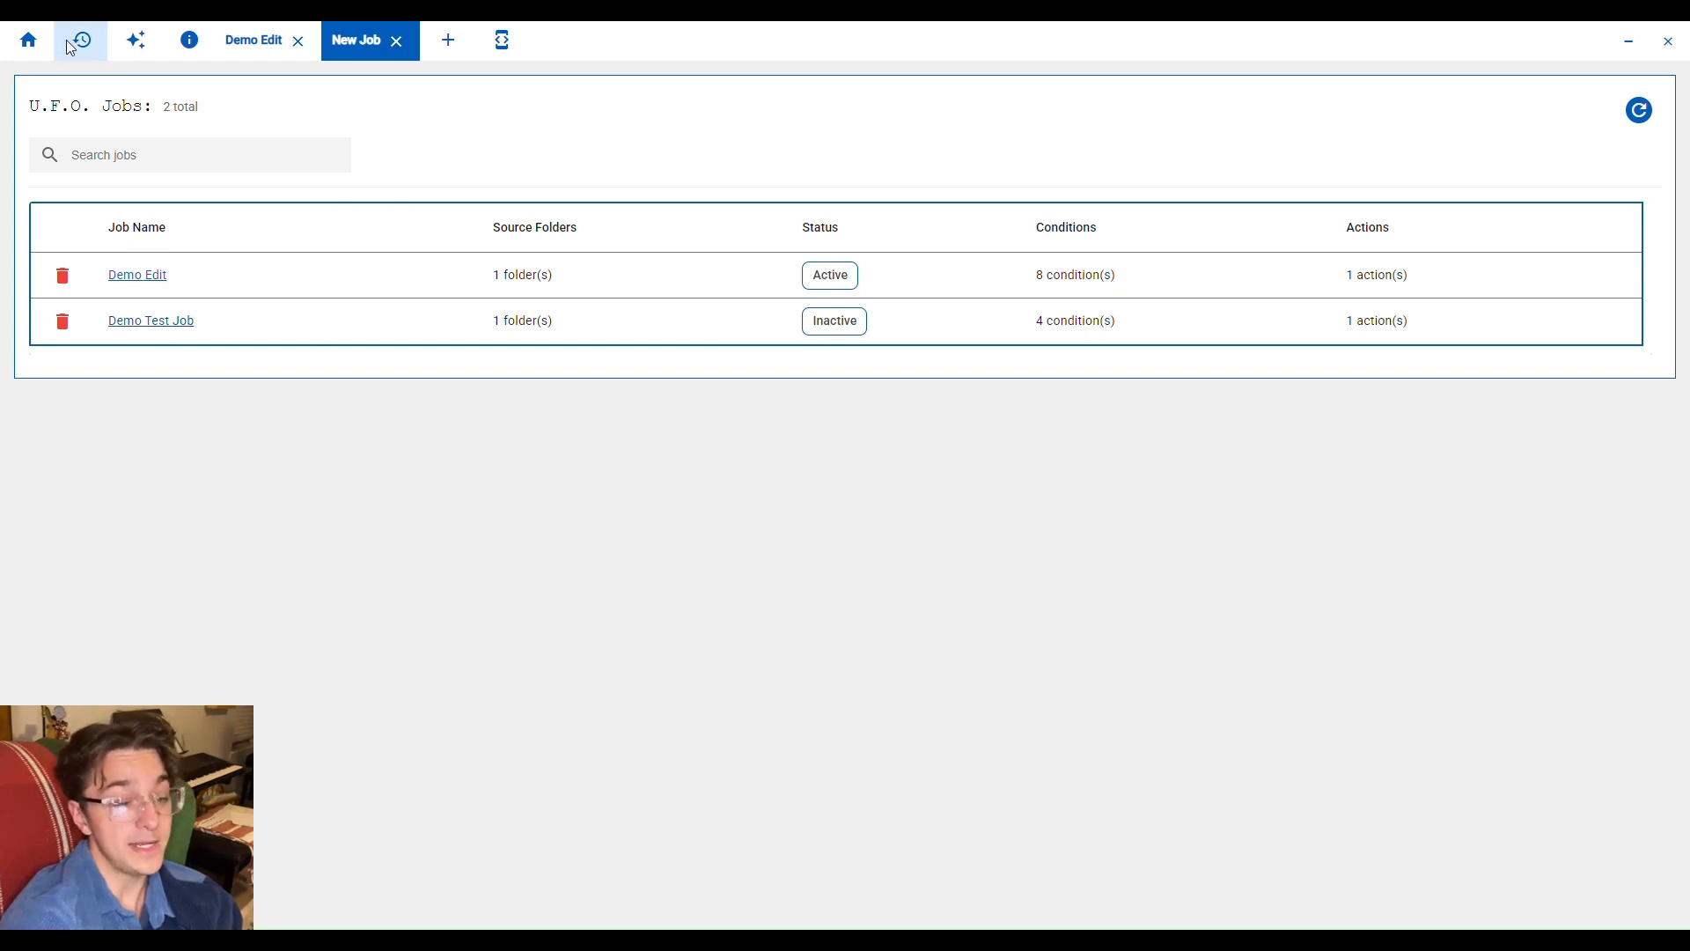
# Revert the UFO-2.0.0.zip and ufo_demo.mp4 moves in History, then go to File Type Mappings.
pyautogui.click(81, 39)
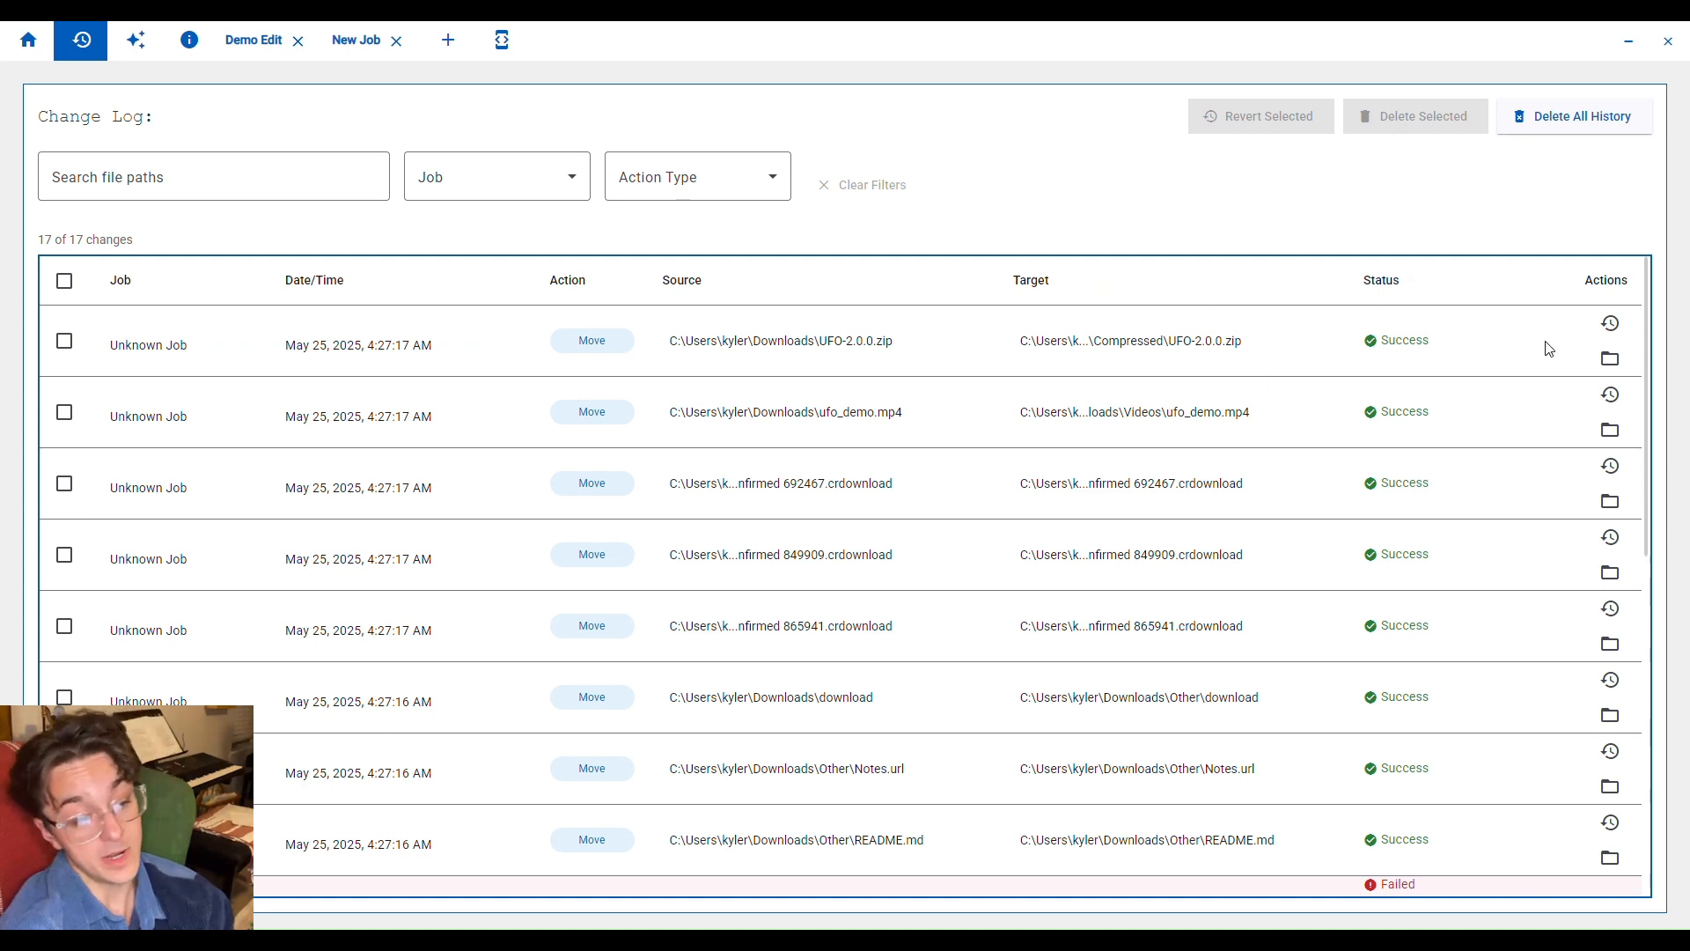
pyautogui.moveTo(1609, 324)
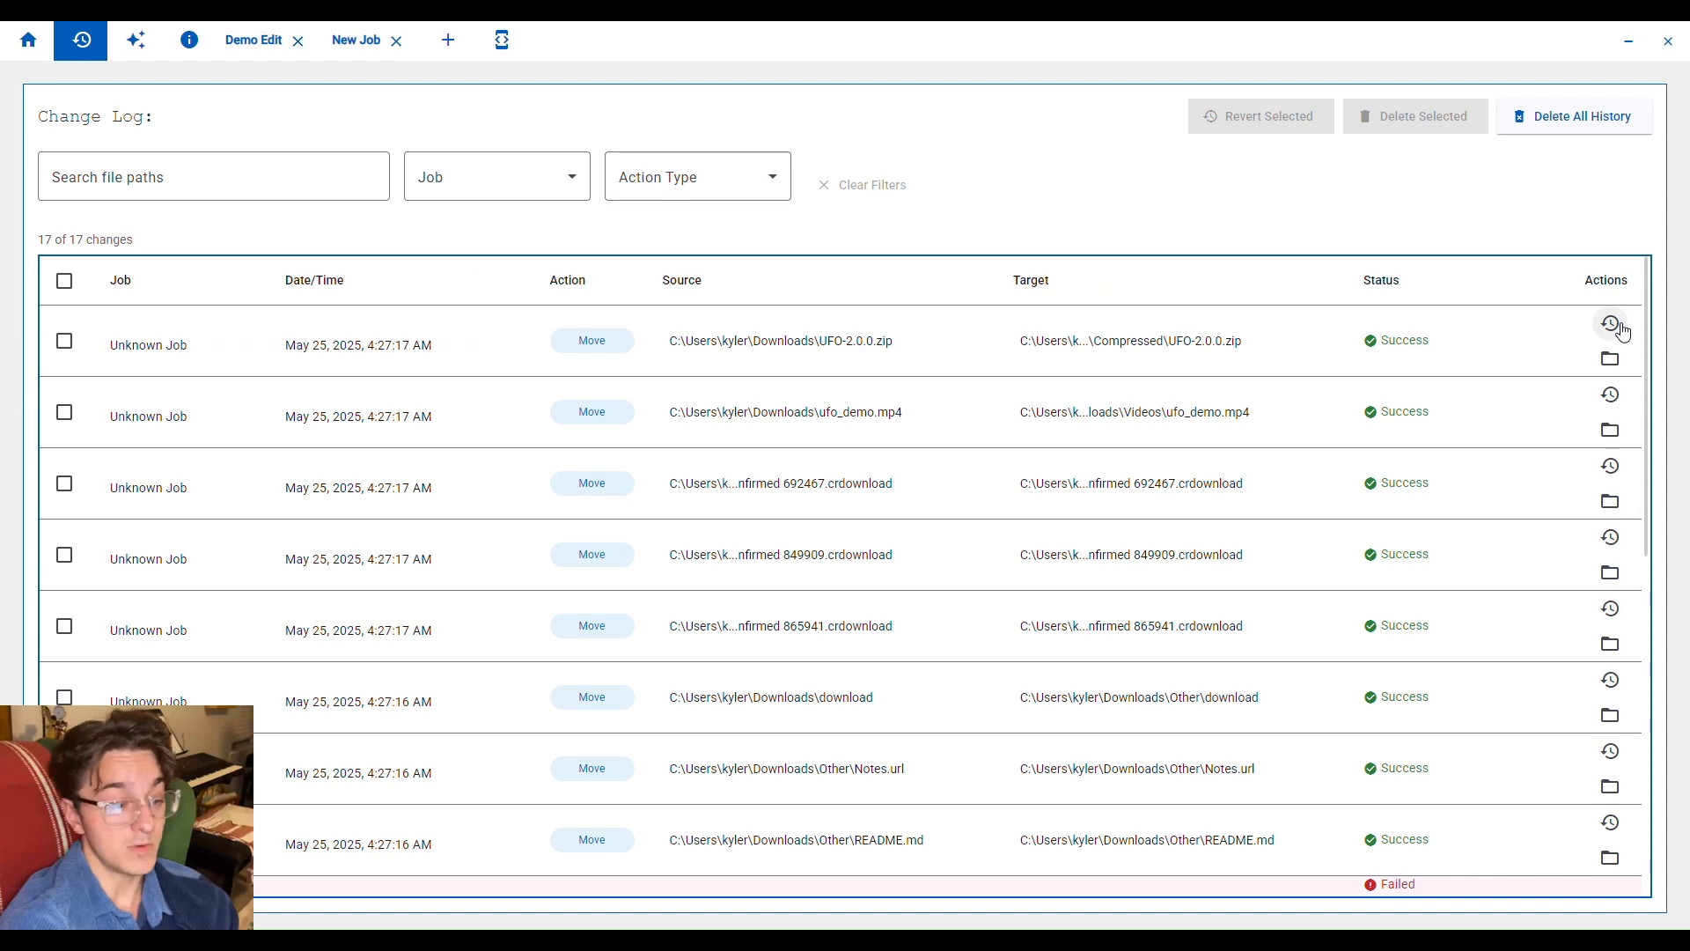
pyautogui.click(63, 341)
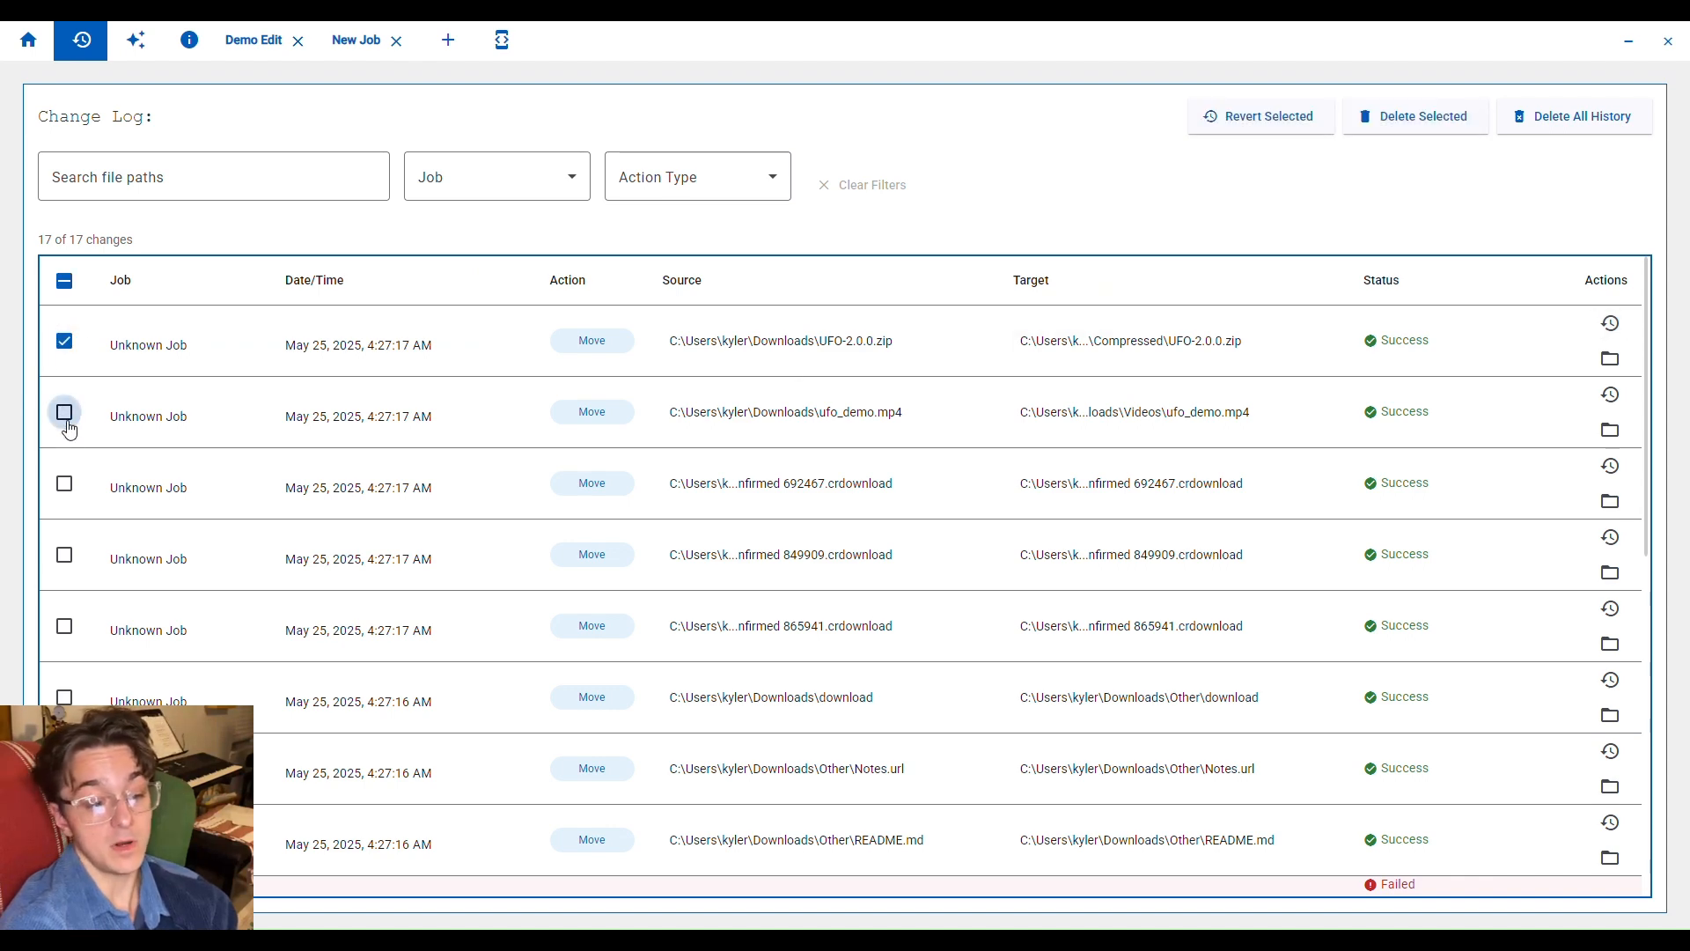
pyautogui.click(63, 412)
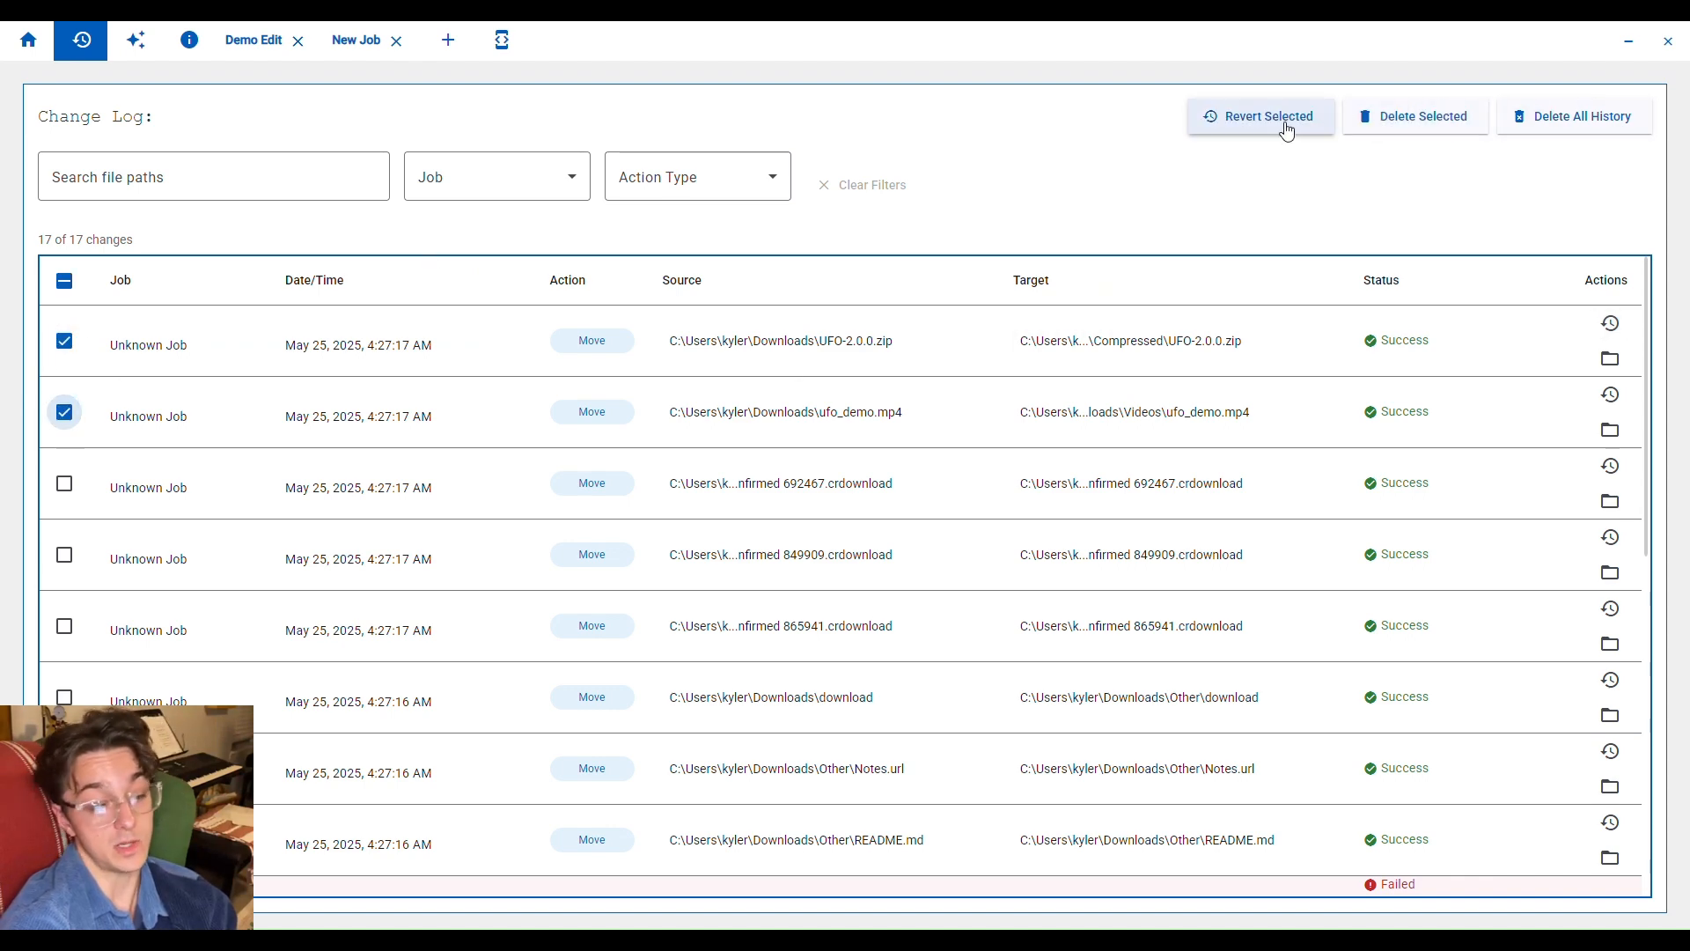
pyautogui.click(1270, 116)
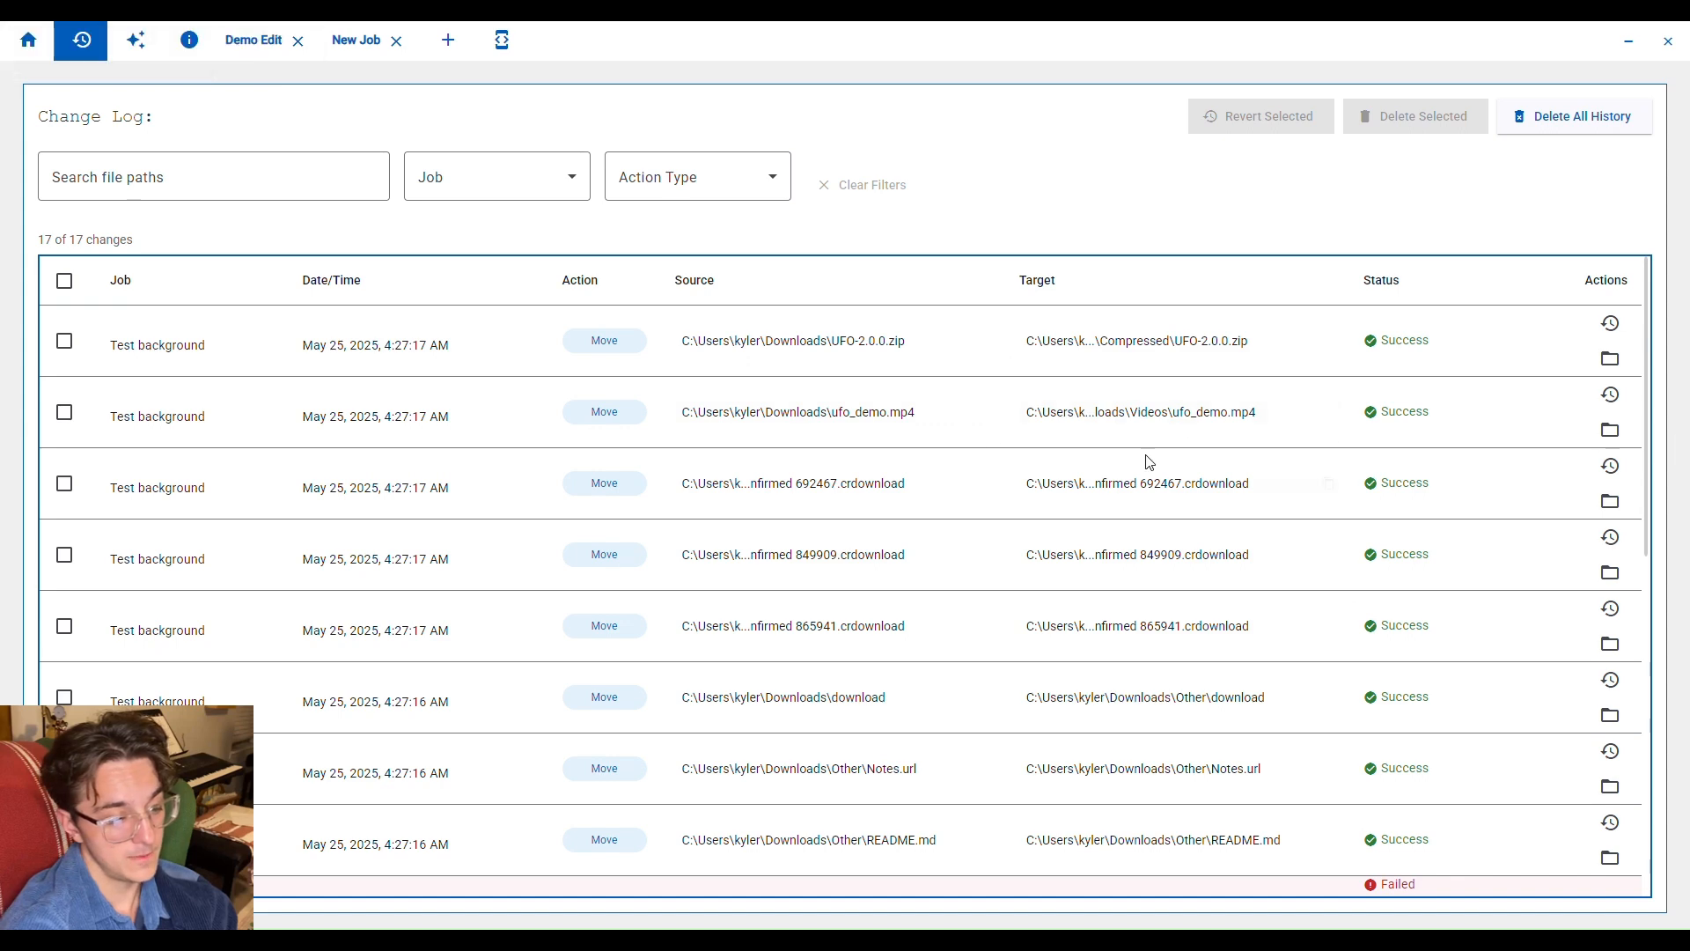
pyautogui.click(133, 39)
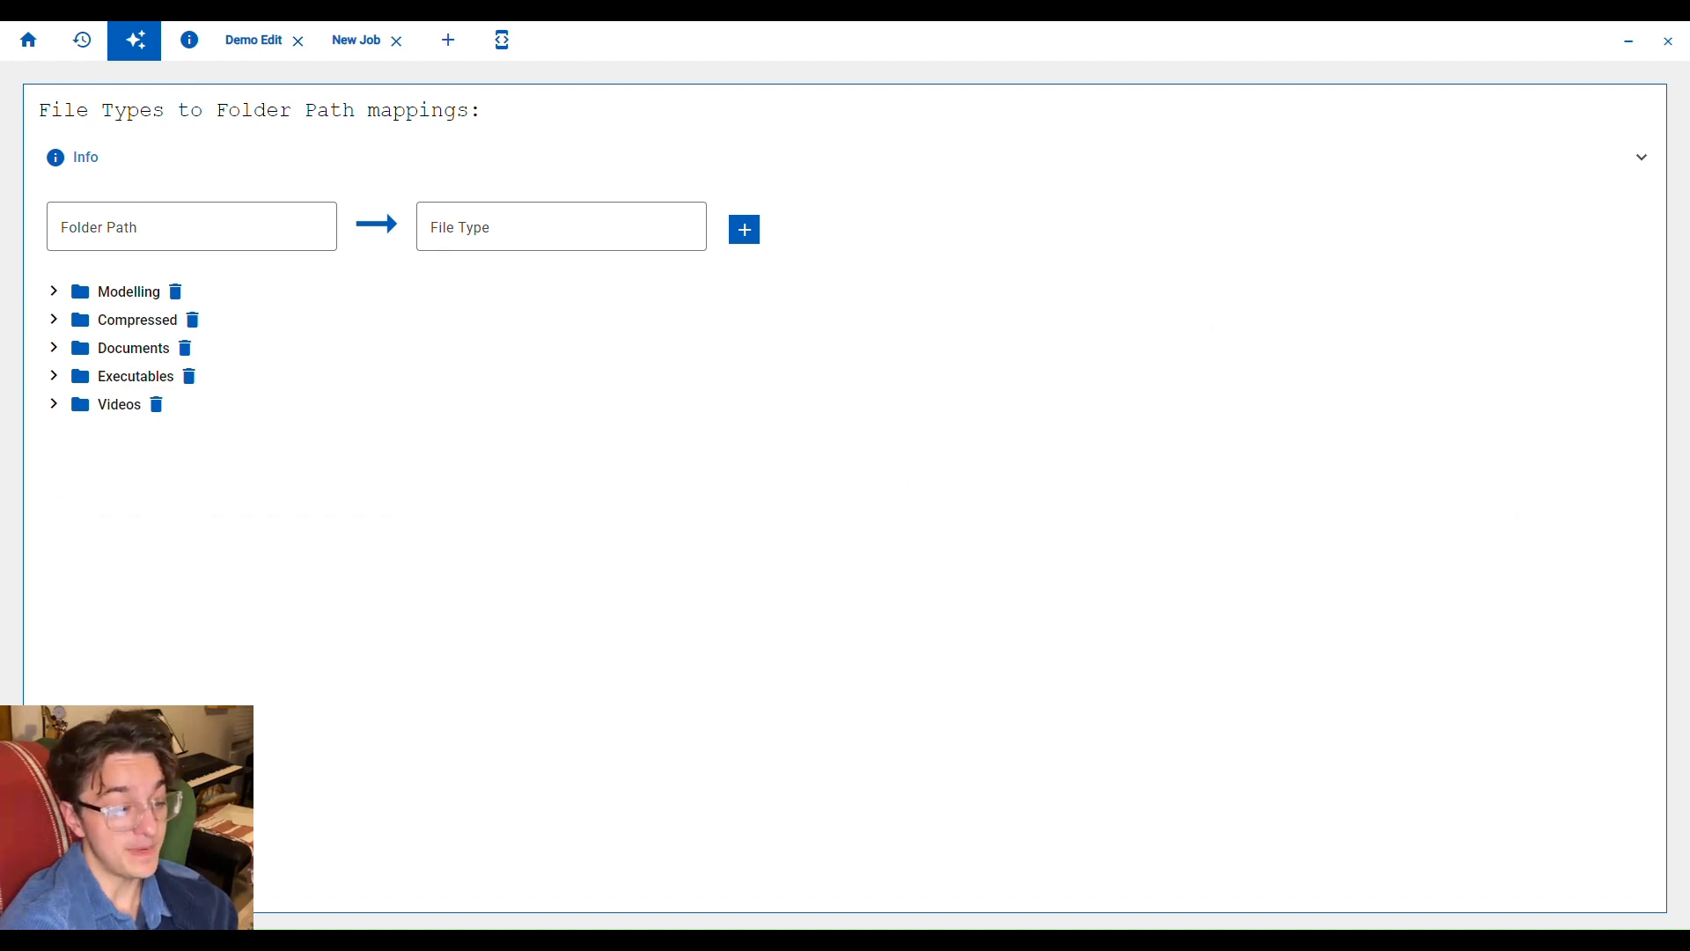
# Add a Music/MP3 folder path mapping for the MP3 file type.
pyautogui.click(192, 225)
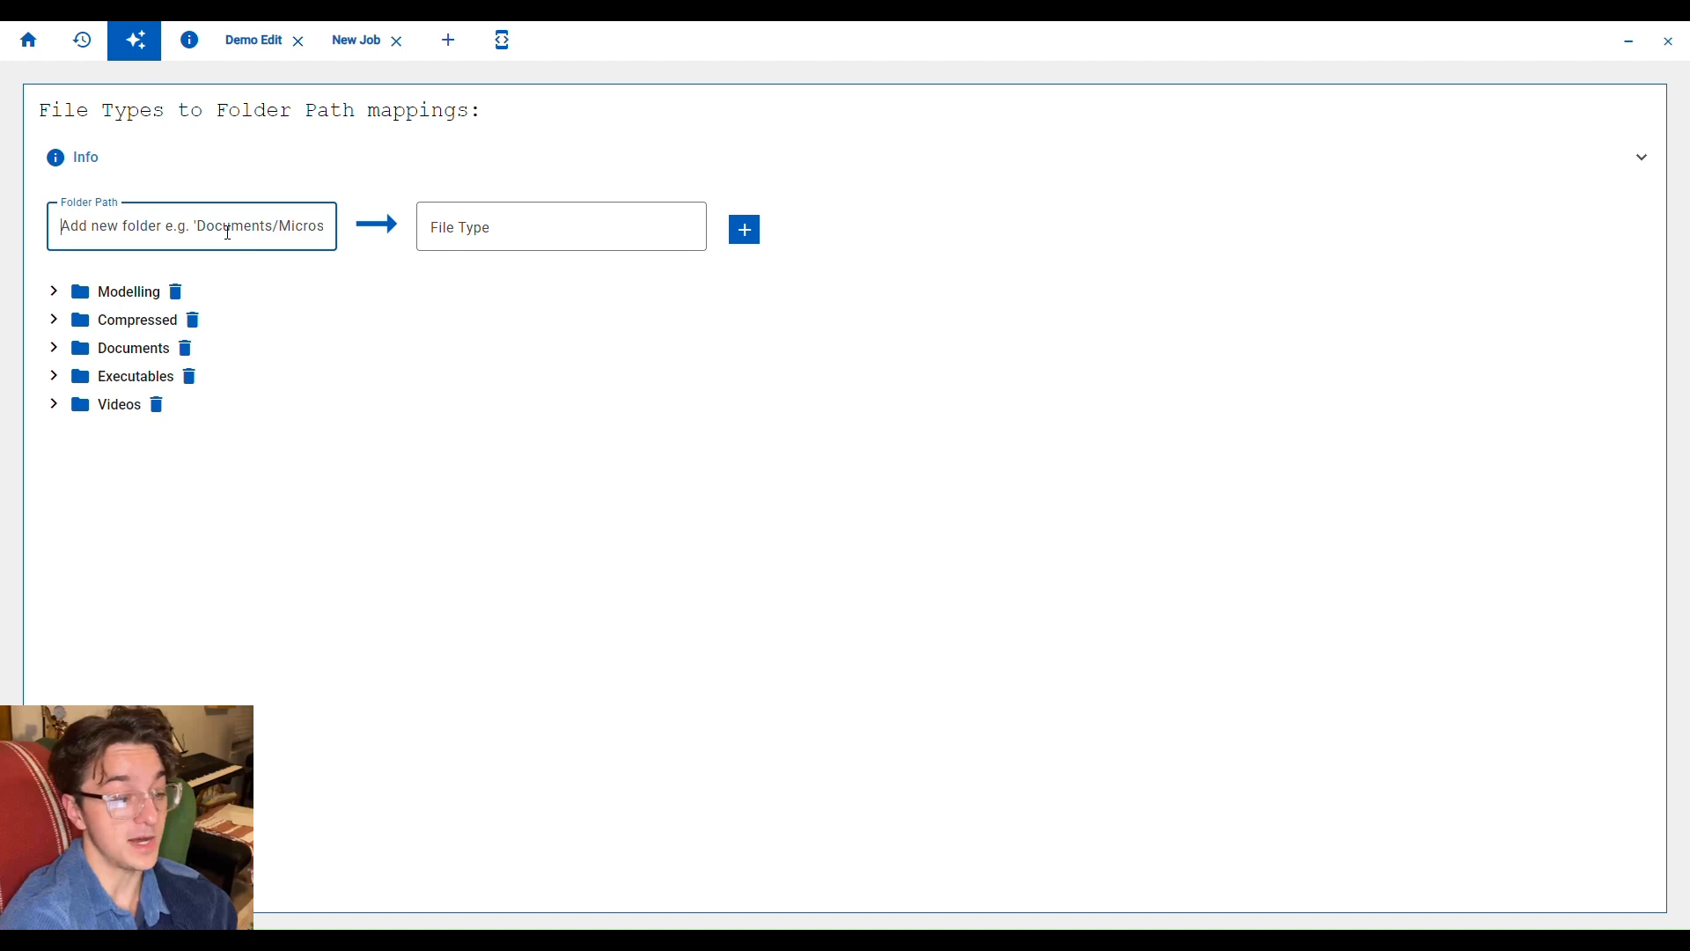
pyautogui.write('Music/MP3')
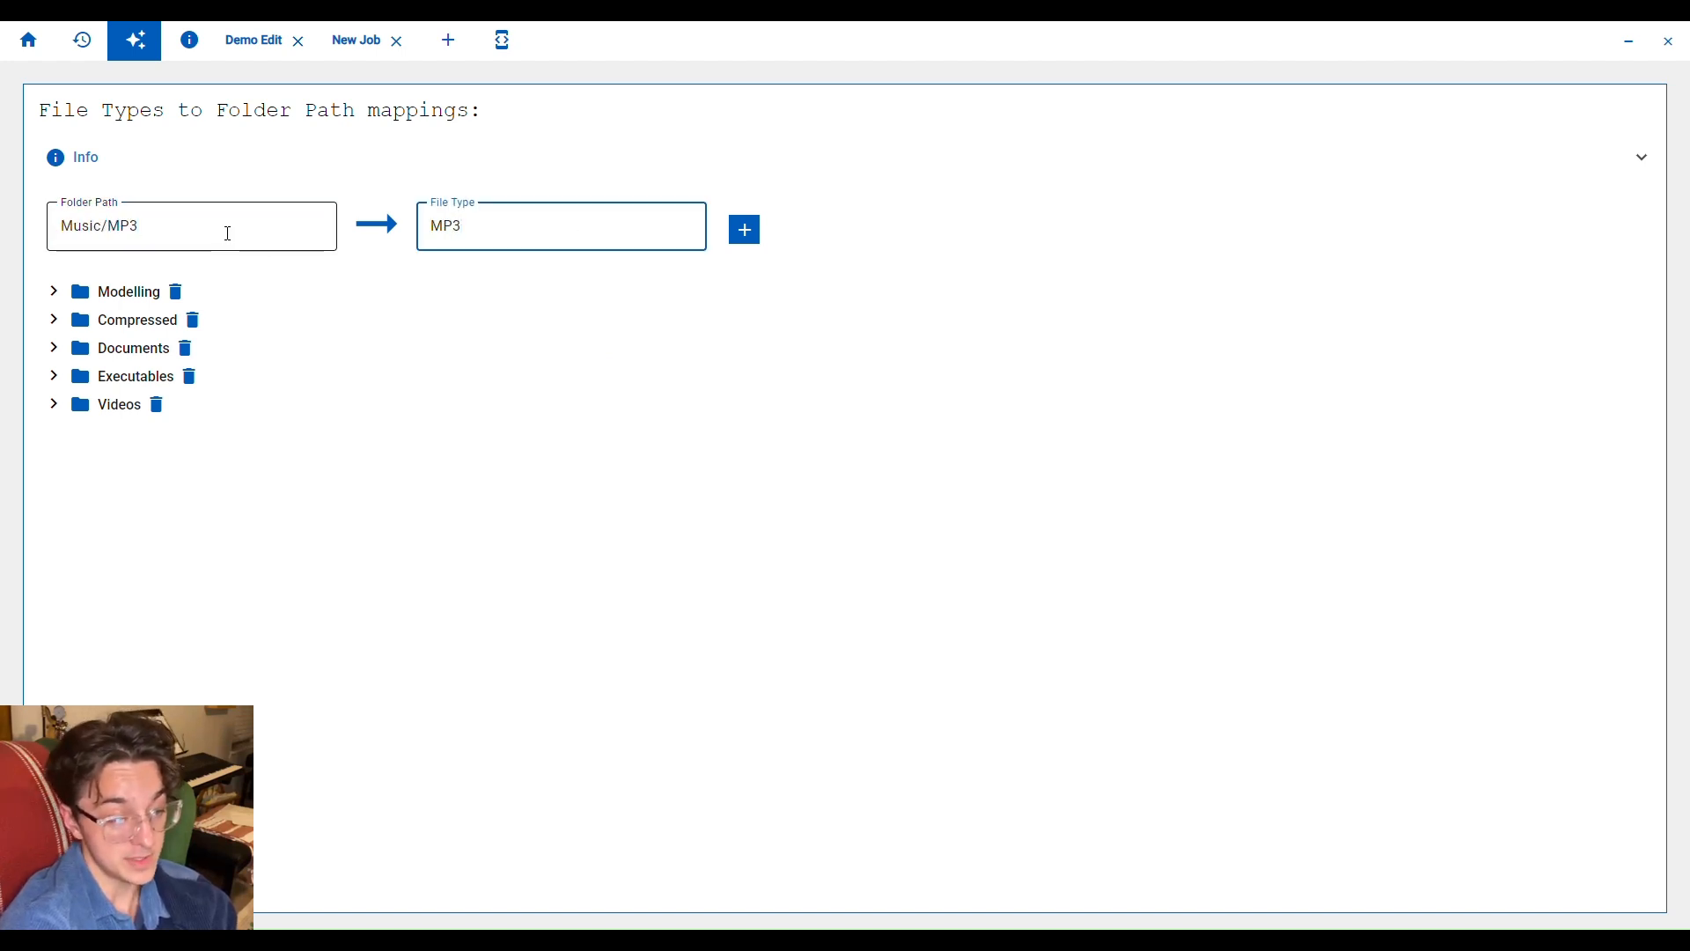
pyautogui.click(743, 229)
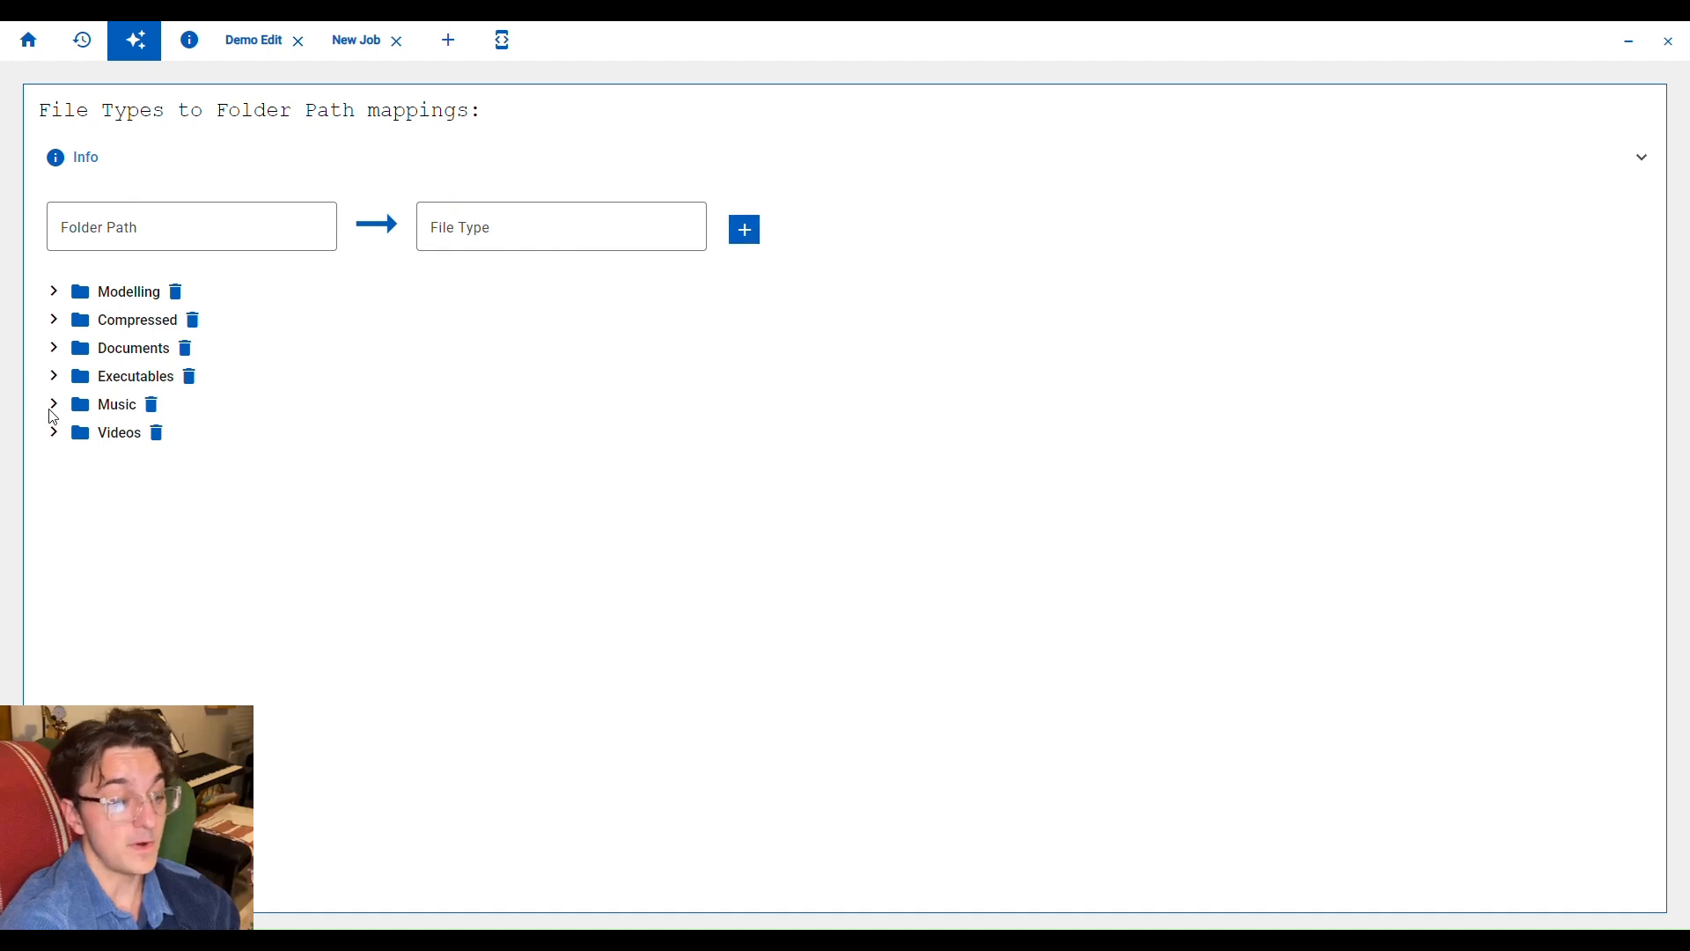
# Expand Music > MP3 and give MP3 the .mp3 extension.
pyautogui.click(53, 403)
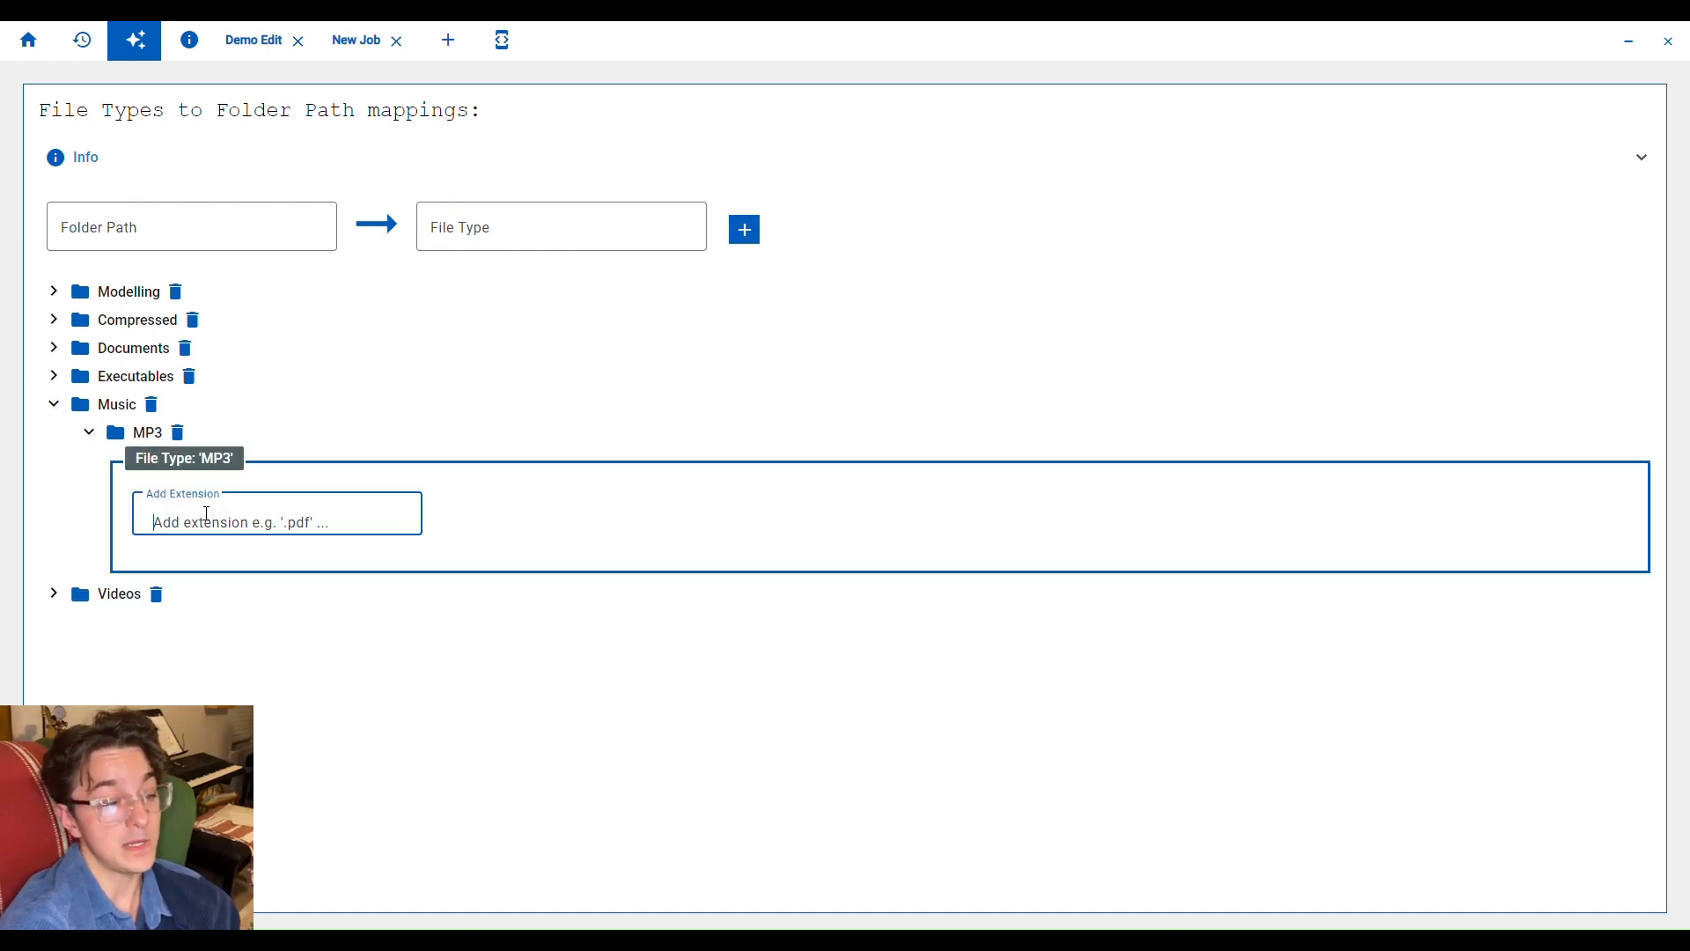
pyautogui.click(88, 433)
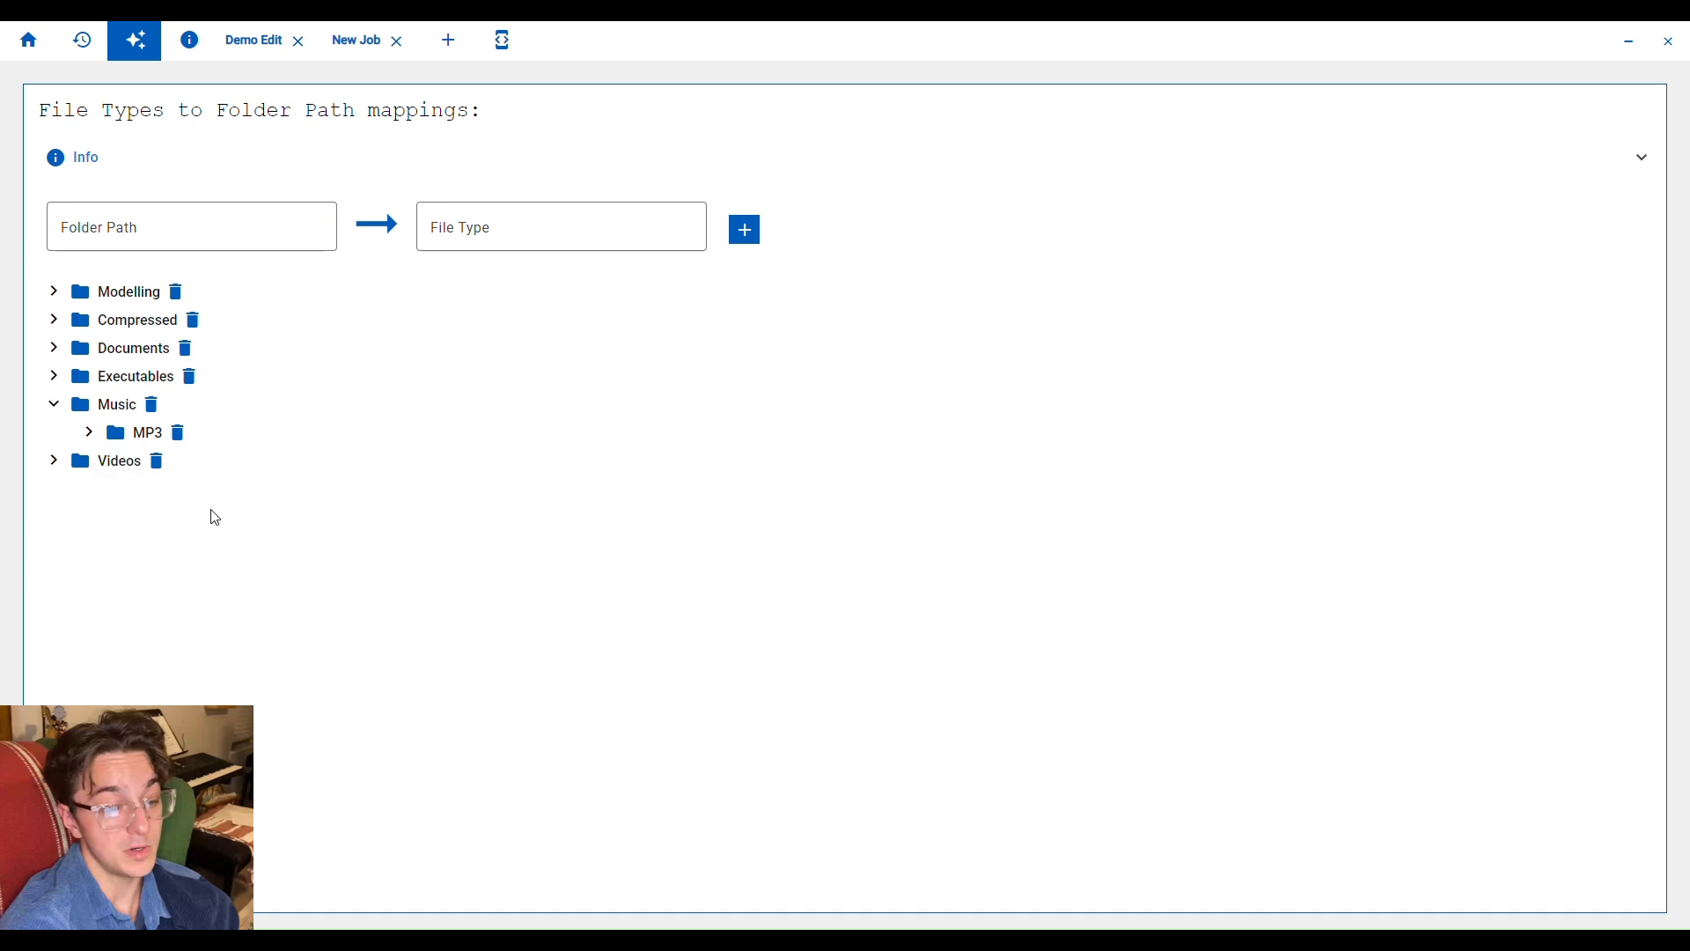
pyautogui.click(88, 433)
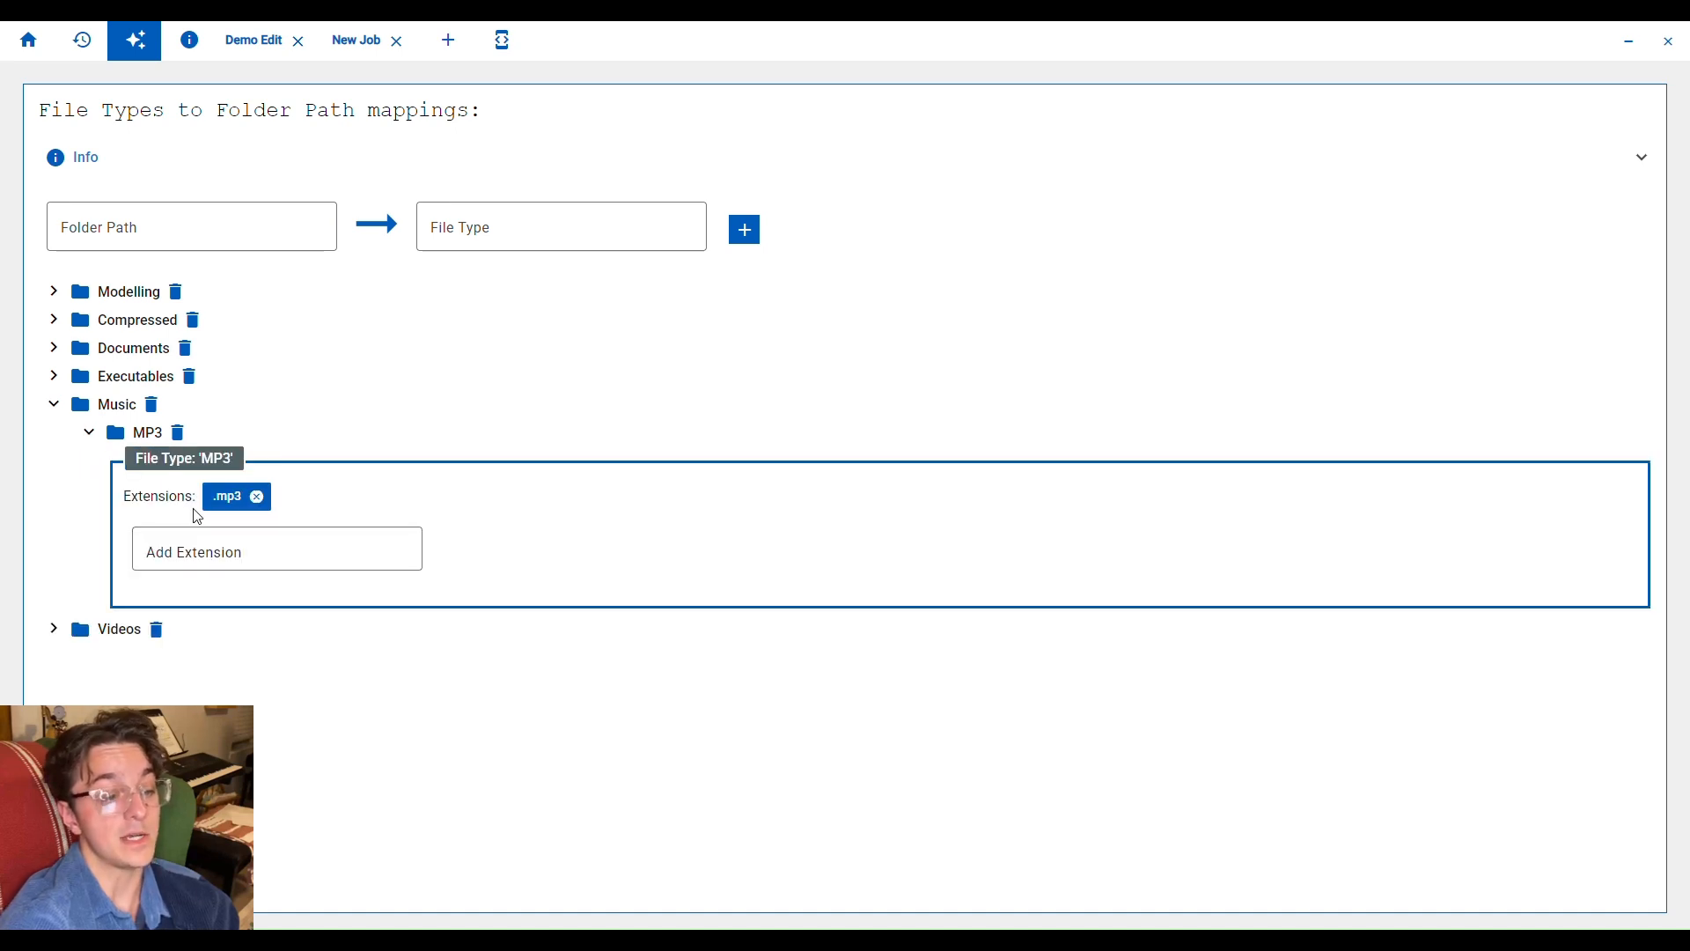
pyautogui.click(254, 39)
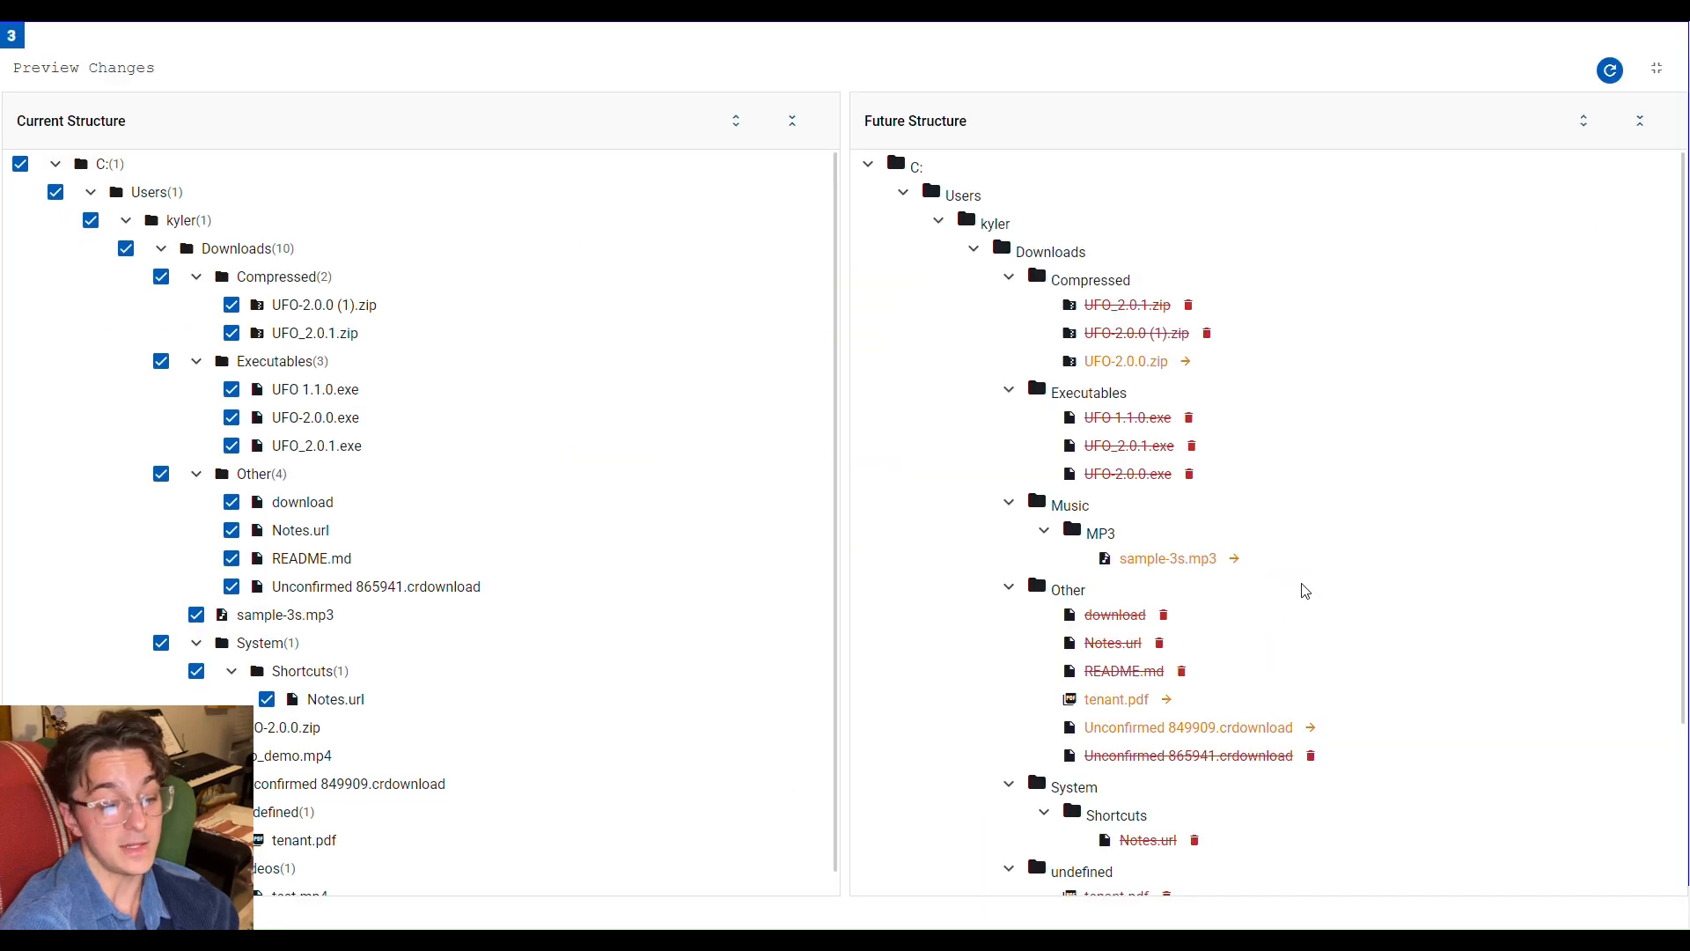
pyautogui.moveTo(1046, 528)
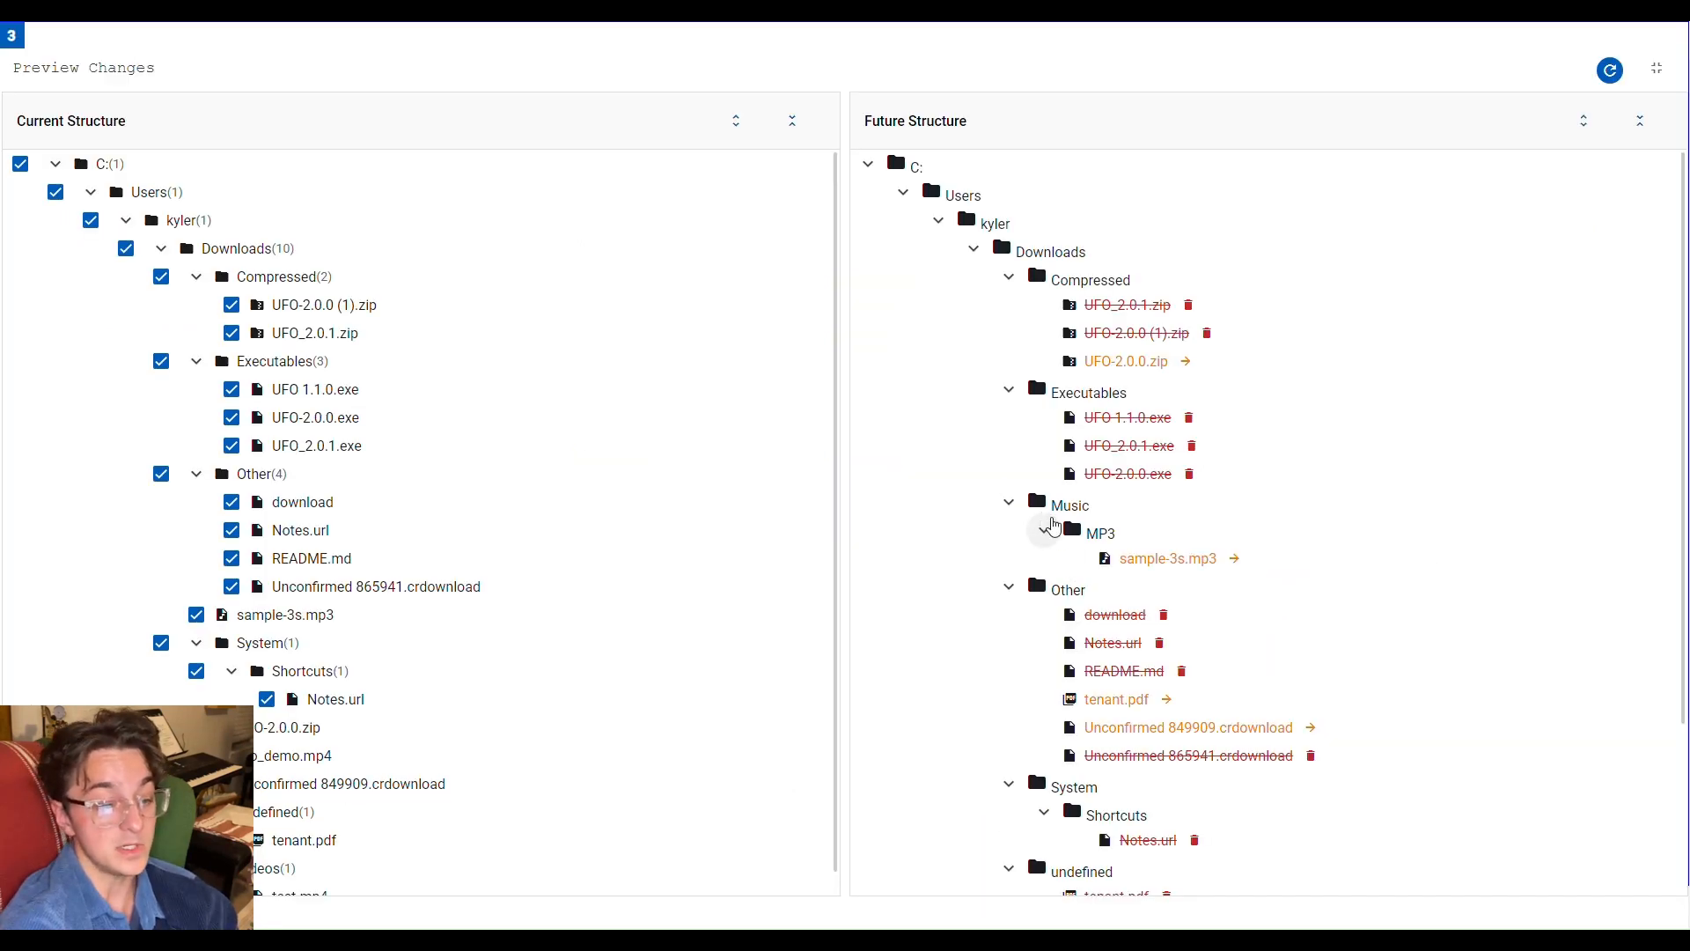
# Locate sample-3s.mp3 under Music/MP3 in the enlarged preview, then restore the panel.
pyautogui.doubleClick(1169, 558)
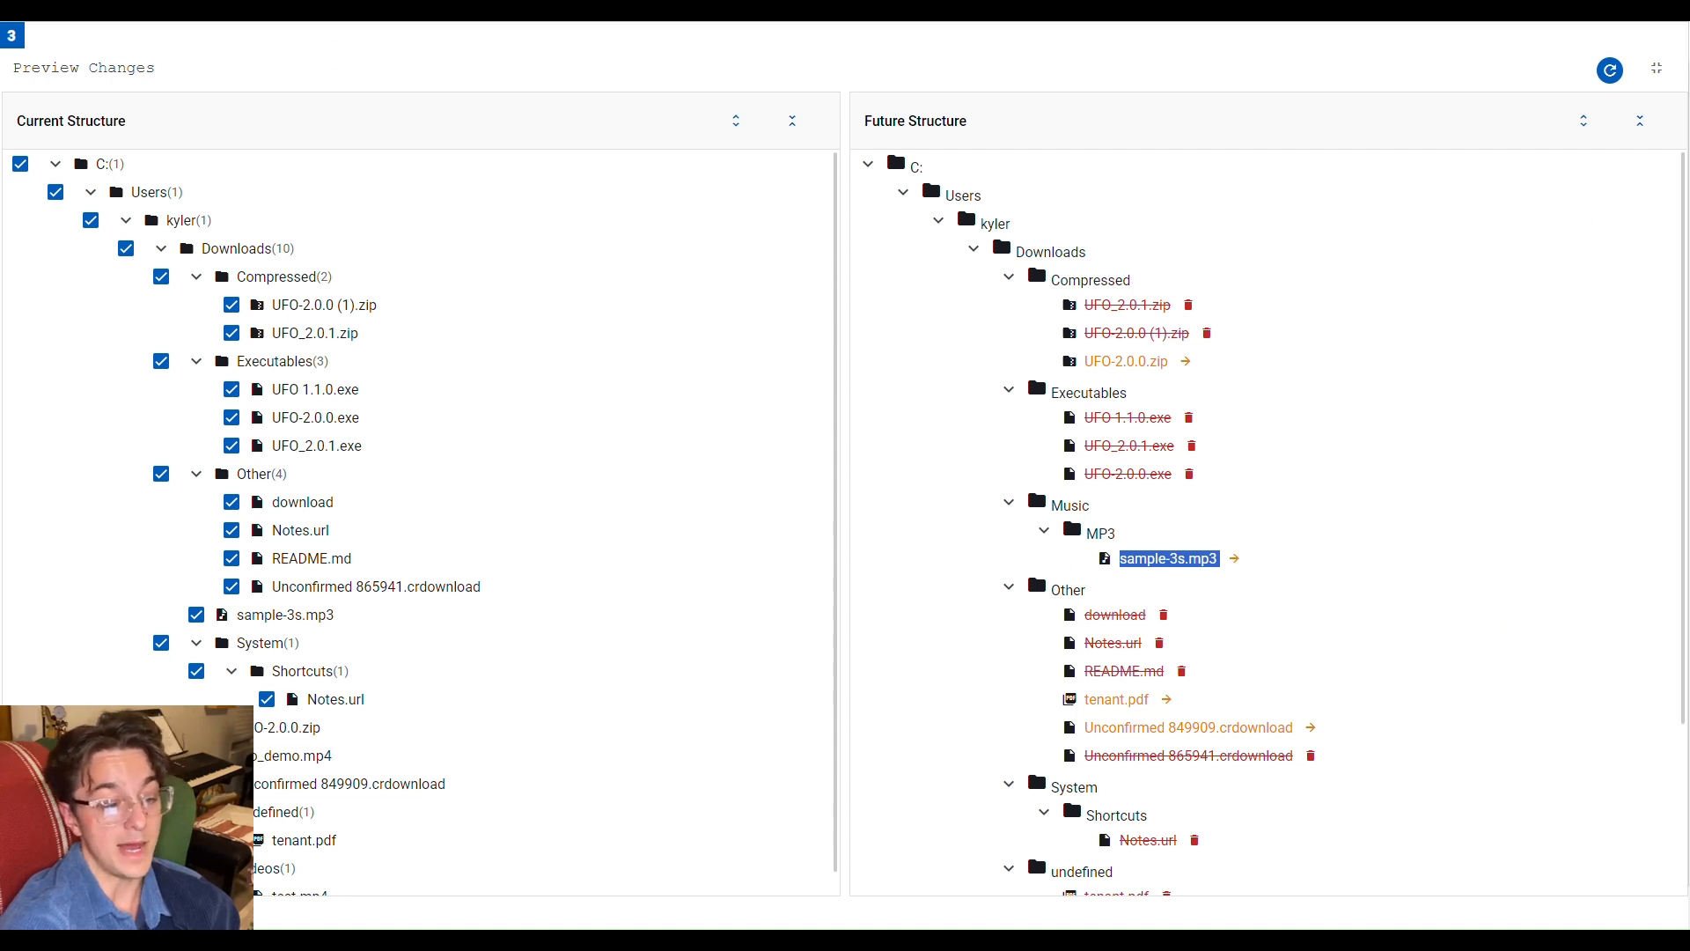
pyautogui.moveTo(1662, 95)
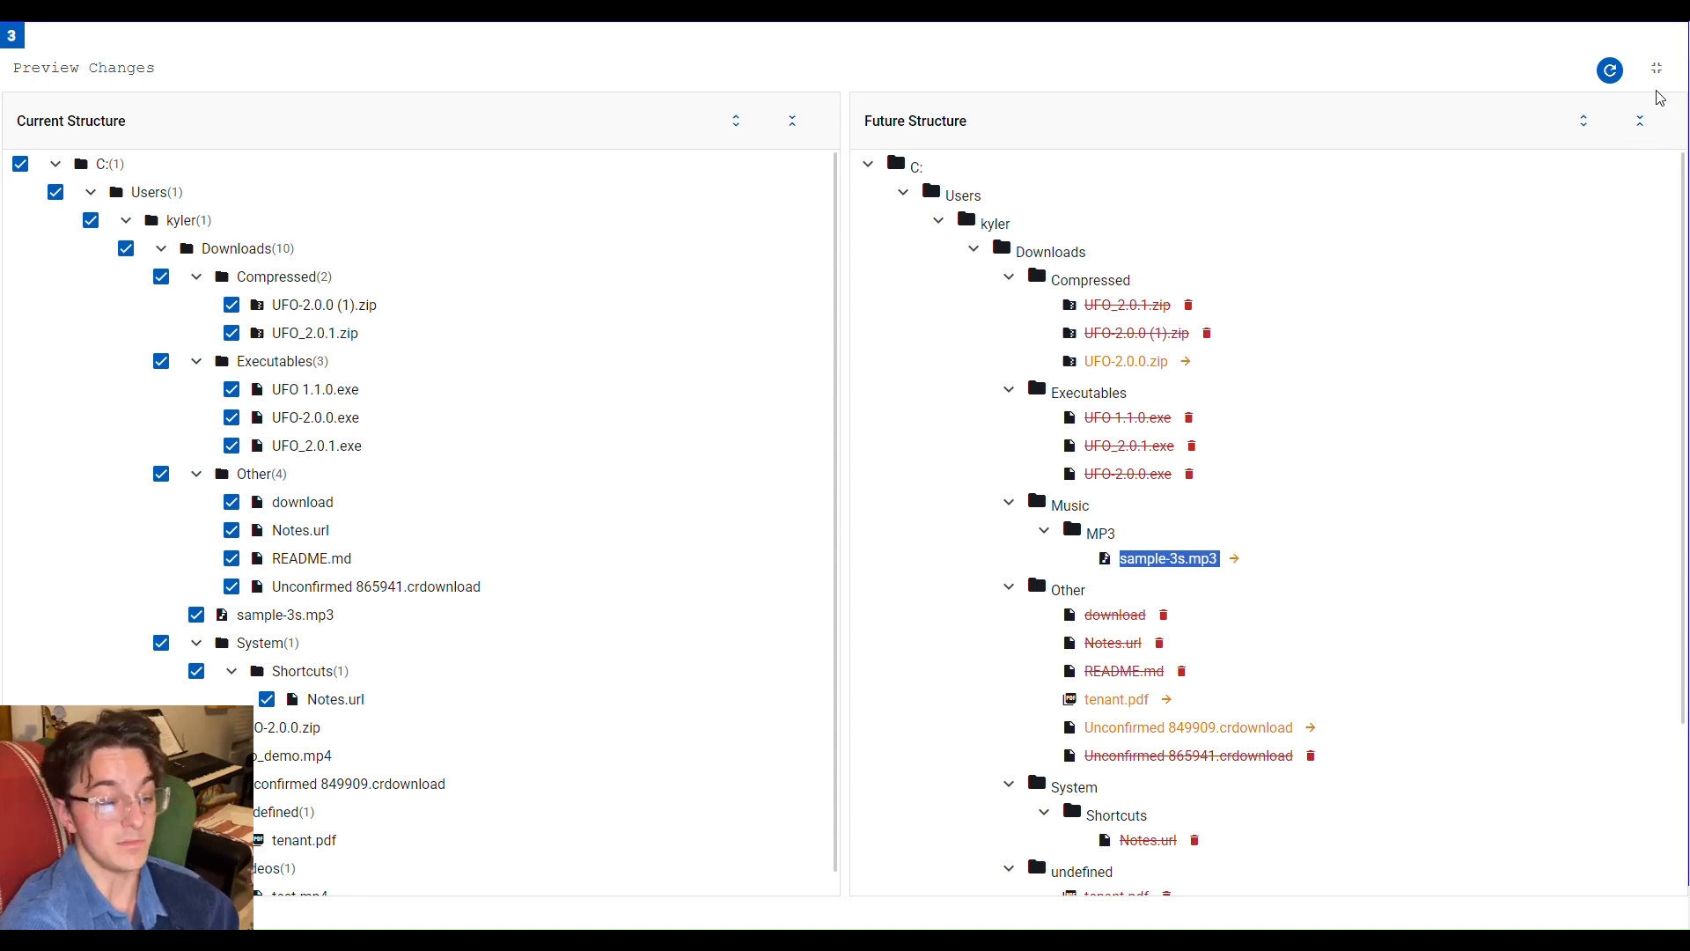
pyautogui.click(1654, 67)
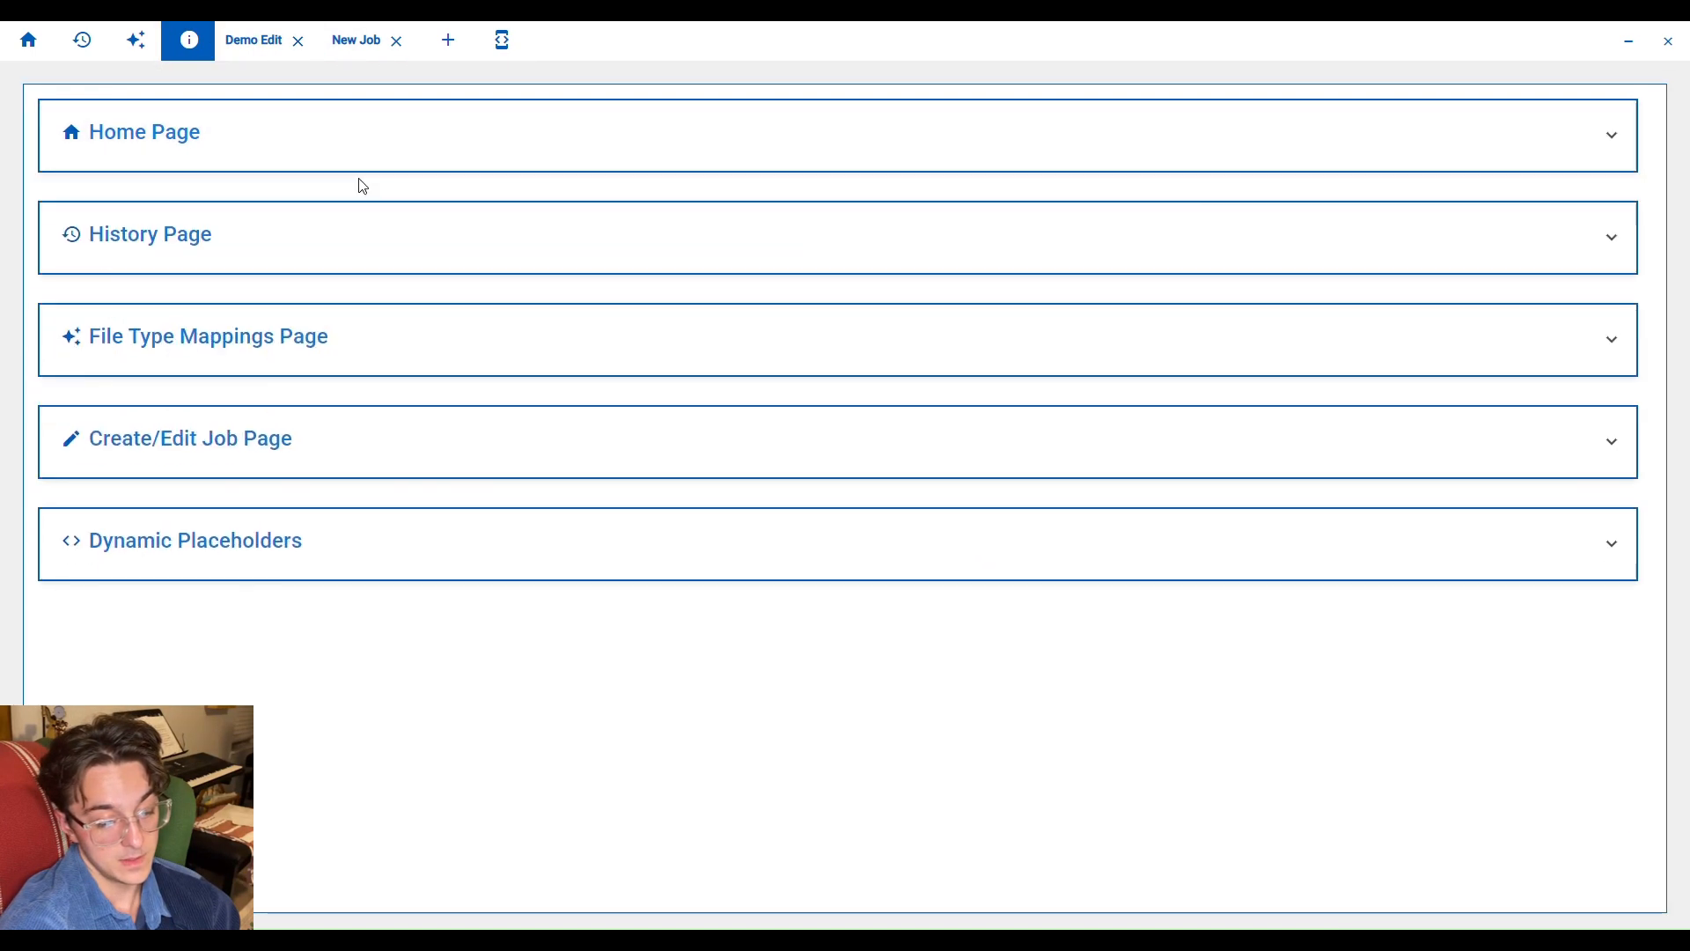
# Peek at the Create/Edit Job guide, then expand the File Type Mappings Info explanation.
pyautogui.click(190, 438)
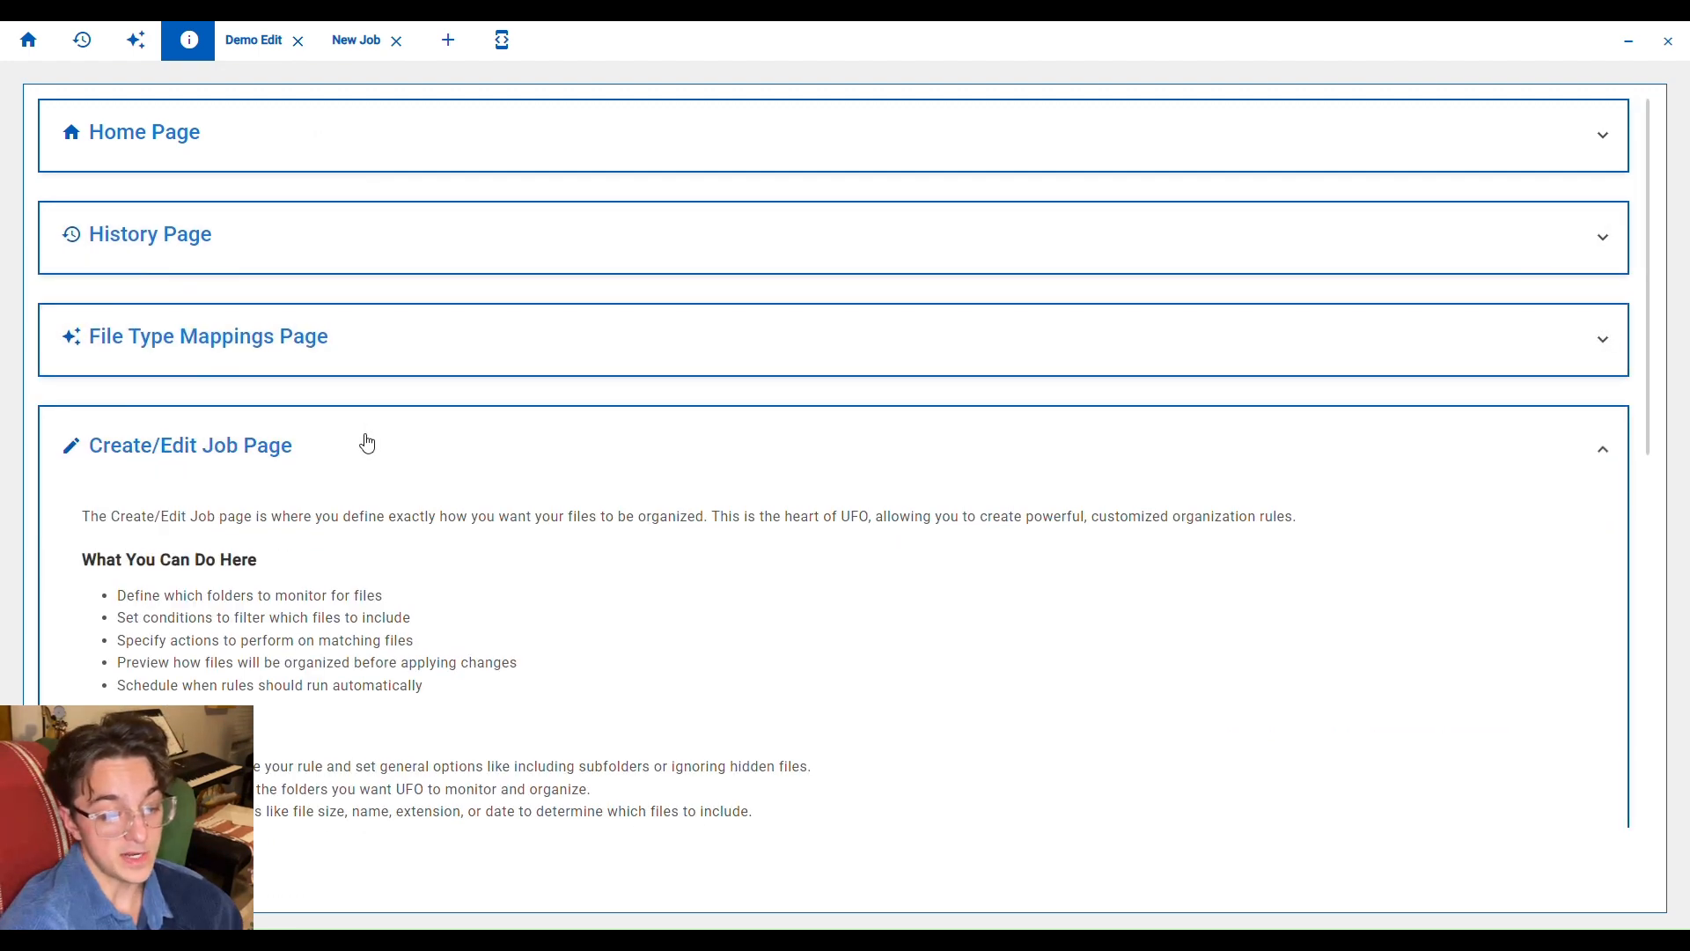
pyautogui.click(190, 444)
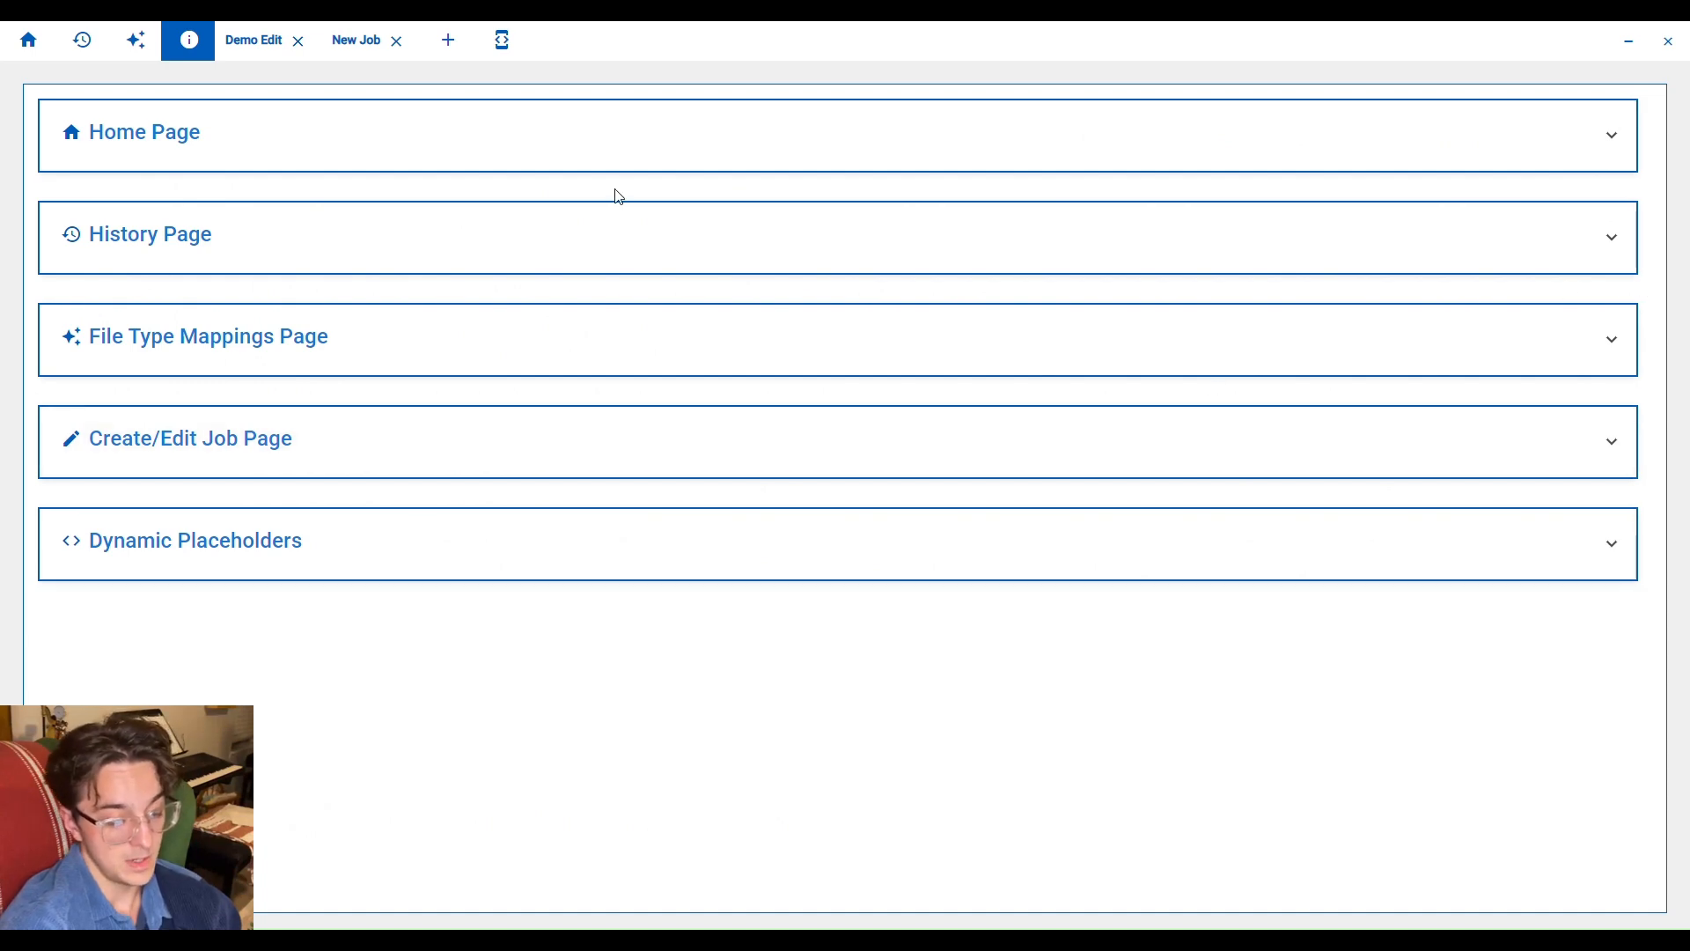
pyautogui.click(136, 39)
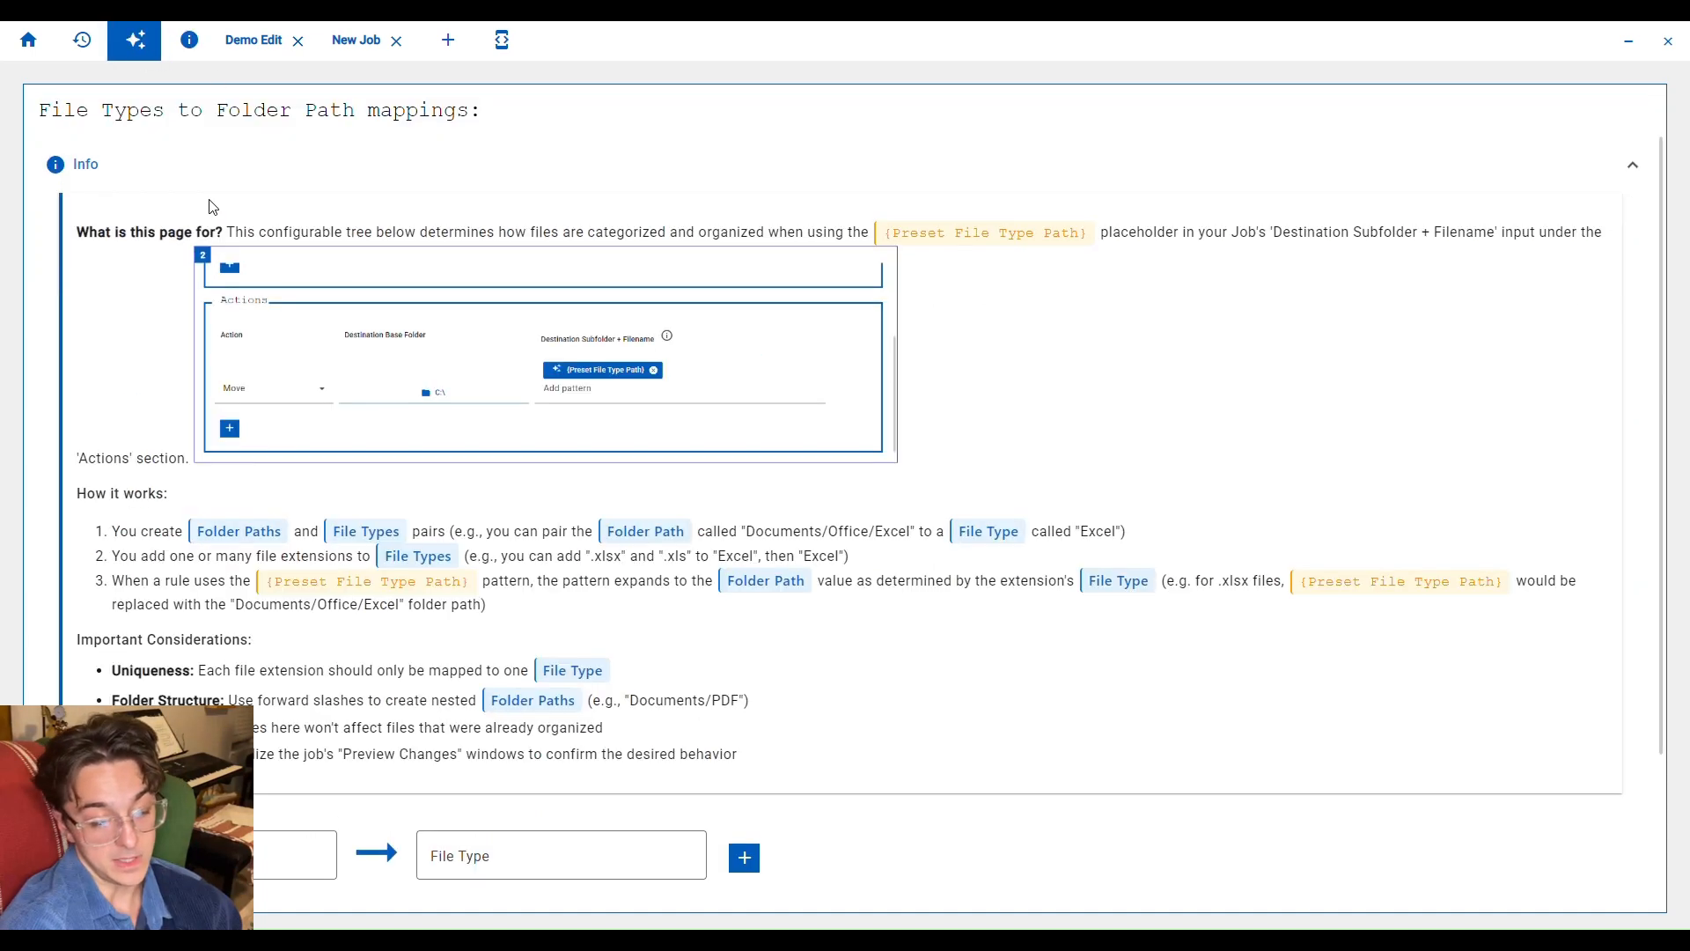
pyautogui.click(254, 40)
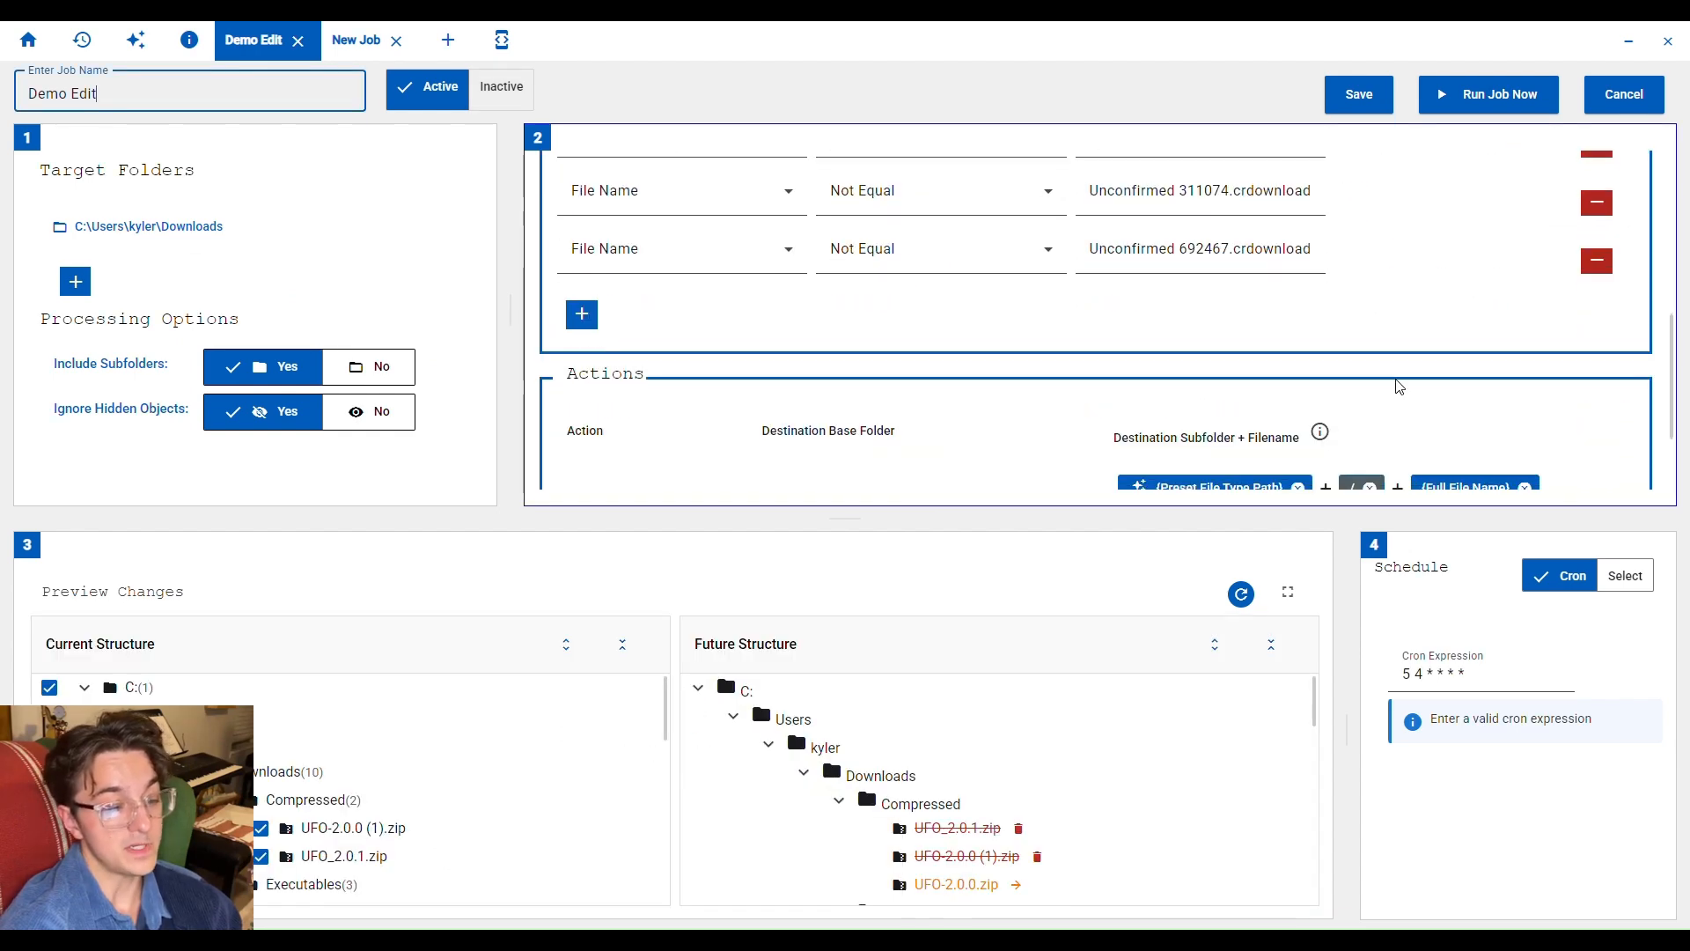
# Review the target patterns guide to dynamic placeholders for Destination Subfolder + Filename, then dismiss it.
pyautogui.click(1318, 431)
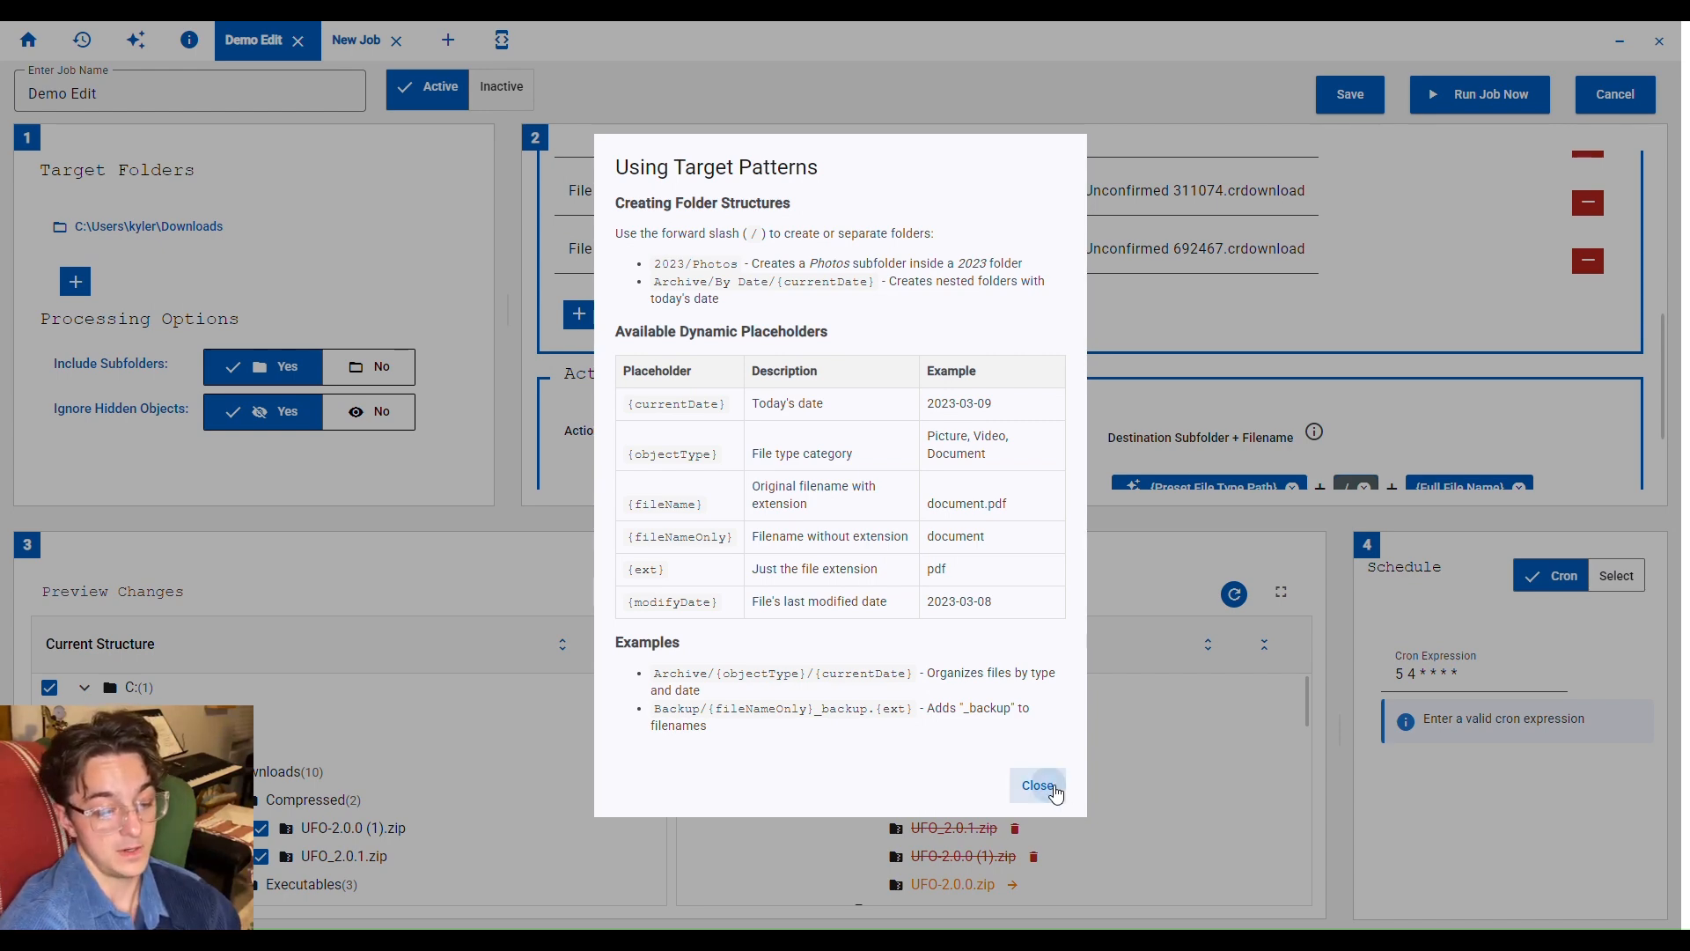
pyautogui.click(1036, 785)
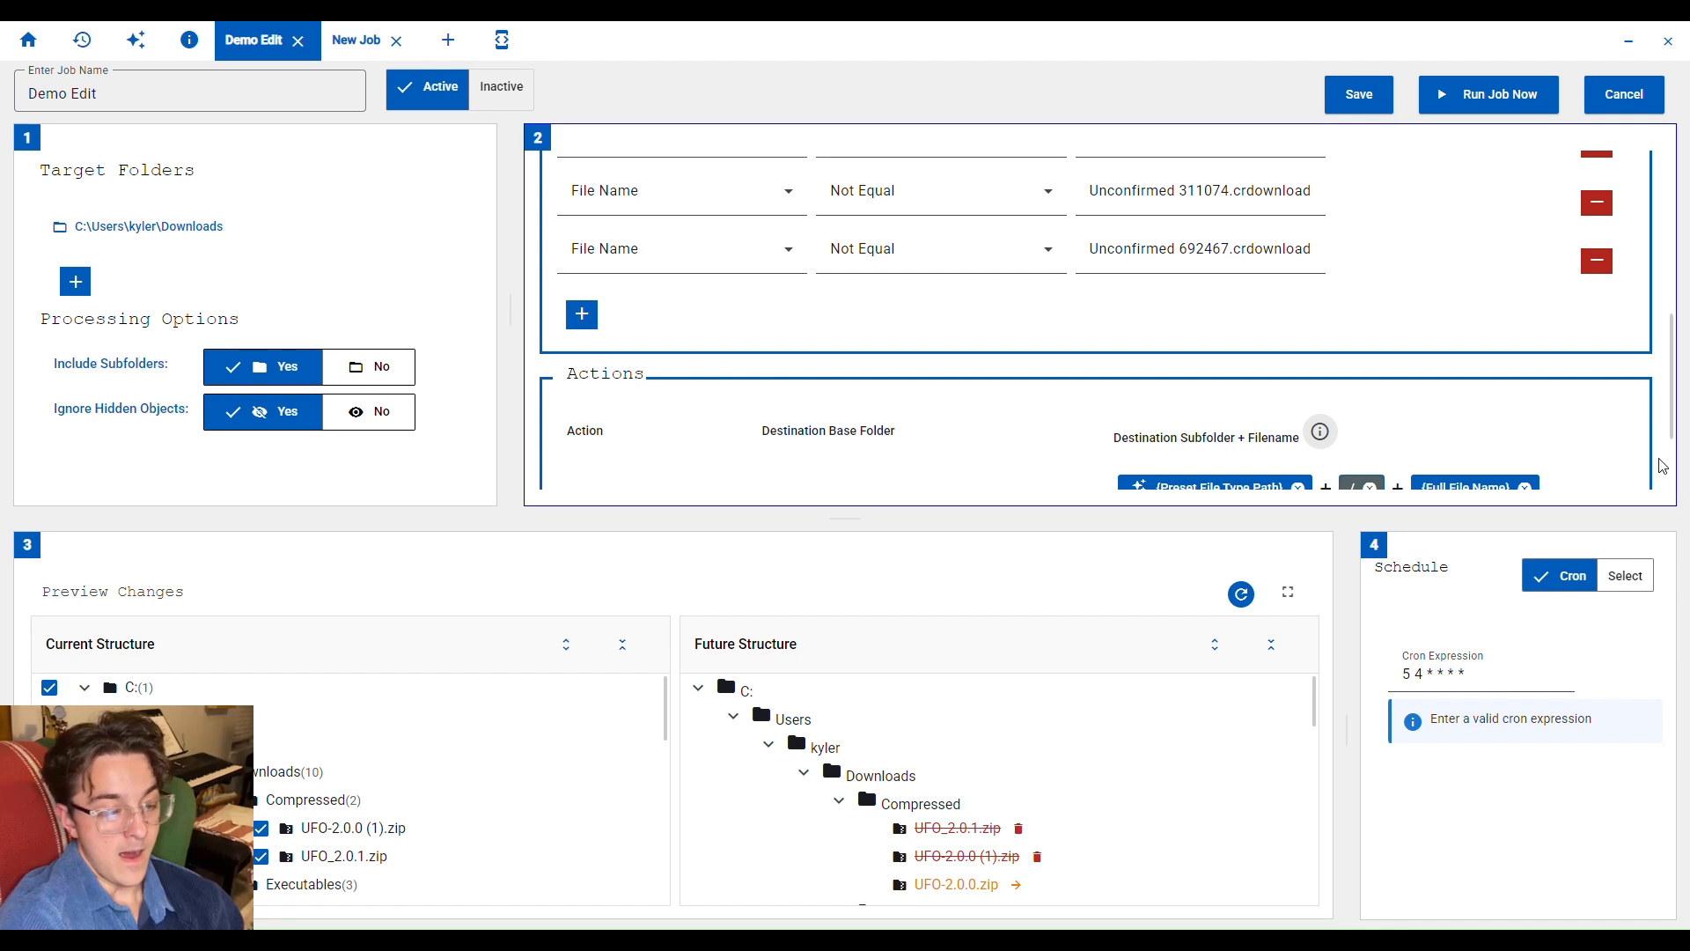